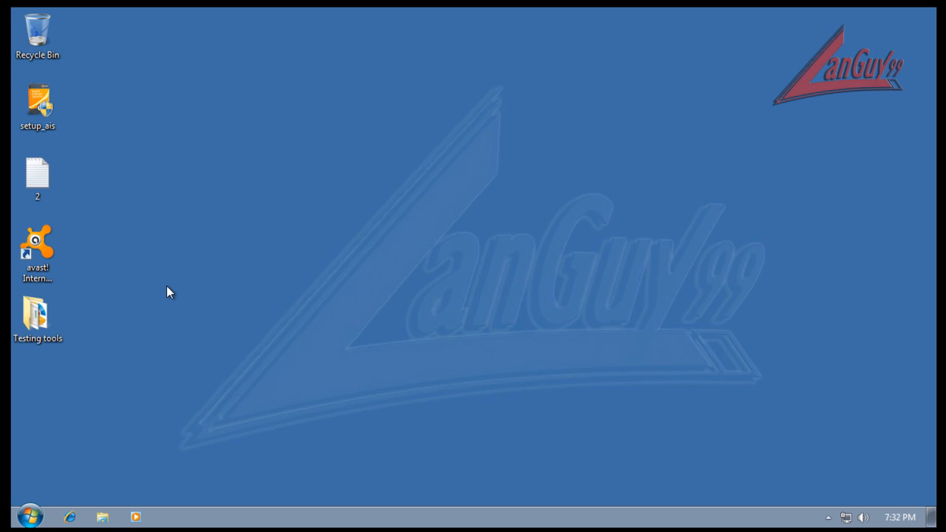
mouse_move(825, 499)
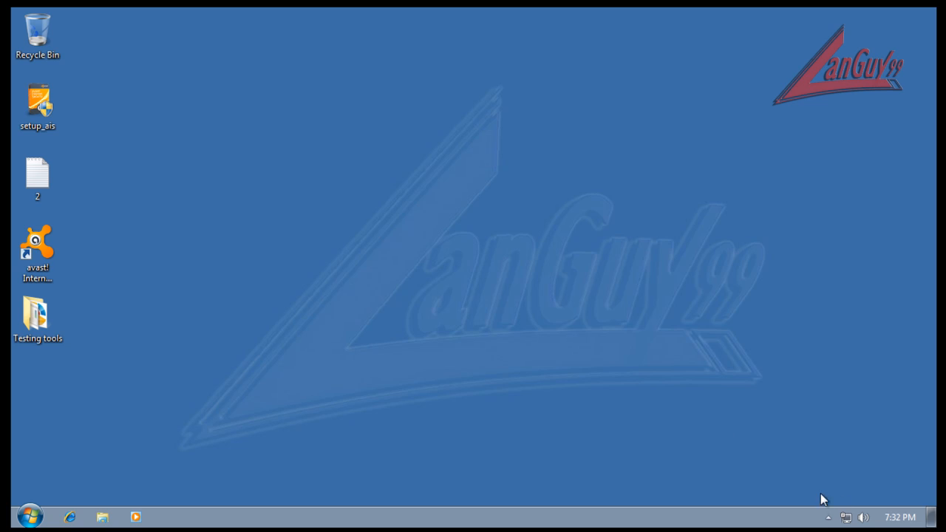
mouse_move(762, 446)
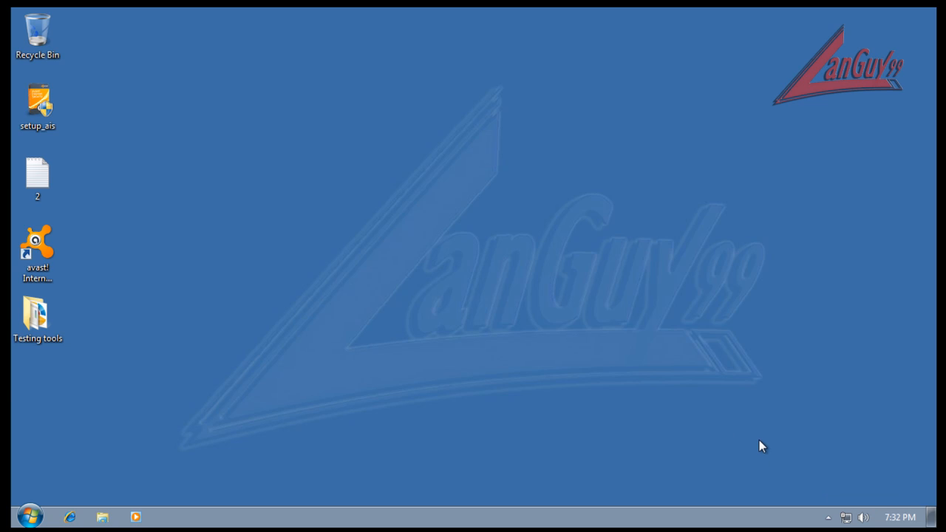
Launch avast! Internet Security from its desktop shortcut
left_click(828, 517)
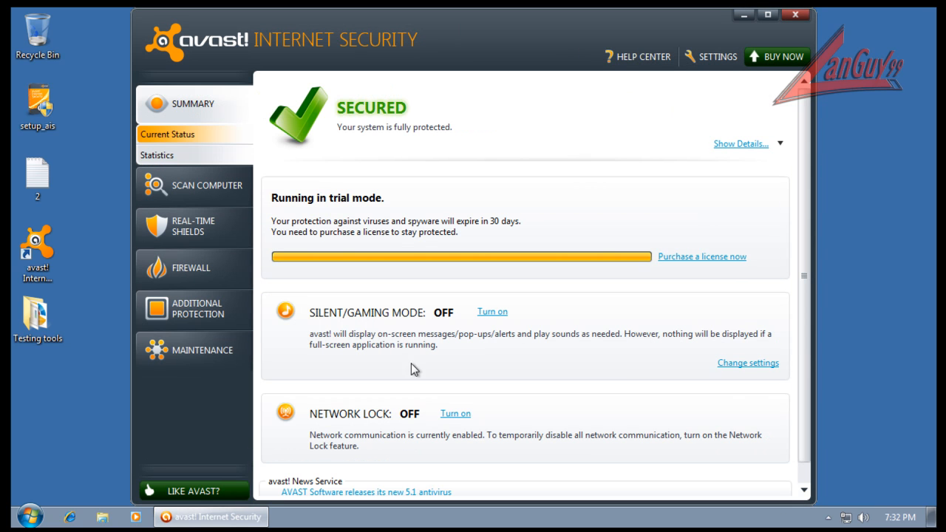
Glance at Settings, check version 6.0.934 with definitions 110130-1, and return to Summary
left_click(717, 56)
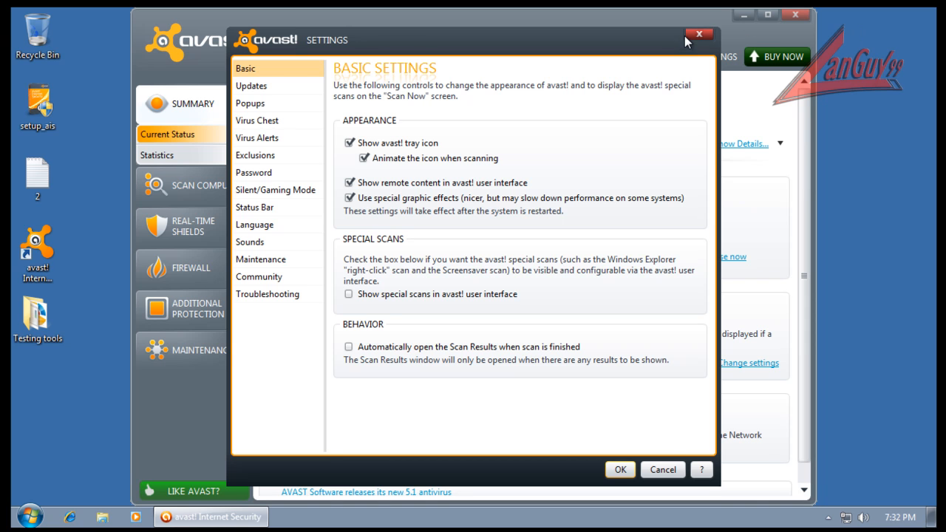
left_click(698, 35)
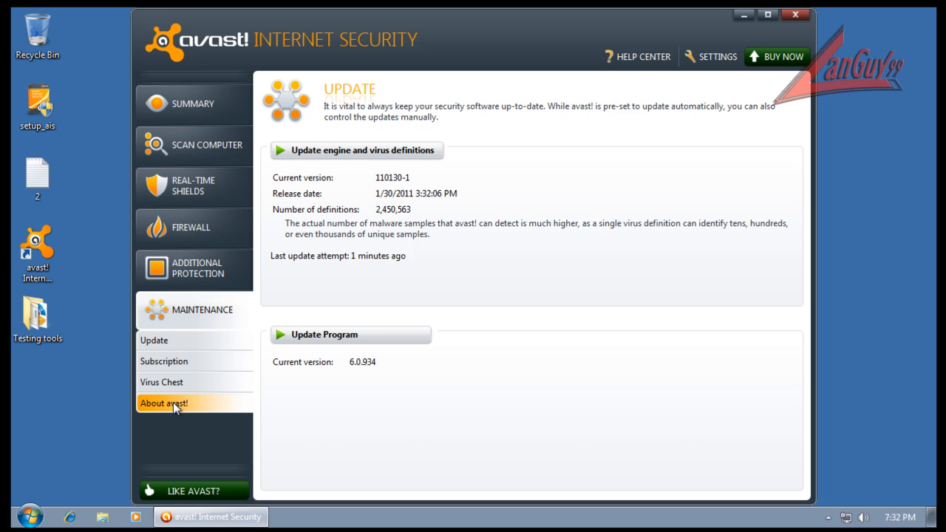
left_click(163, 403)
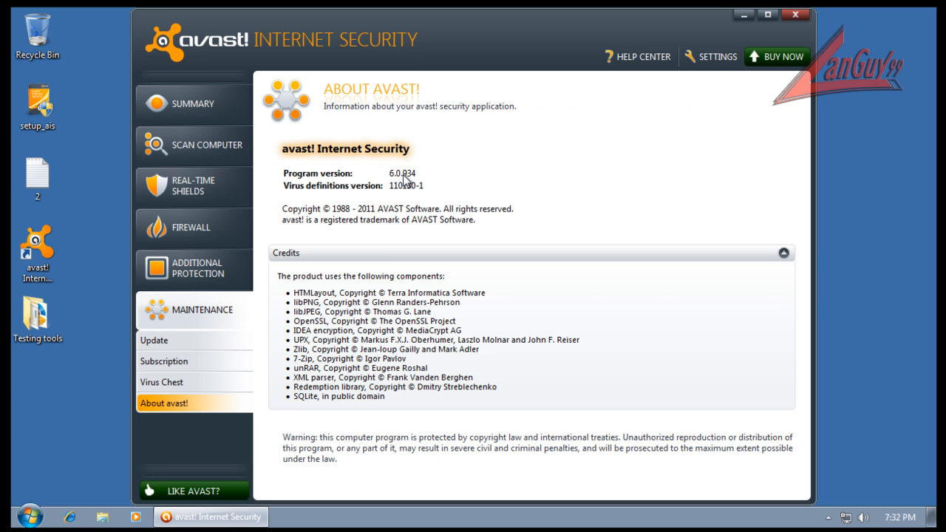
mouse_move(271, 188)
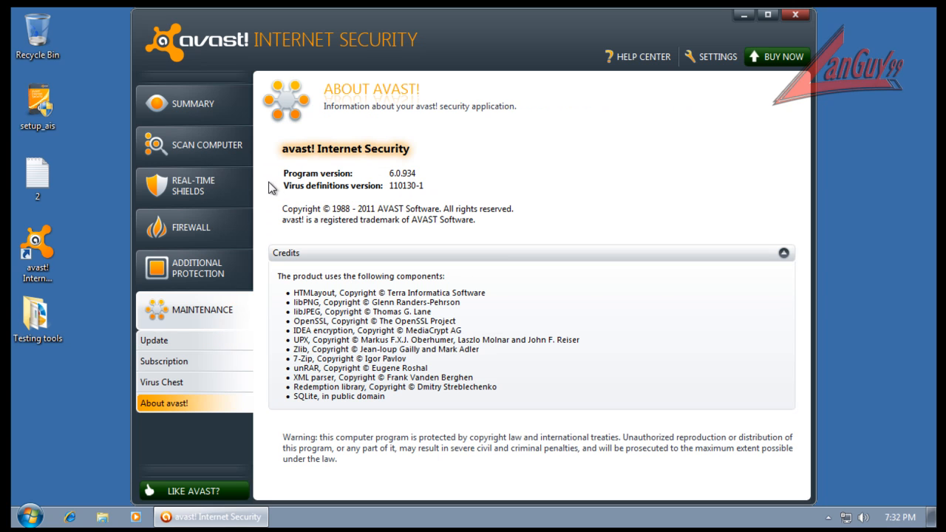
left_click(192, 104)
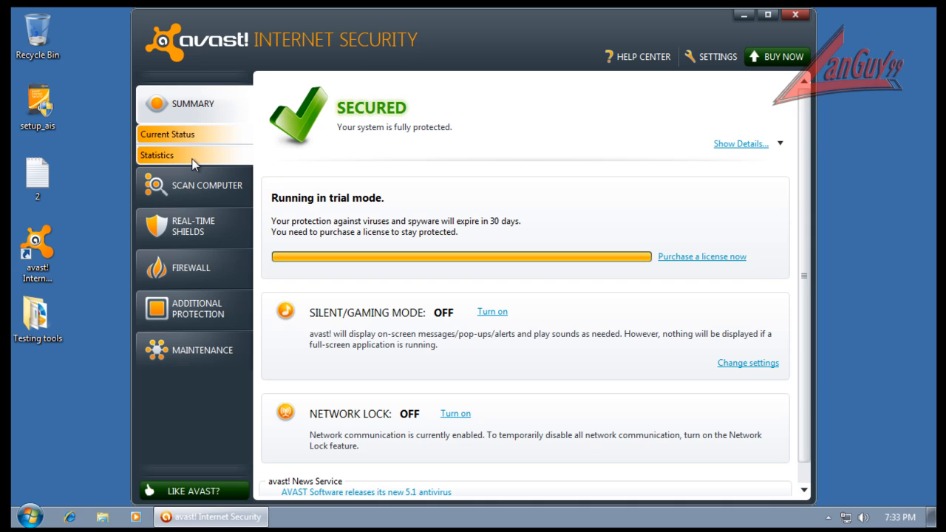
mouse_move(196, 197)
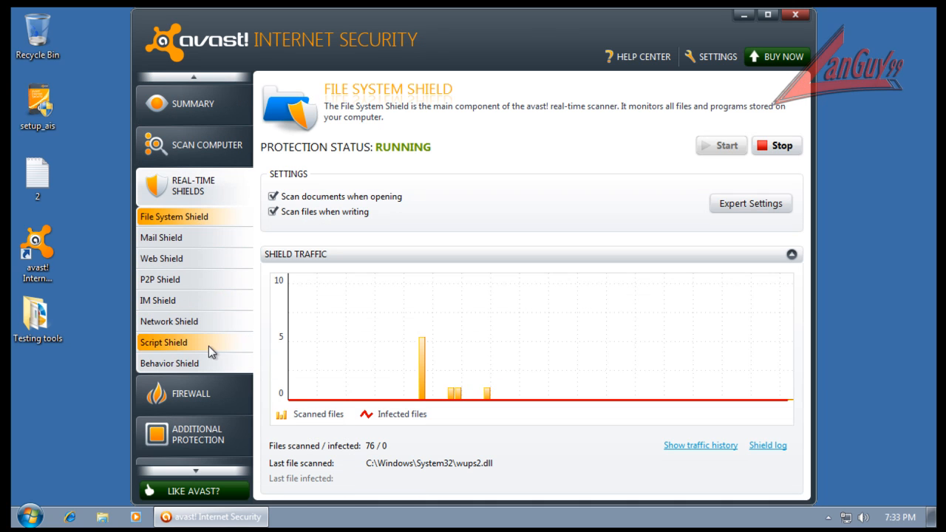
Review Behavior Shield and its expert settings, then switch to the Antispam page
left_click(168, 363)
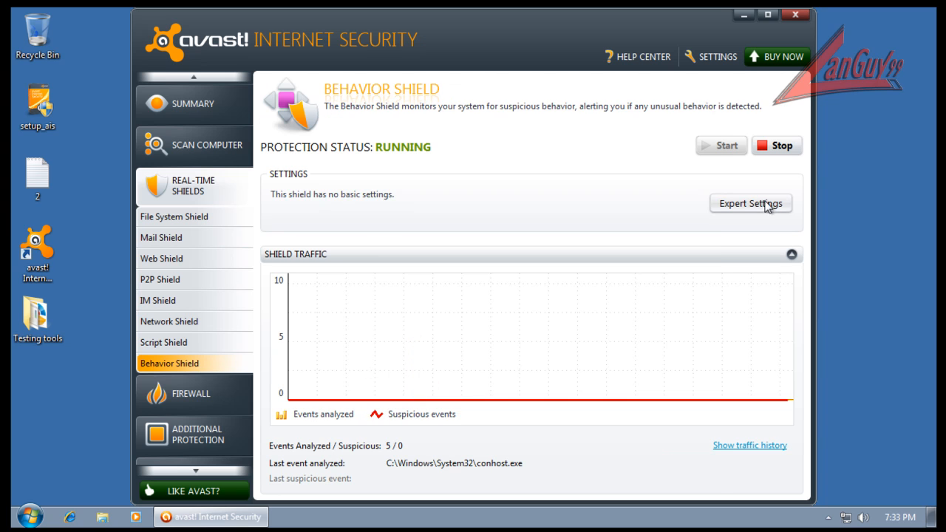
left_click(750, 203)
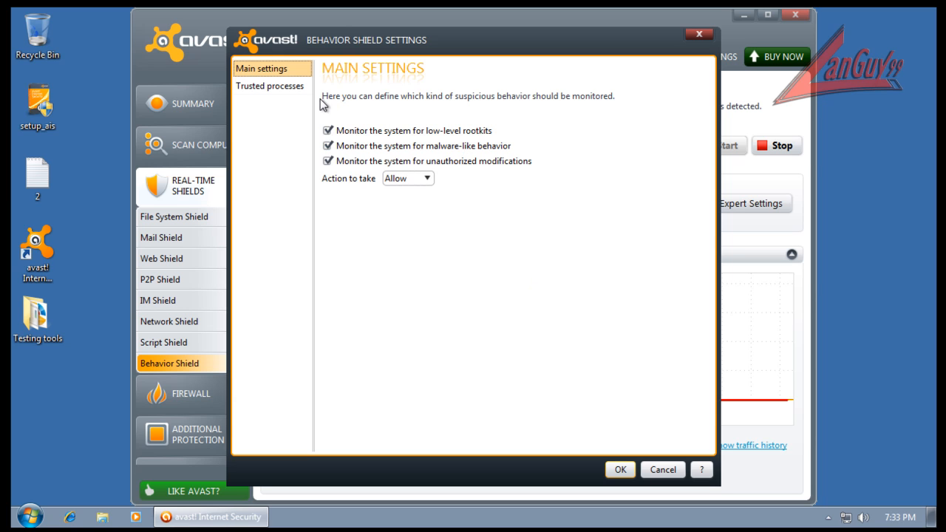
mouse_move(767, 476)
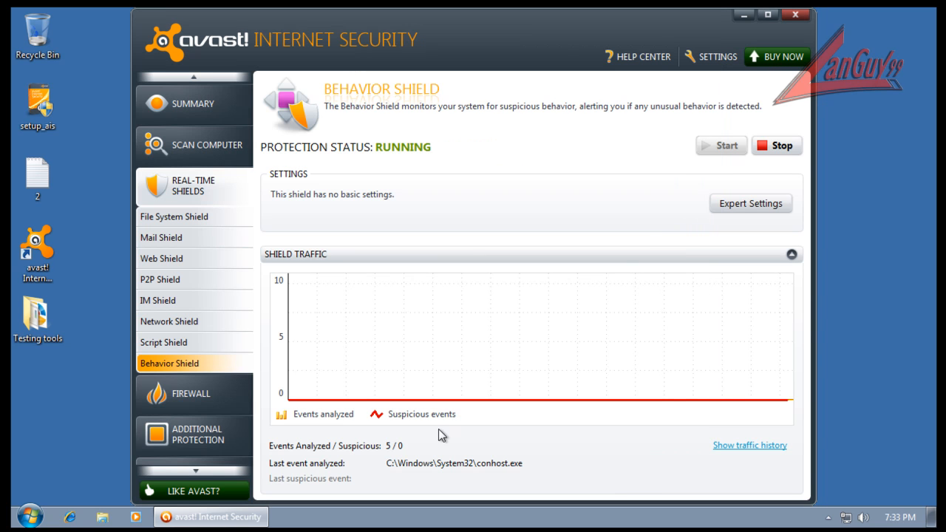
left_click(190, 393)
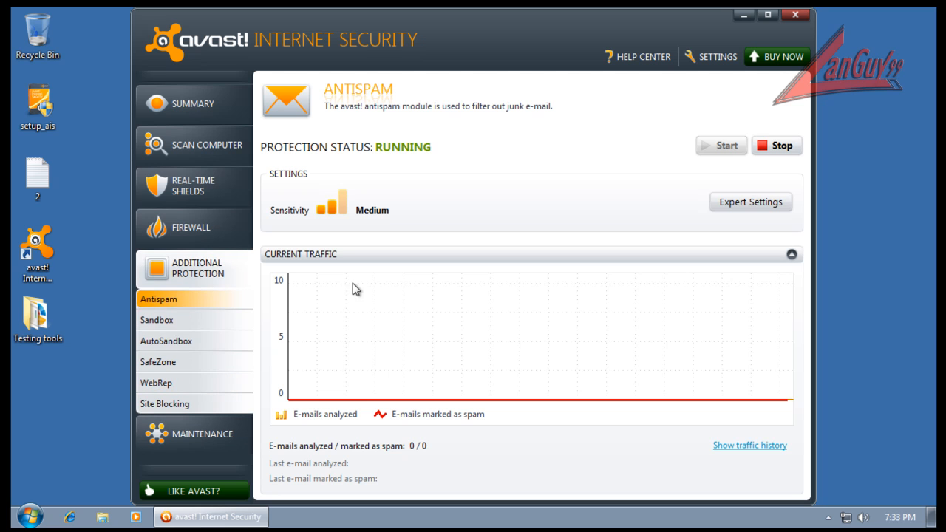
mouse_move(184, 361)
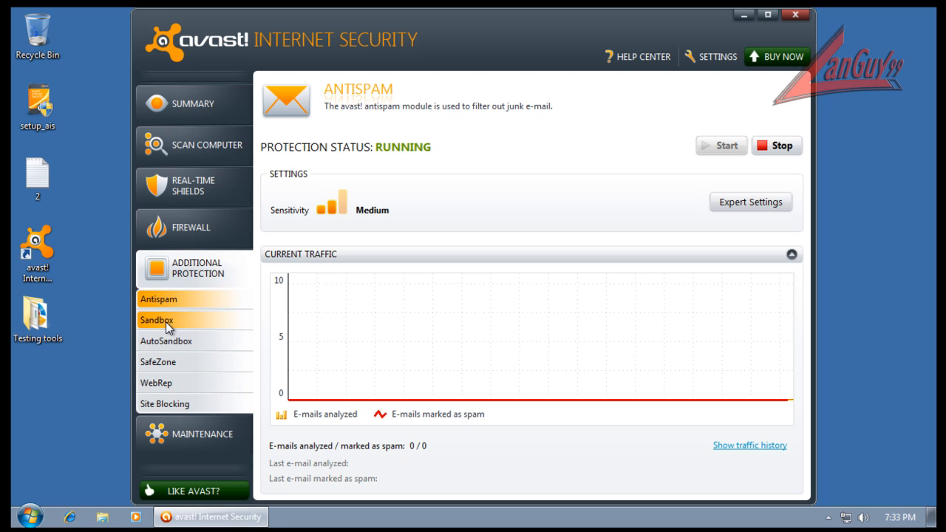
View the Sandbox and AutoSandbox pages and the AutoSandbox settings
left_click(157, 319)
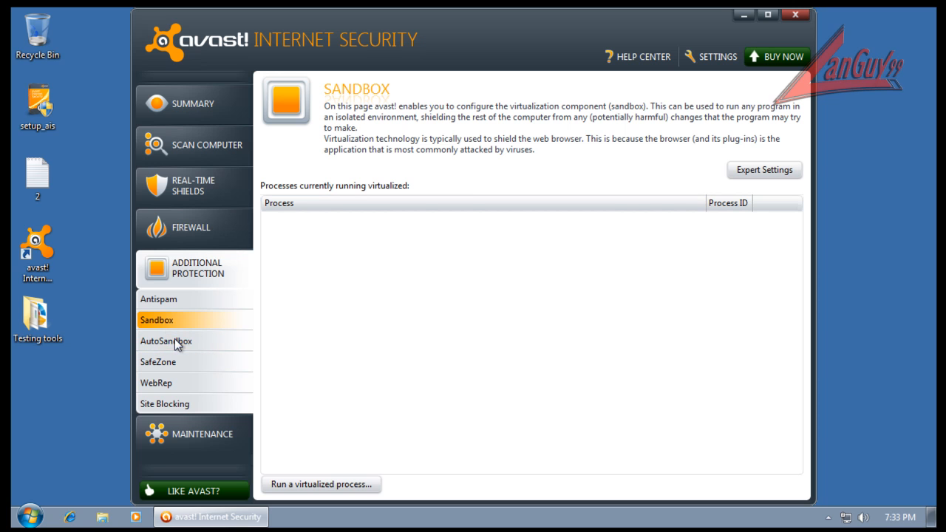
left_click(166, 340)
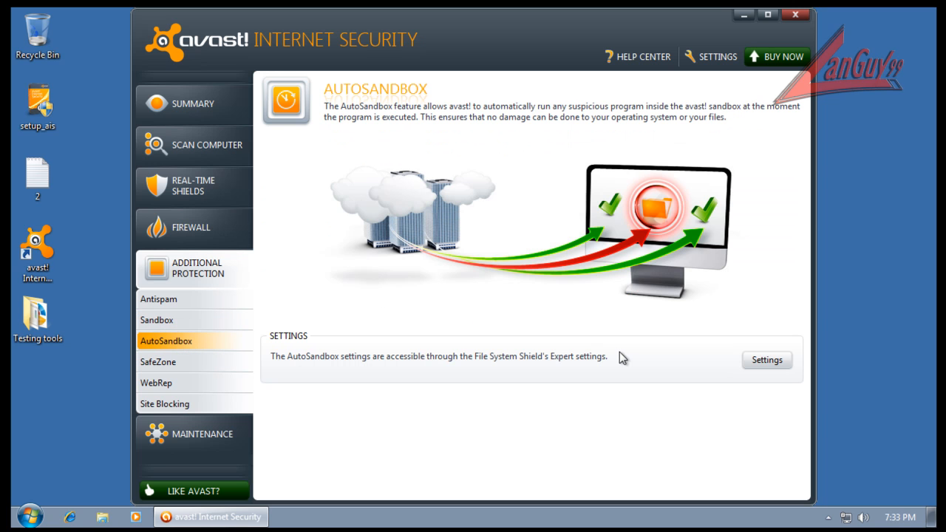
left_click(767, 360)
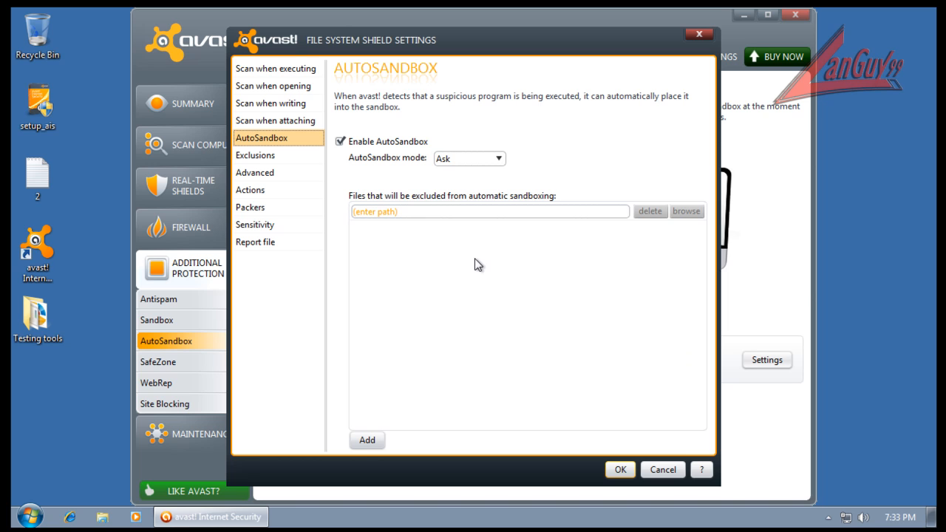
mouse_move(847, 397)
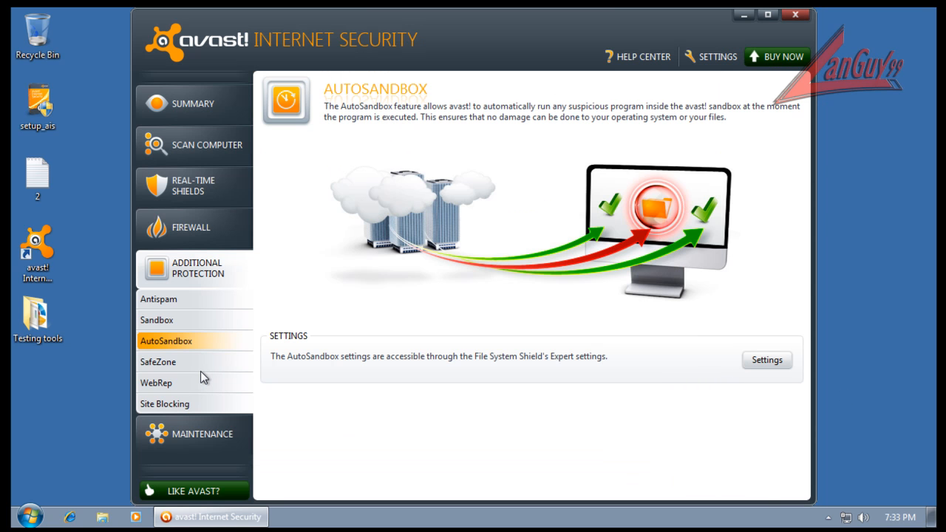
Browse the SafeZone, WebRep and Site Blocking pages, then return to Antispam
left_click(158, 361)
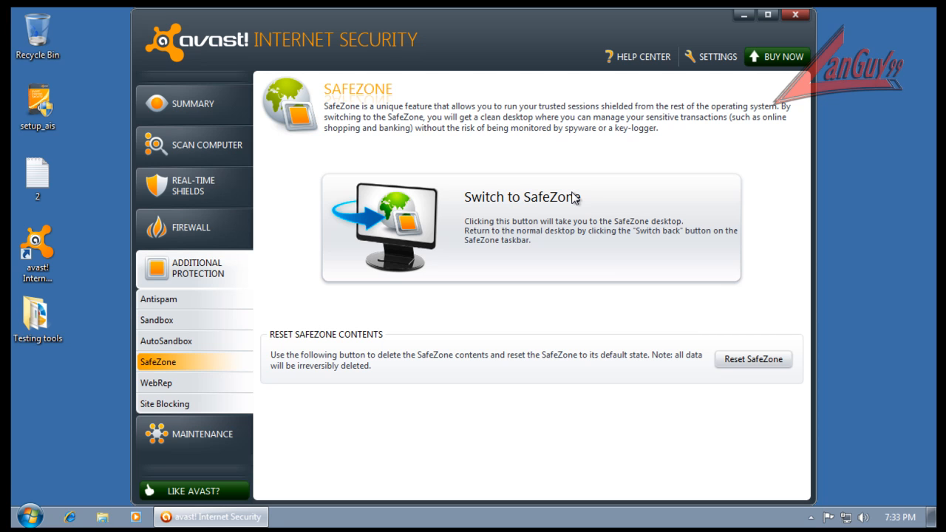
mouse_move(627, 310)
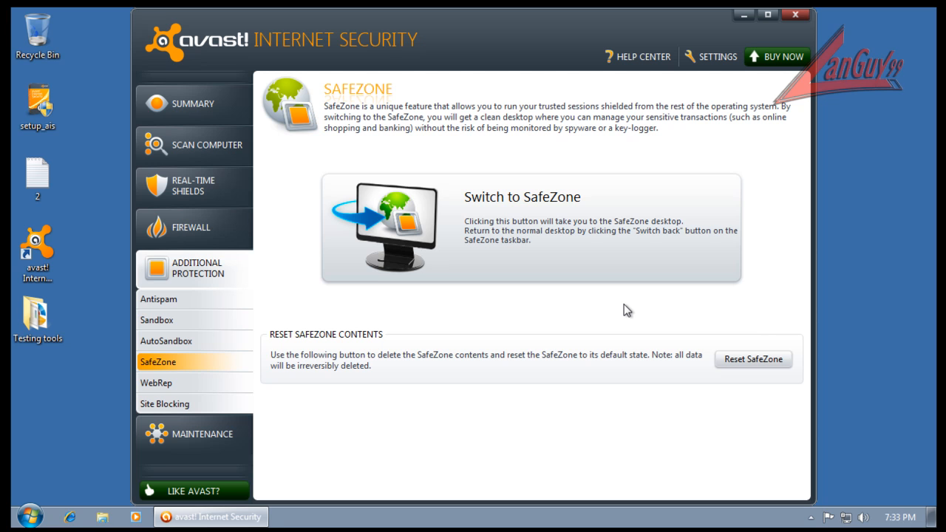
mouse_move(511, 245)
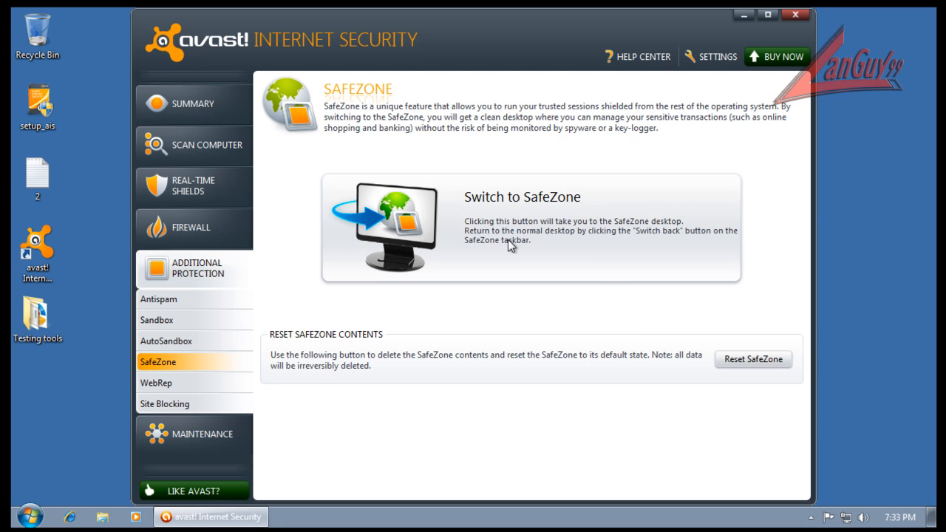
mouse_move(623, 194)
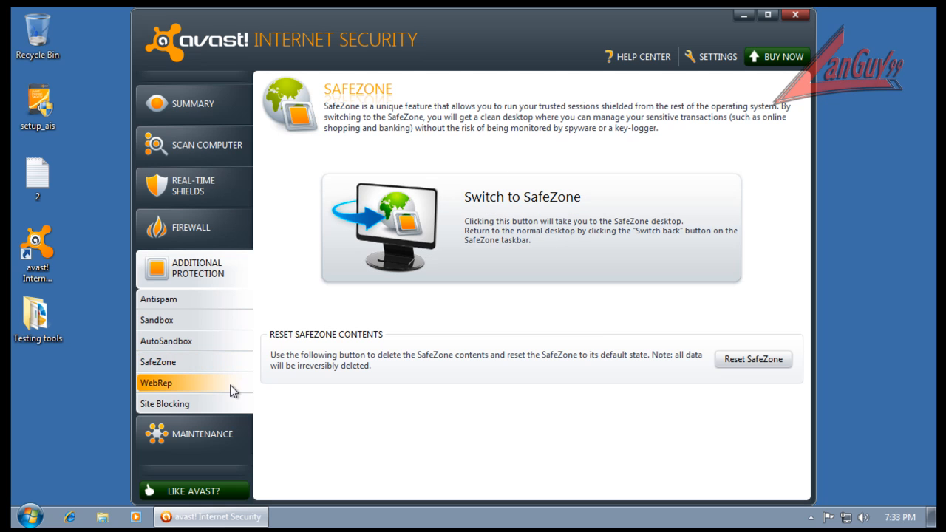
left_click(156, 382)
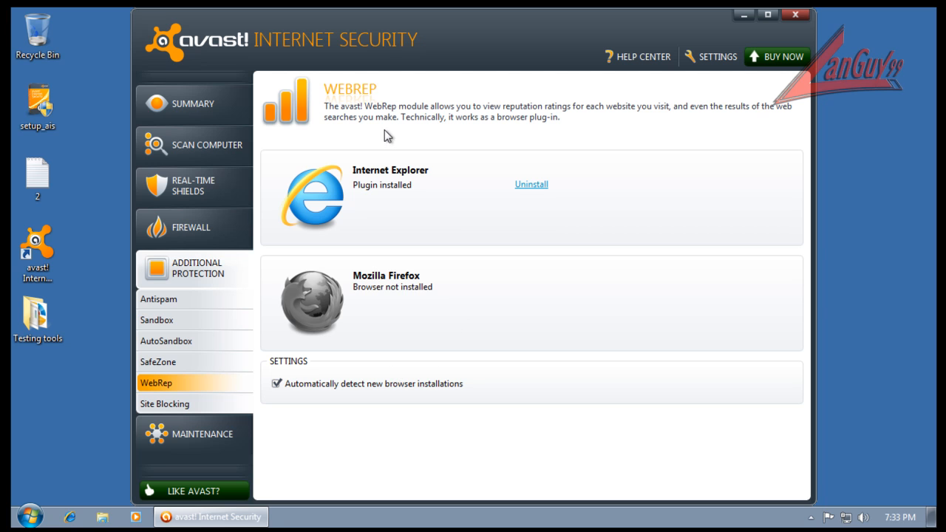
mouse_move(509, 195)
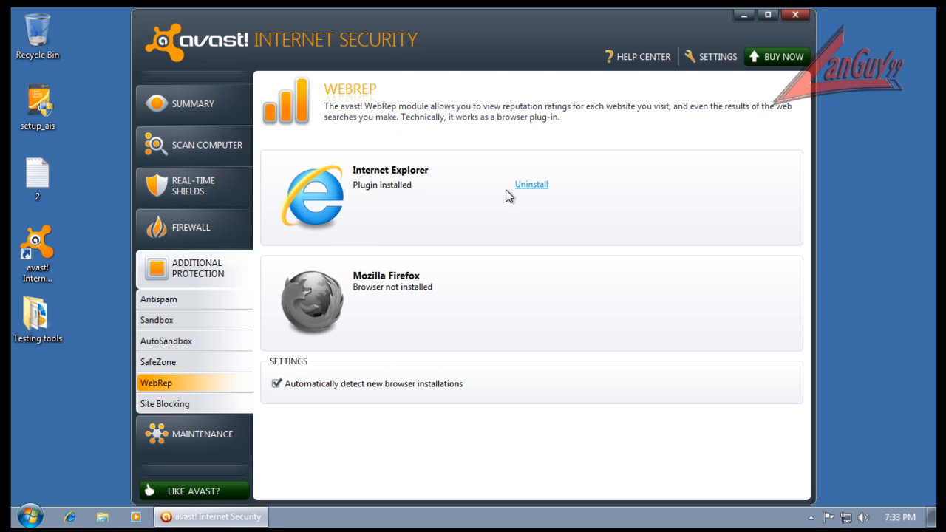
mouse_move(323, 138)
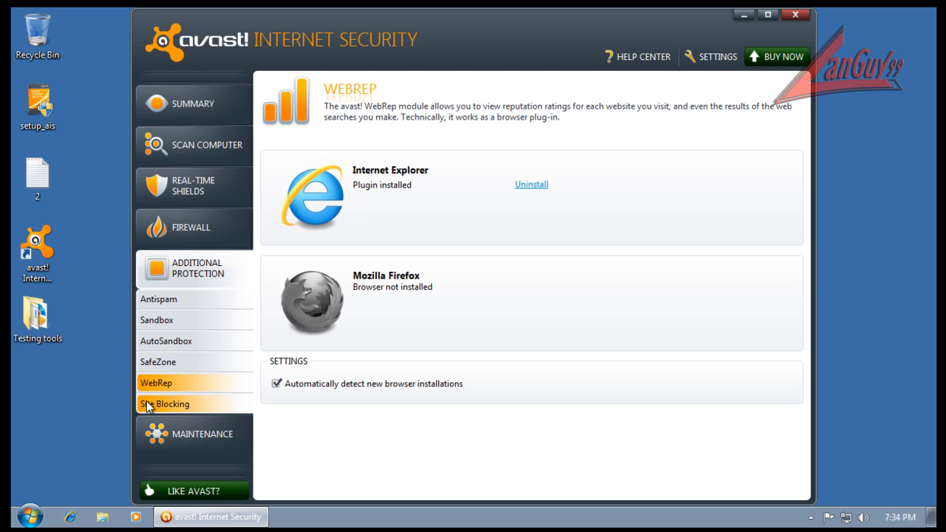
left_click(172, 404)
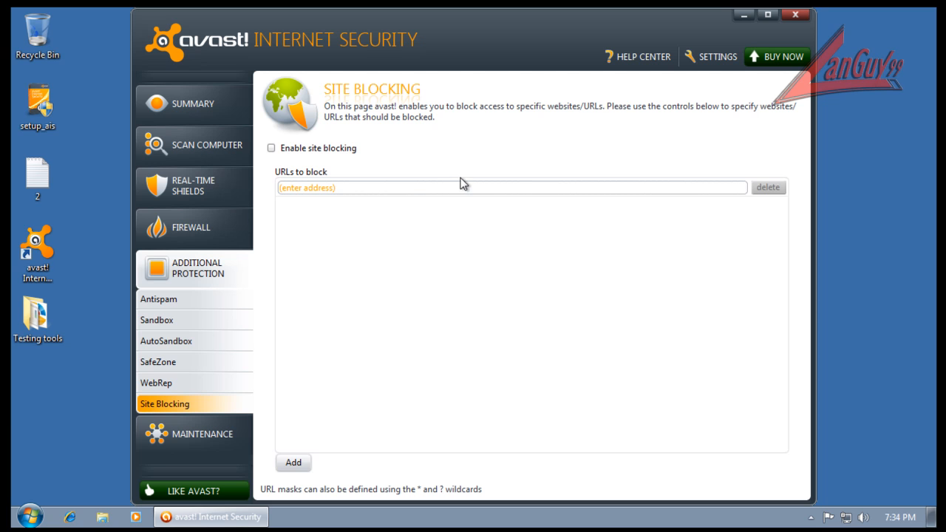
left_click(158, 299)
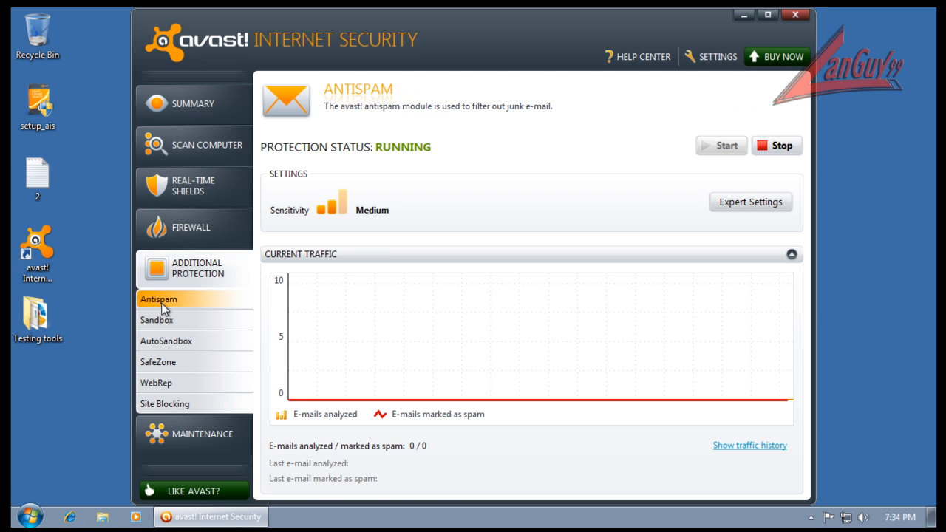
mouse_move(684, 90)
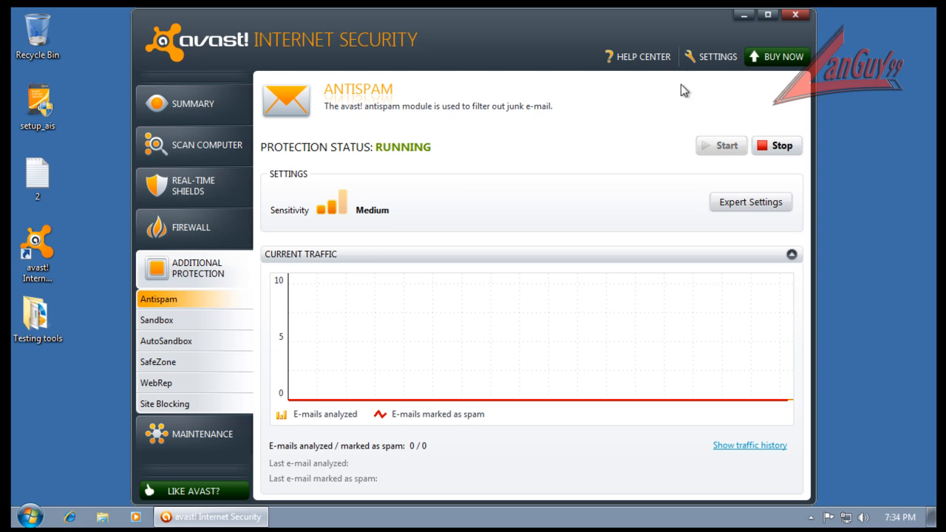
Close avast! and inspect all users' processes in Task Manager, including AvastSvc.exe and afwServ.exe
left_click(796, 14)
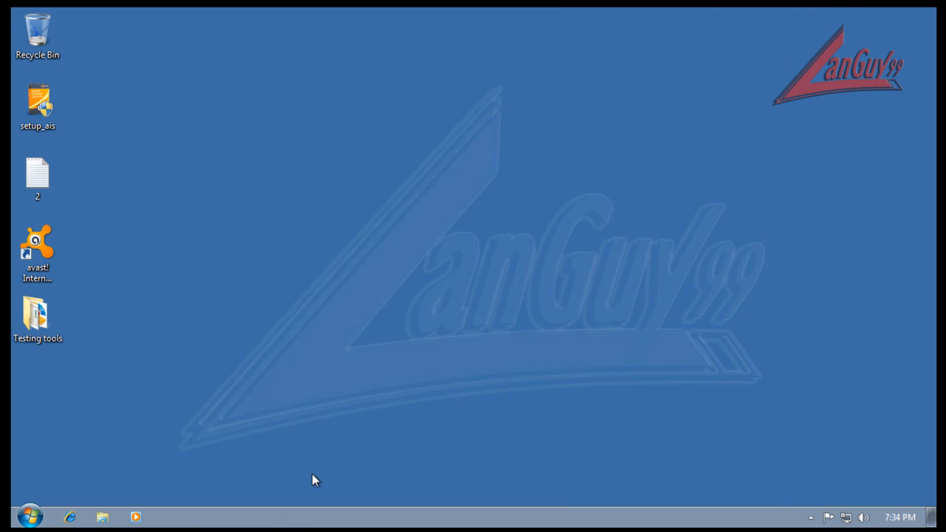
mouse_move(337, 476)
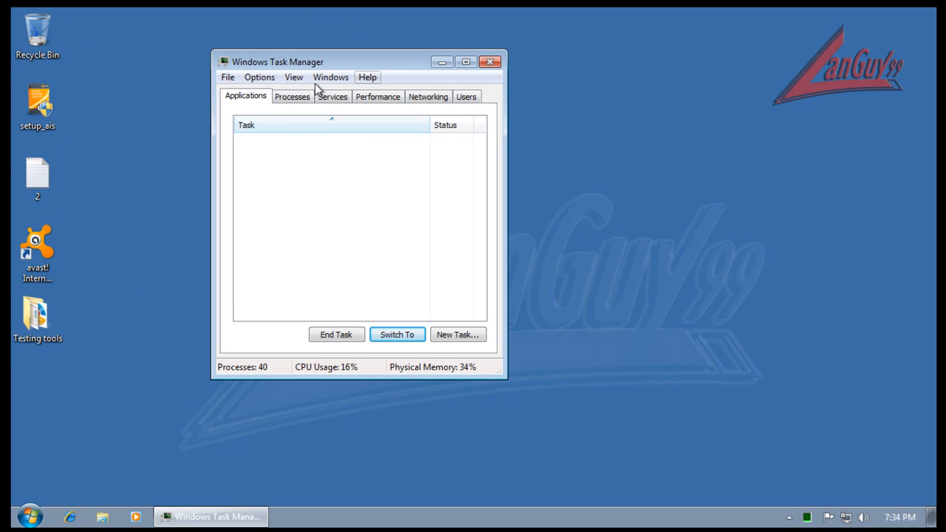
left_click(292, 96)
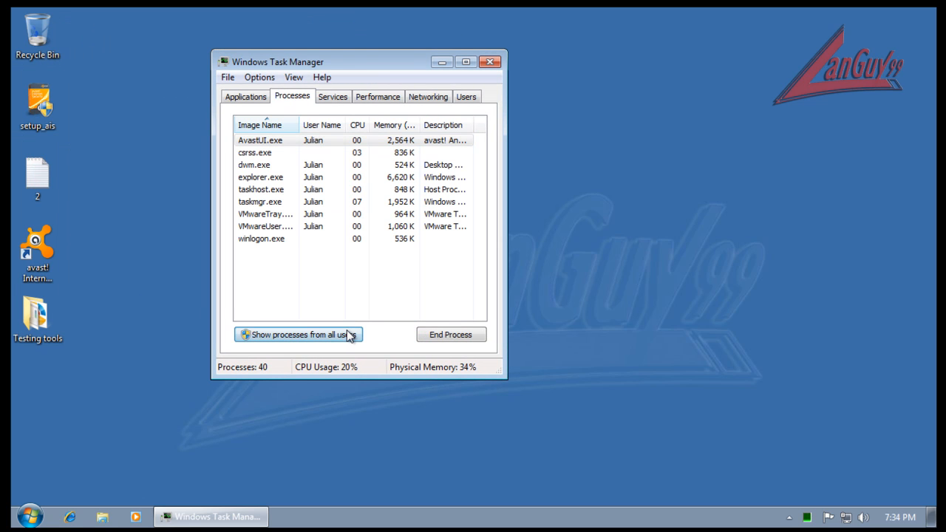
left_click(298, 334)
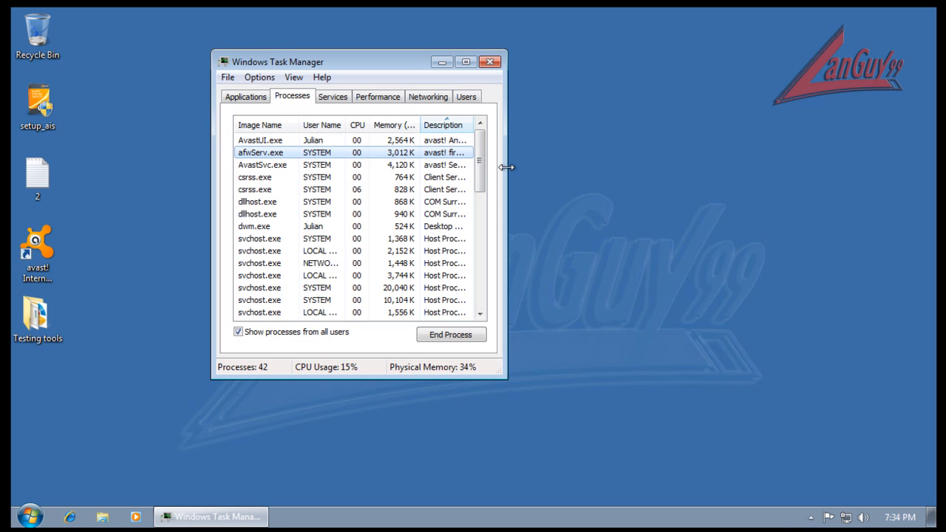
left_click_drag(506, 167, 669, 167)
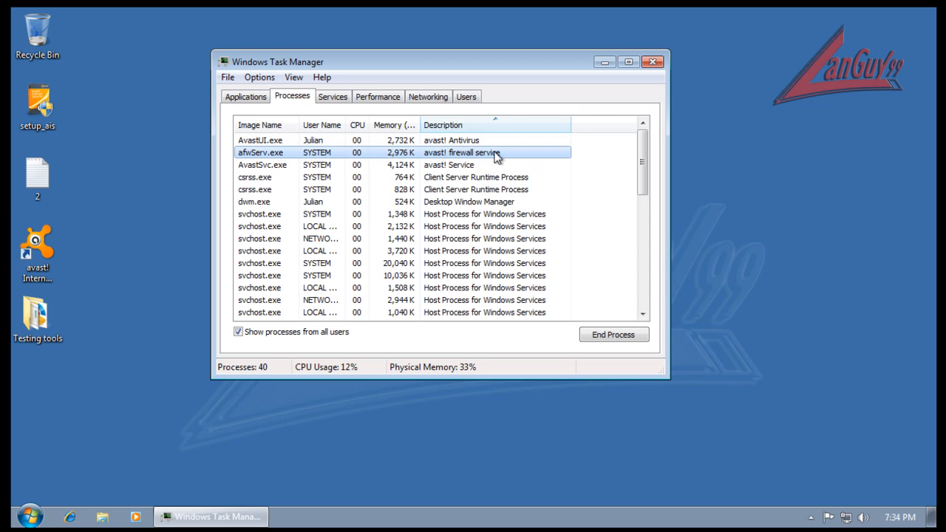
mouse_move(610, 93)
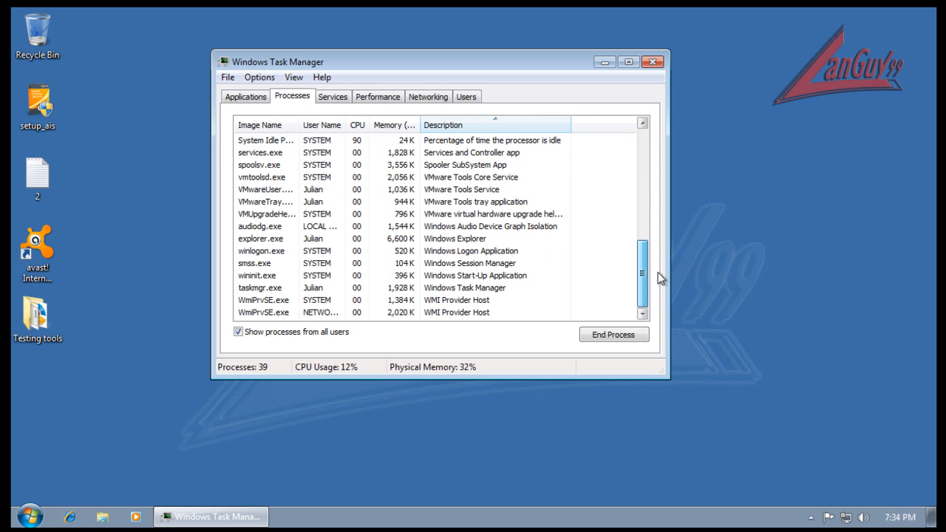
left_click(653, 61)
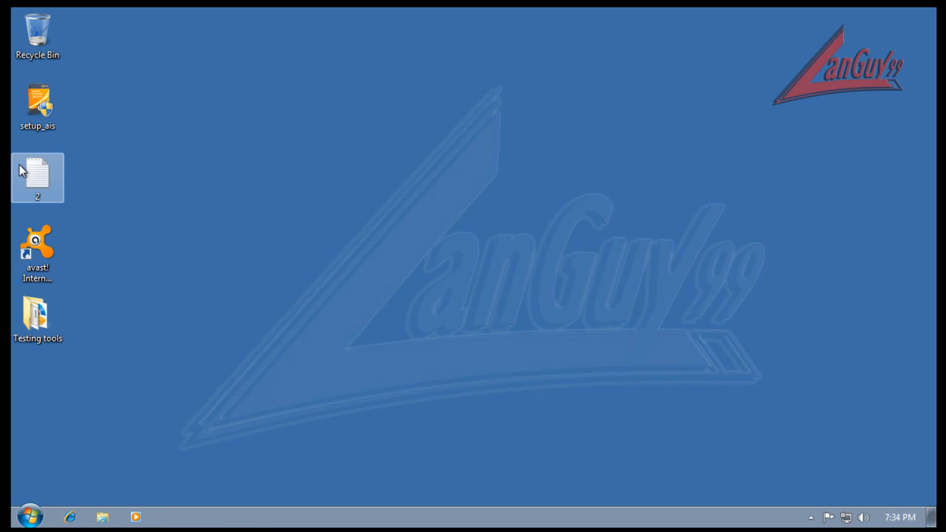
Open desktop text file '2' of malware links and dismiss avast!'s WebRep panel
double_click(37, 178)
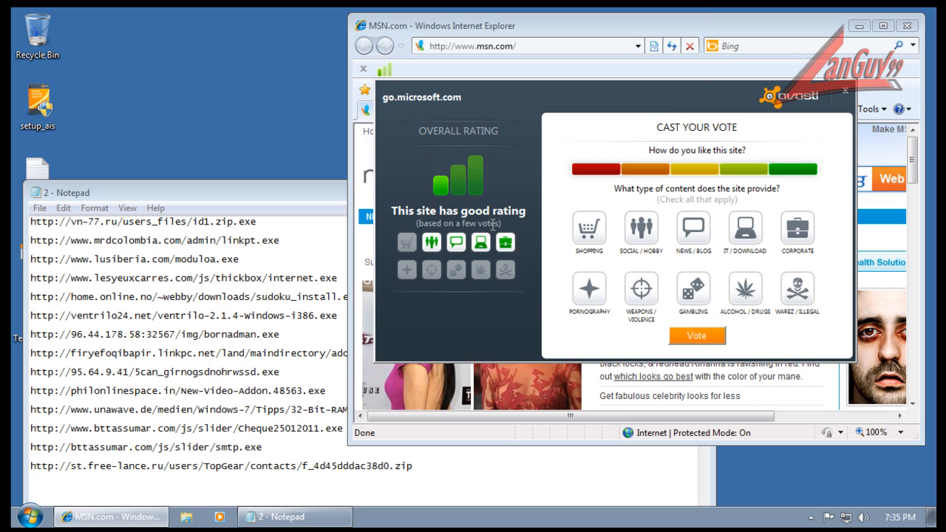
left_click(844, 90)
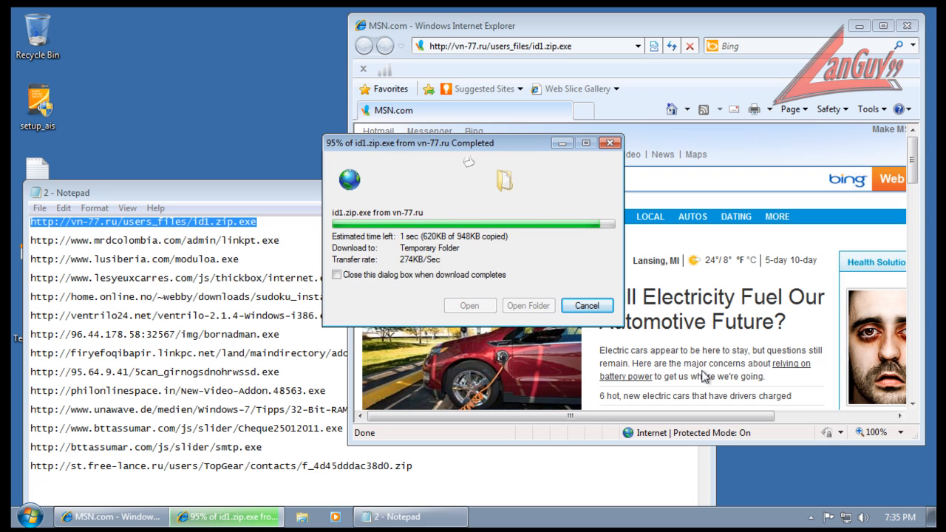
mouse_move(702, 458)
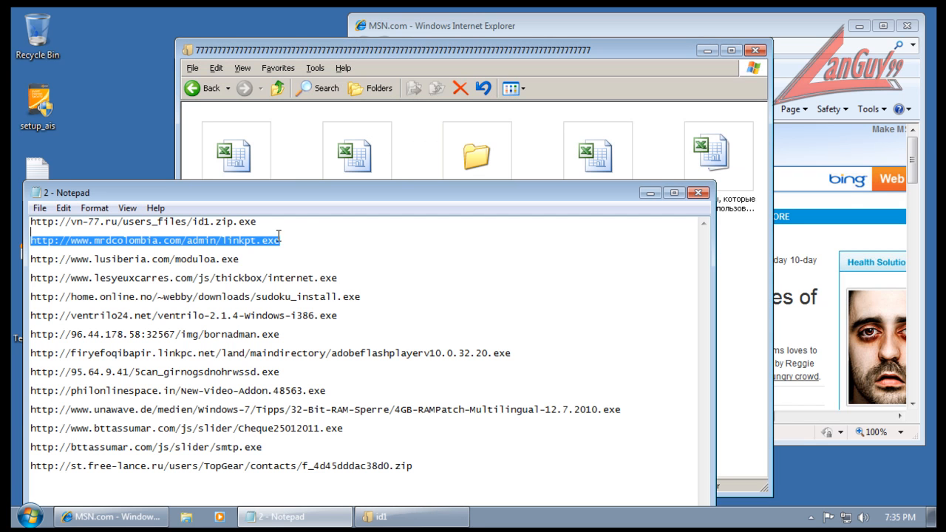
mouse_move(756, 51)
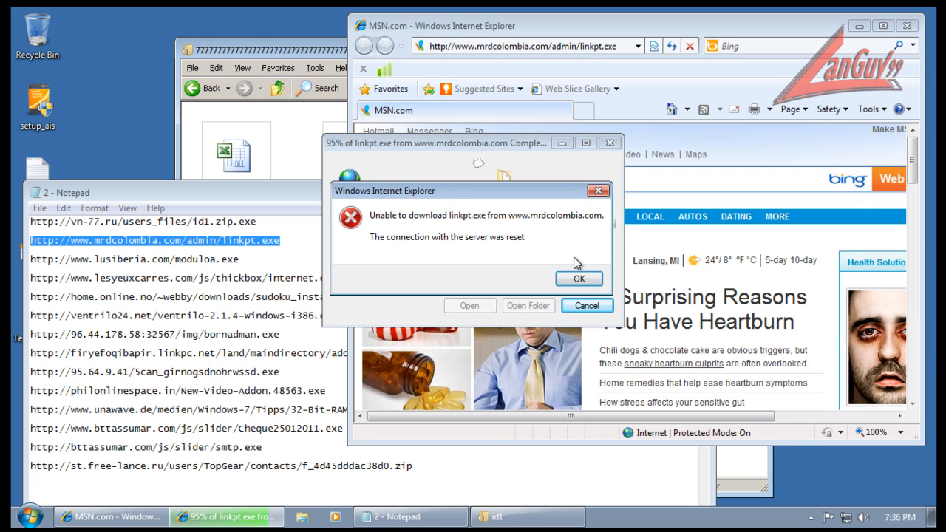
Dismiss the blocked linkpt.exe error, close the opened folder, then run and close crashed moduloa.exe
left_click(579, 279)
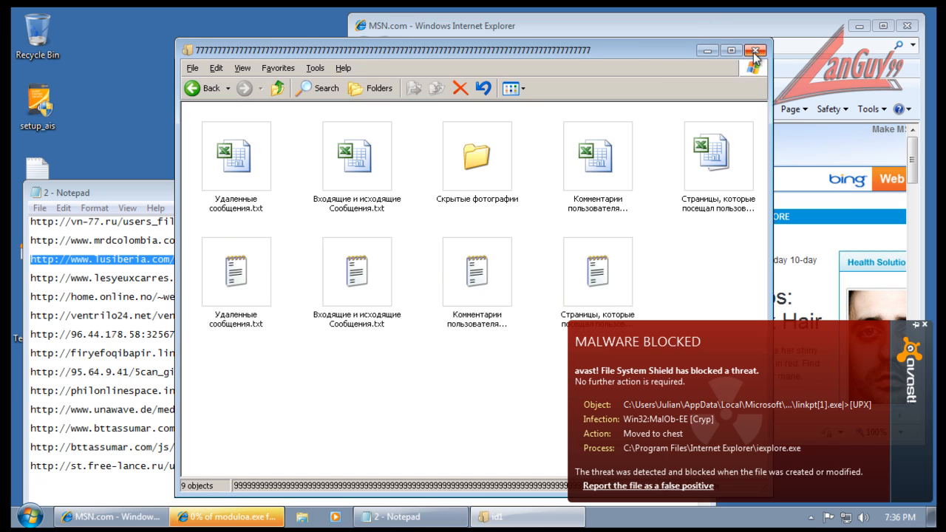
left_click(756, 50)
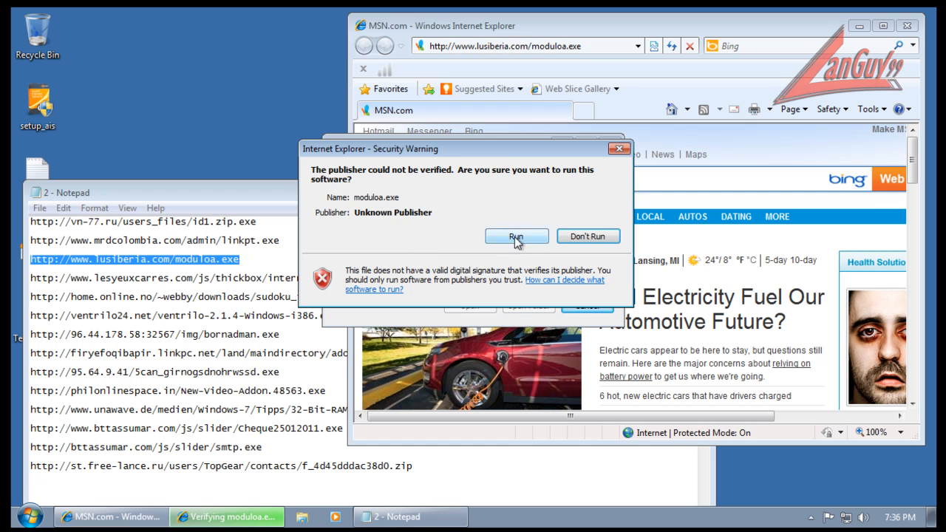
left_click(516, 236)
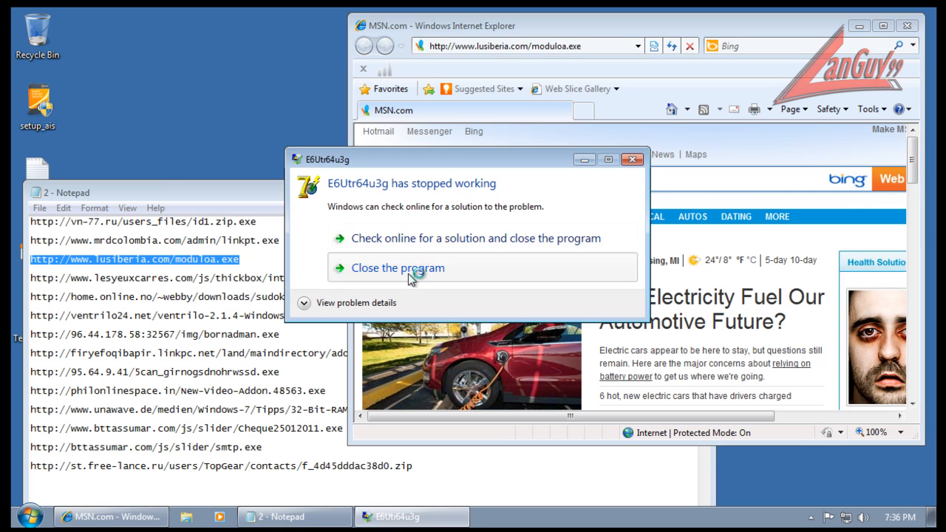
left_click(398, 268)
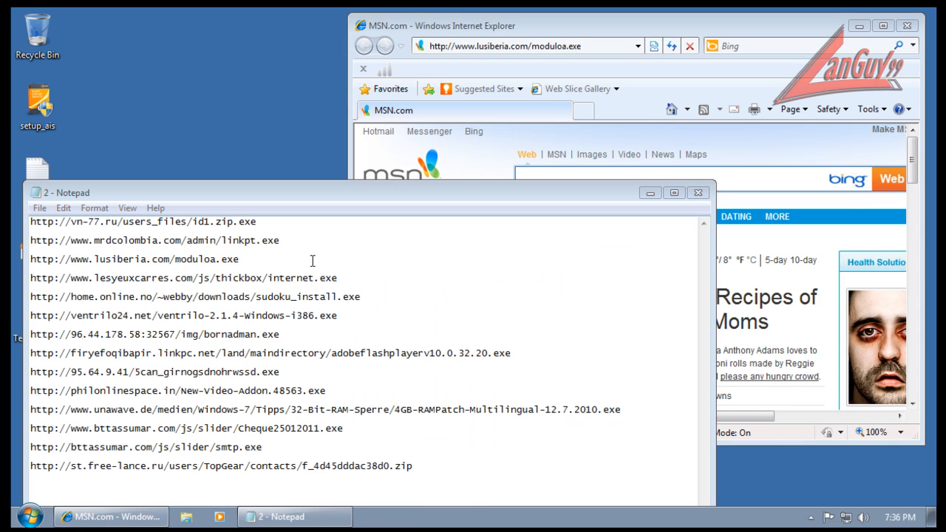
Run the downloaded internet.exe and sudoku_install.exe files
double_click(184, 278)
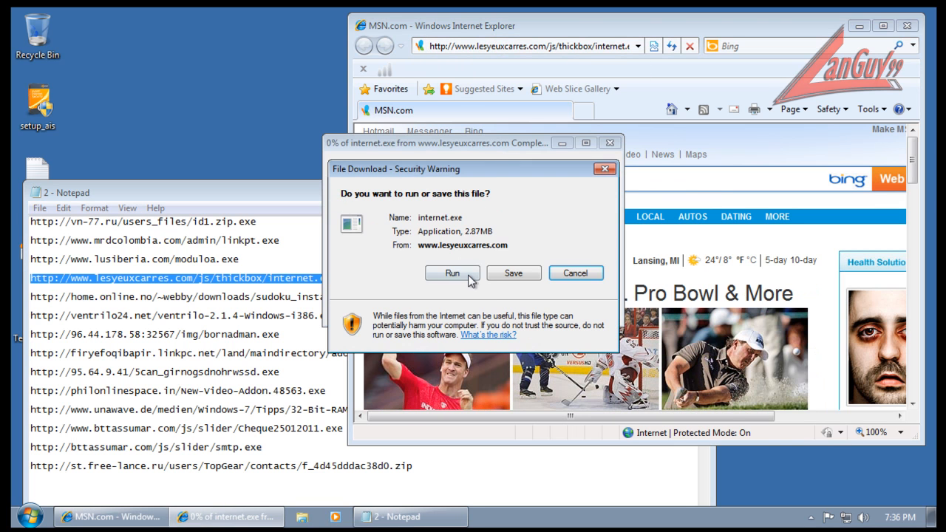
left_click(452, 273)
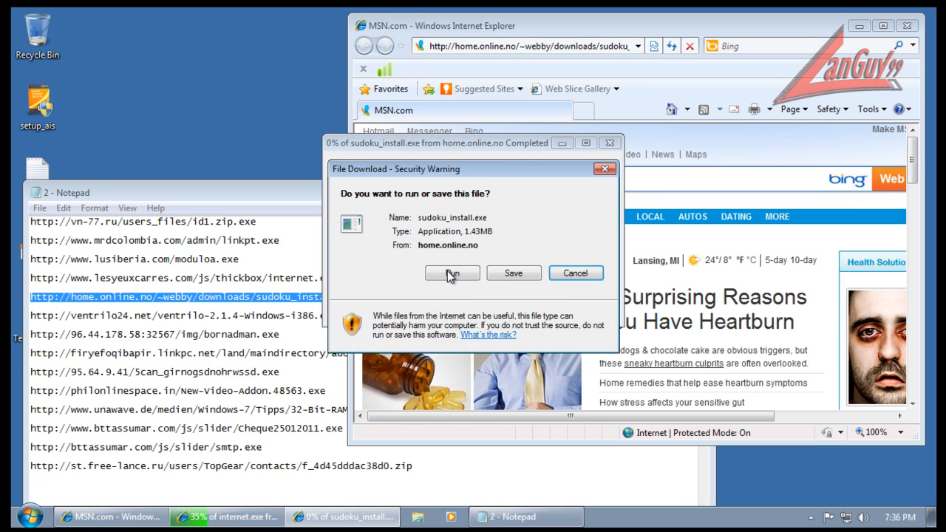
left_click(452, 272)
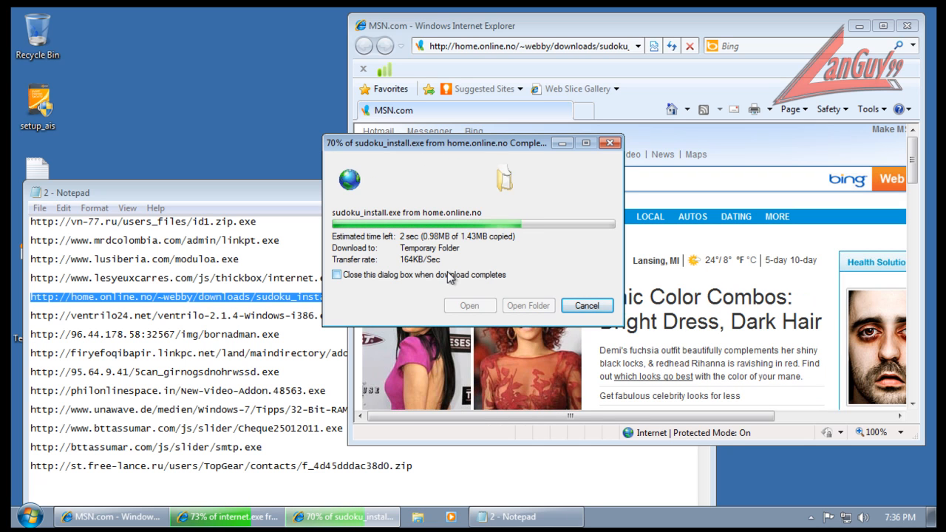
mouse_move(410, 310)
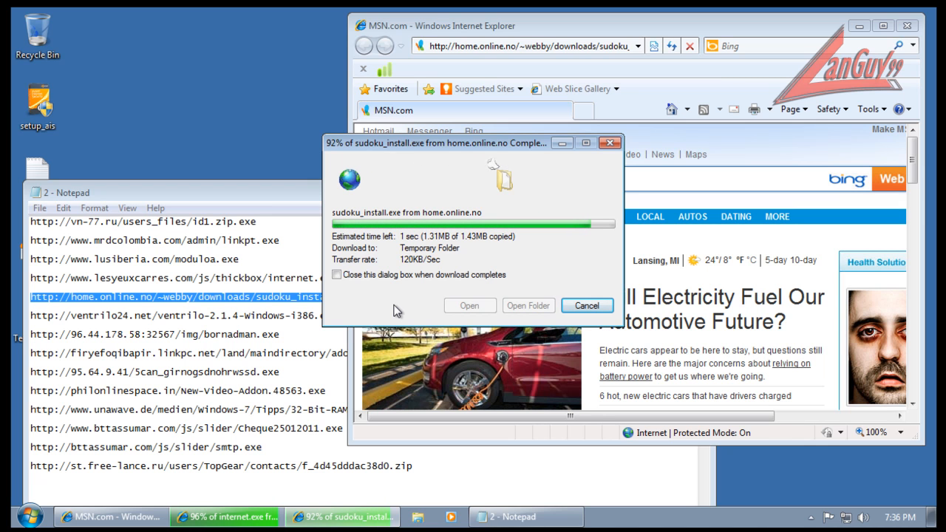
left_click(226, 517)
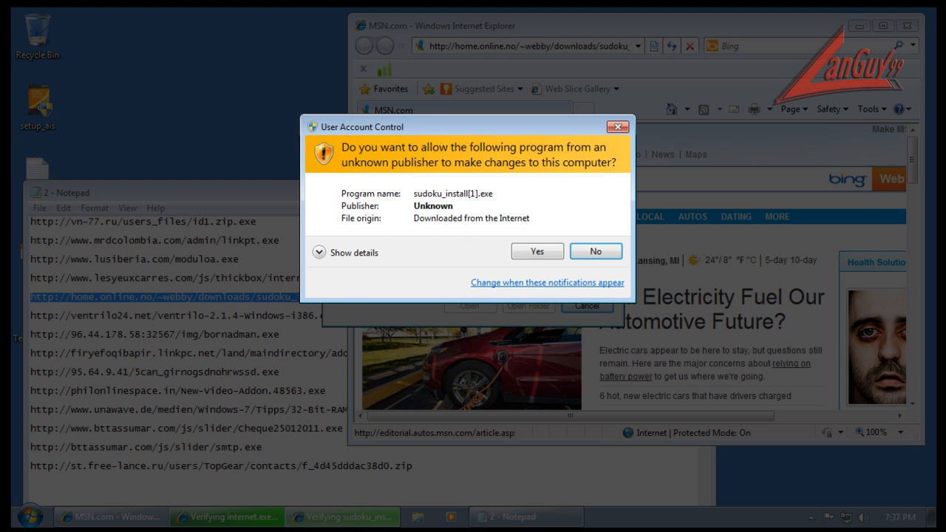
Install SuDoKu-Cracker, accepting UAC, license and folder creation, then launch it
left_click(537, 251)
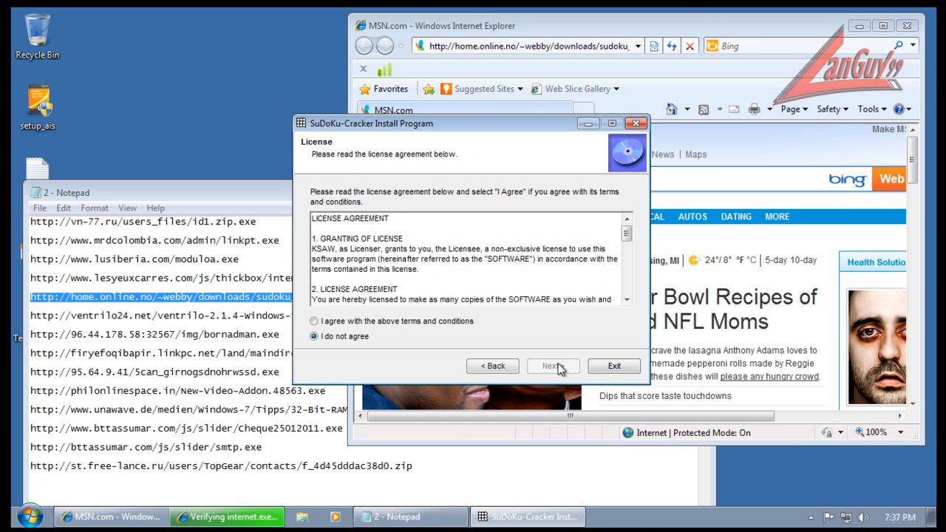
left_click(313, 321)
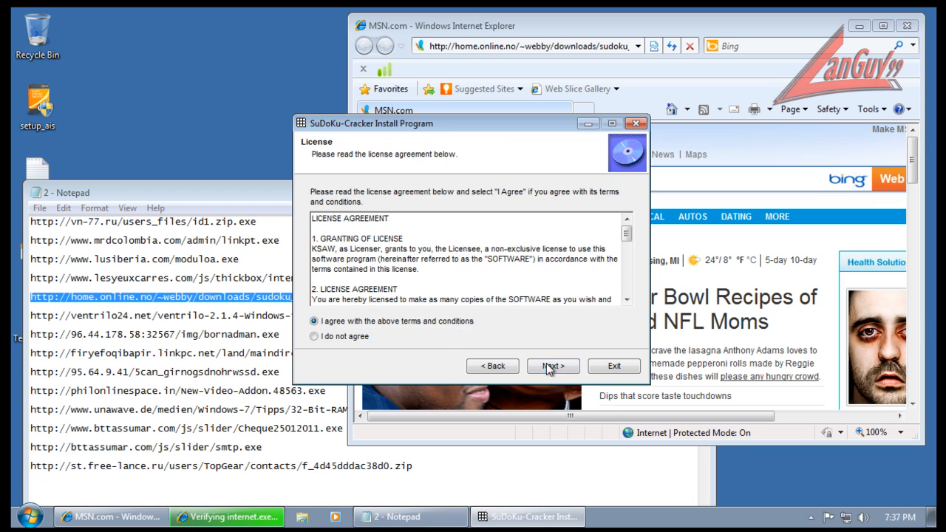
left_click(553, 366)
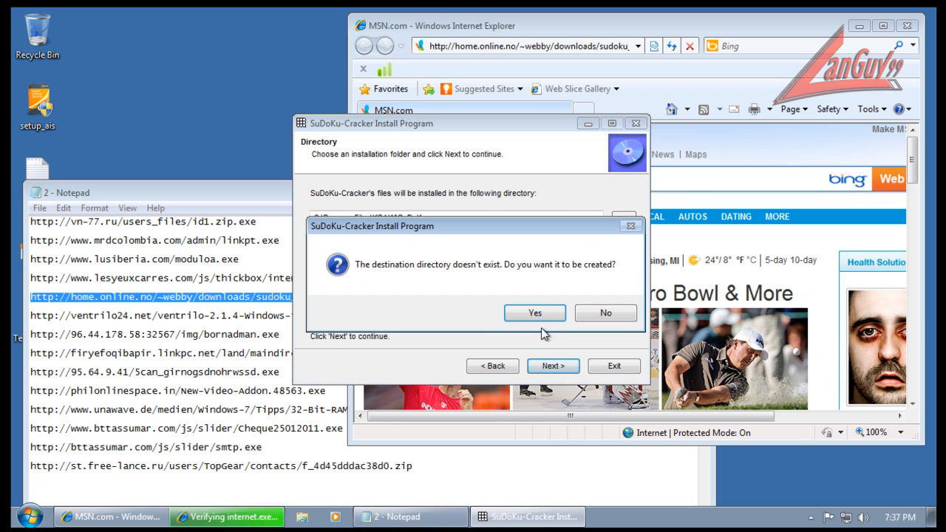
left_click(534, 313)
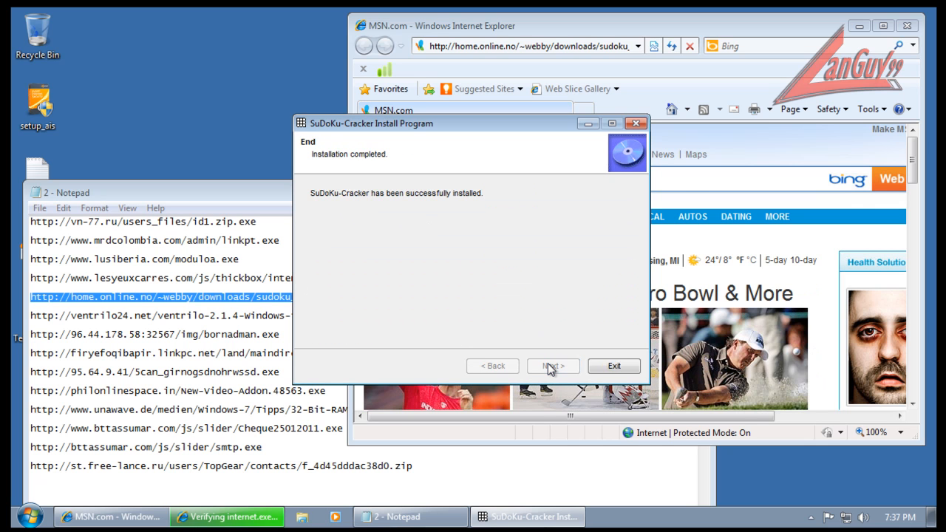
left_click(553, 366)
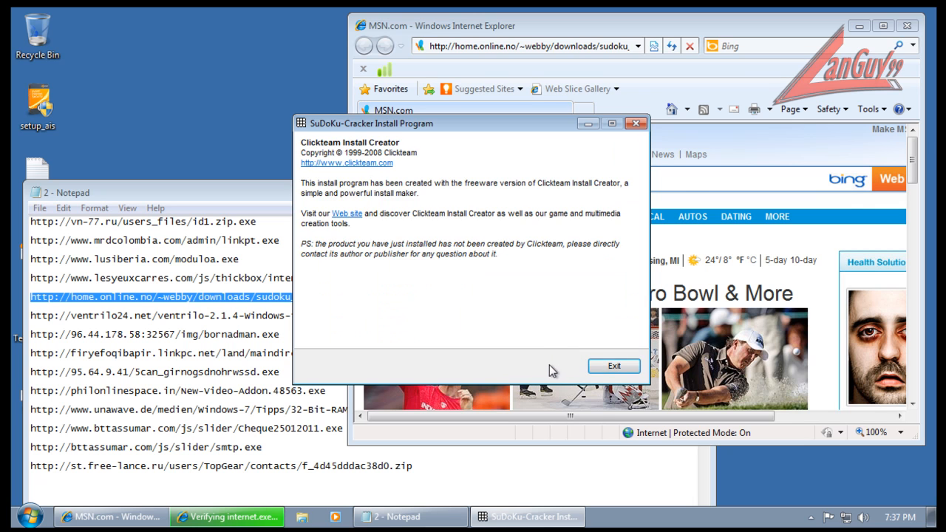
left_click(613, 366)
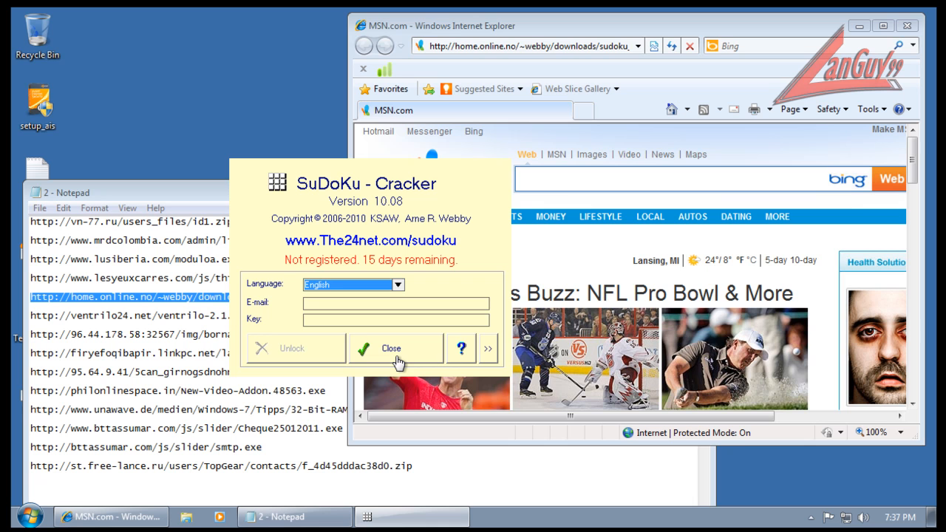
Close SuDoKu-Cracker, dismiss the blocked ventrilo download error, and select the 95.64.9.41 link
left_click(488, 348)
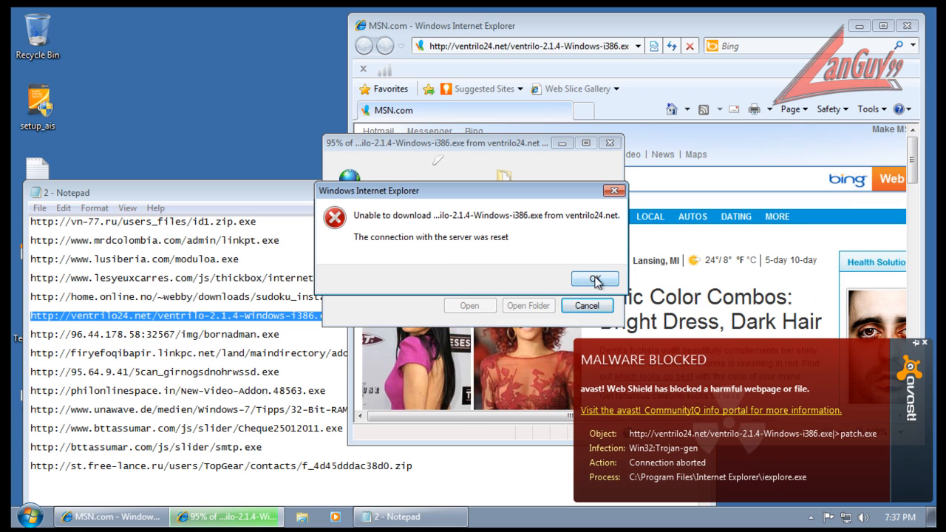
left_click(594, 279)
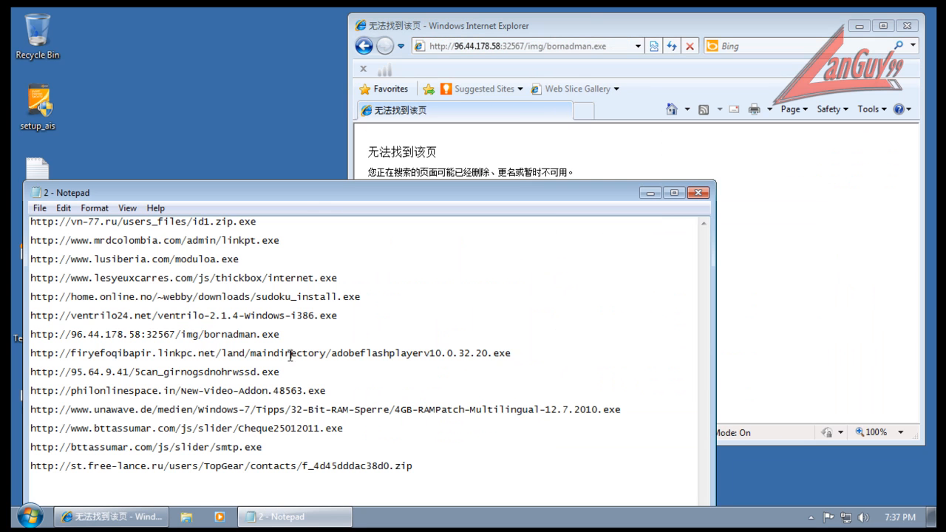
triple_click(269, 353)
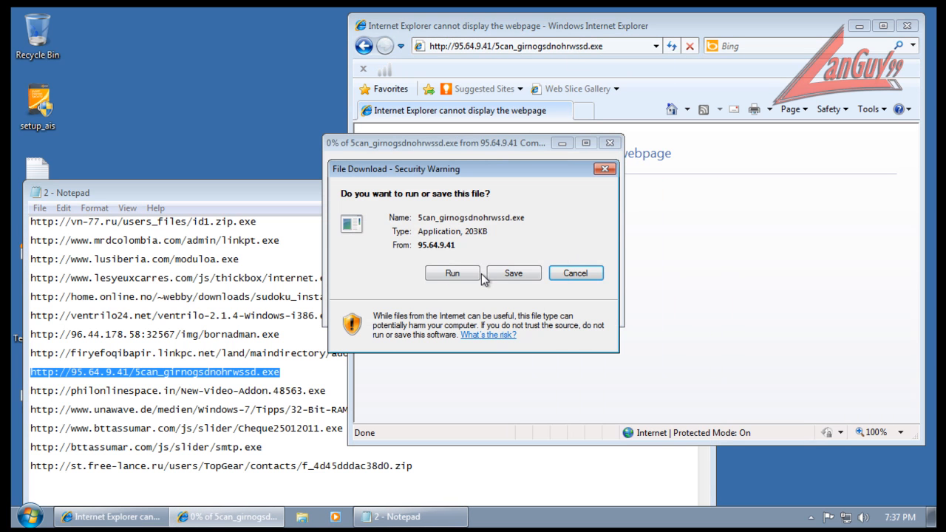
Run the 5can, 4GB RAM patch and Cheque25012011.exe downloads, then check the tray
left_click(452, 273)
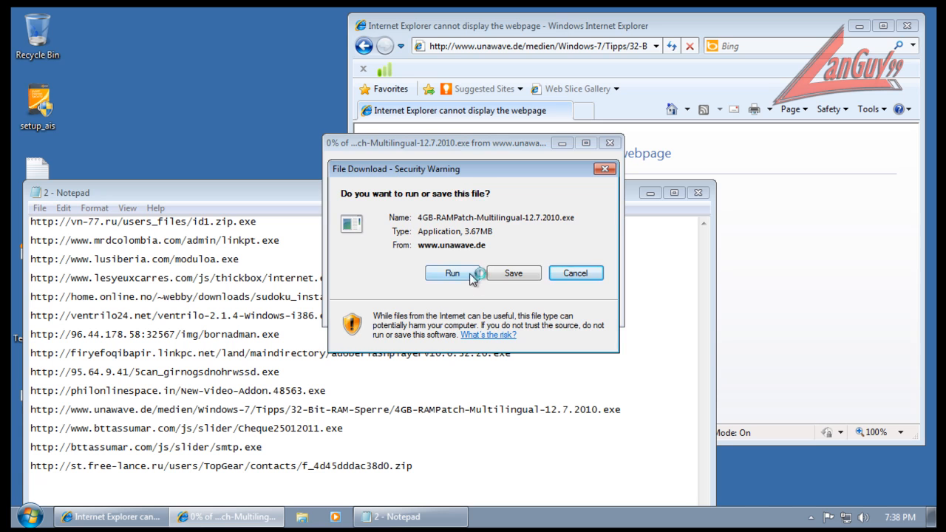
left_click(452, 273)
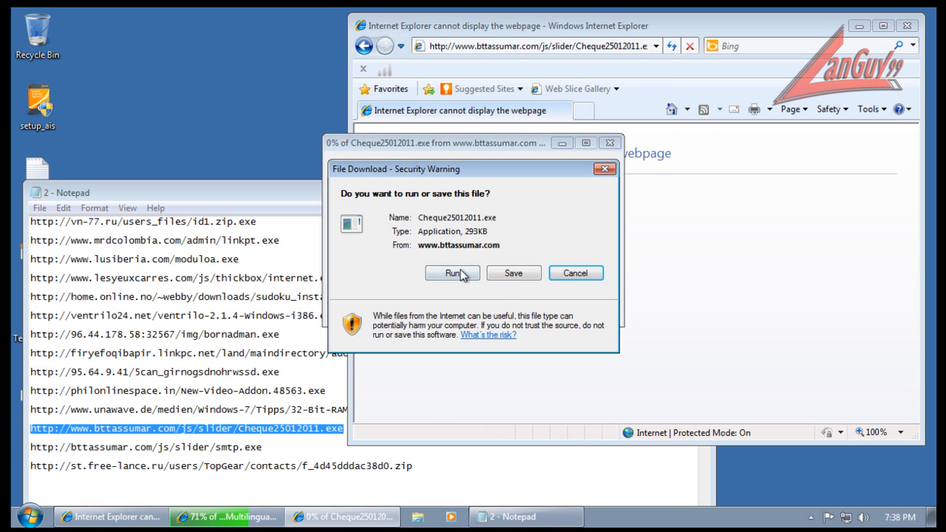
left_click(453, 273)
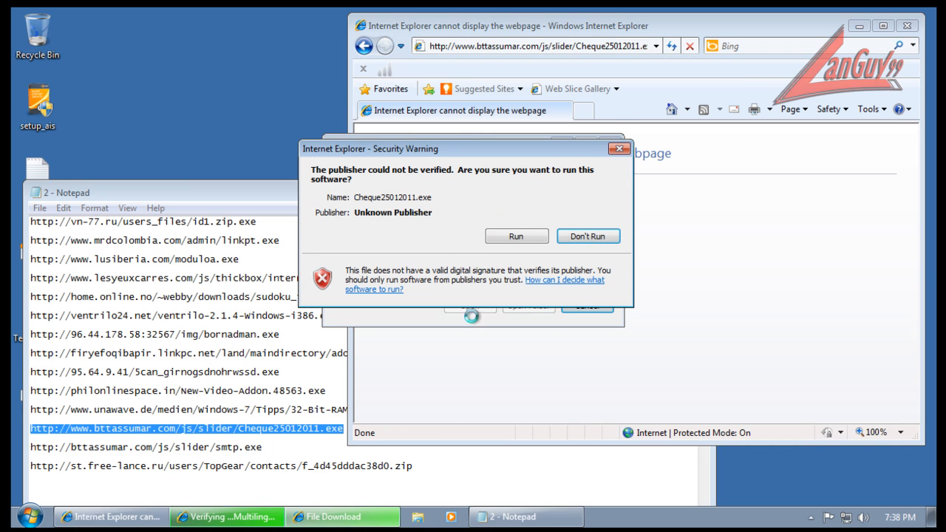
left_click(516, 236)
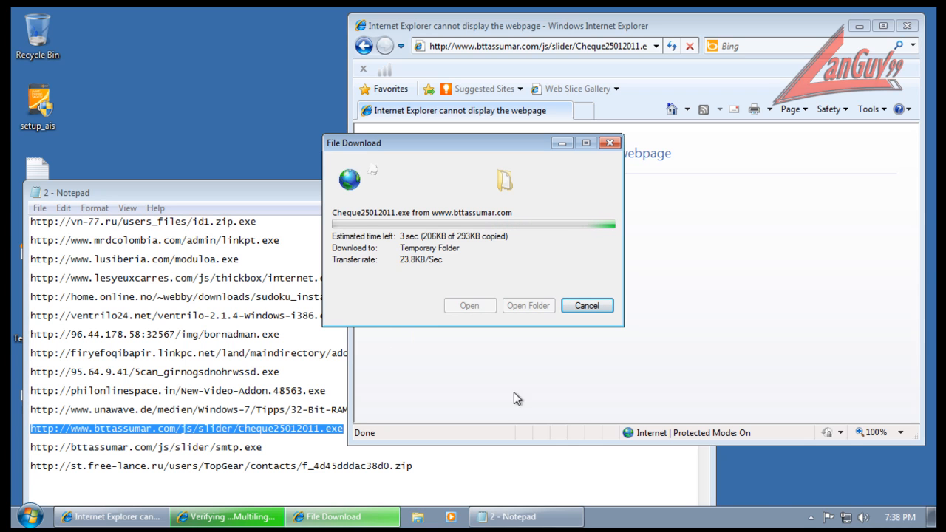
left_click(811, 517)
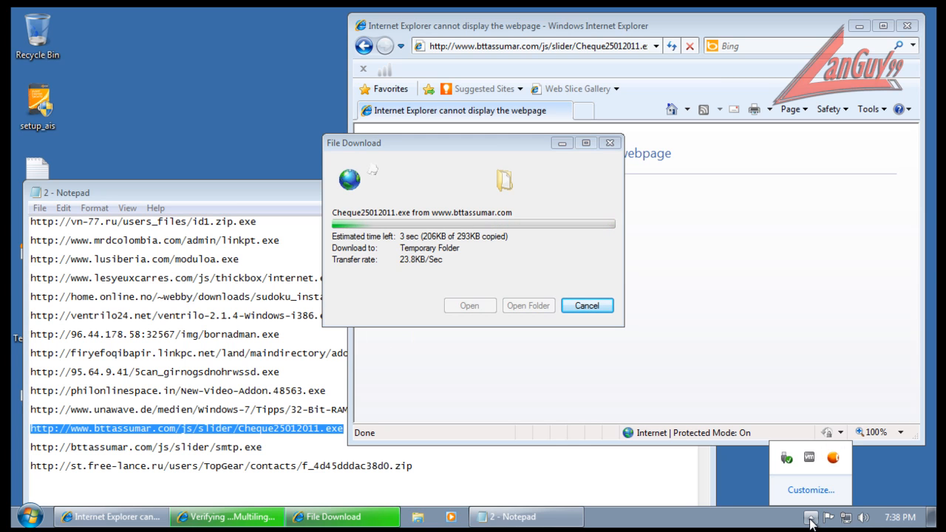
mouse_move(836, 464)
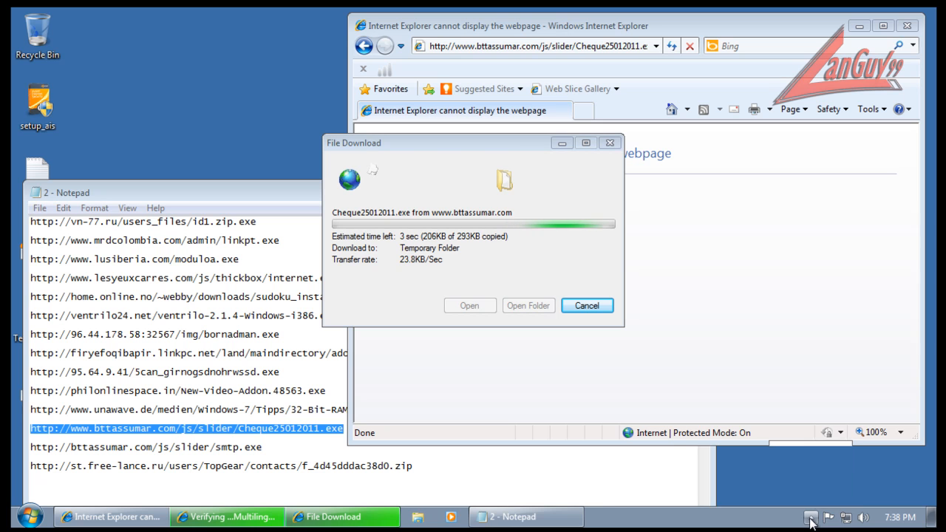
right_click(226, 516)
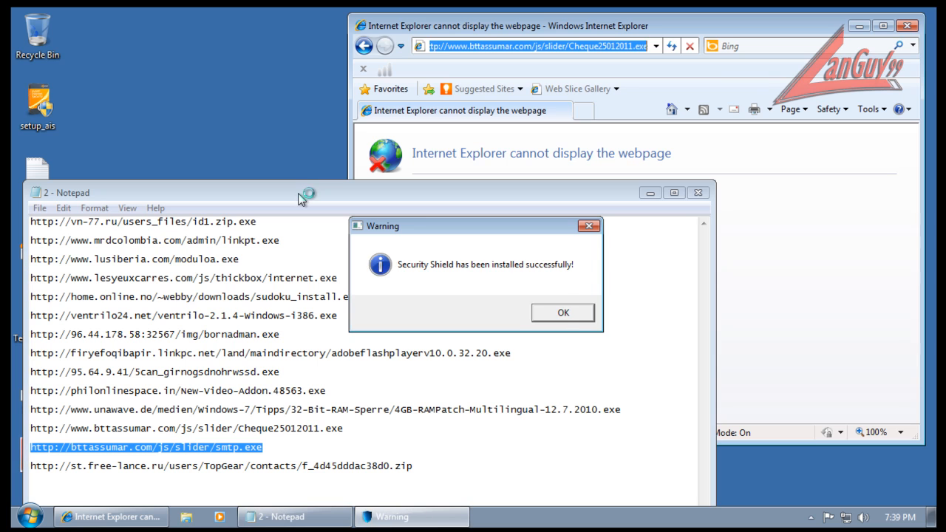
Dismiss the Security Shield notice and the kernel-patched message, then close 32Bit RamPatch
left_click(562, 312)
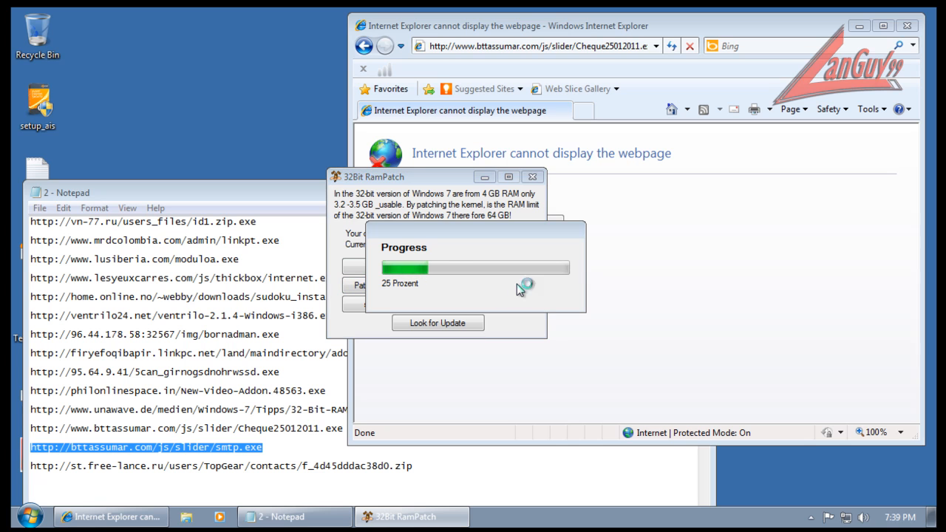
mouse_move(521, 290)
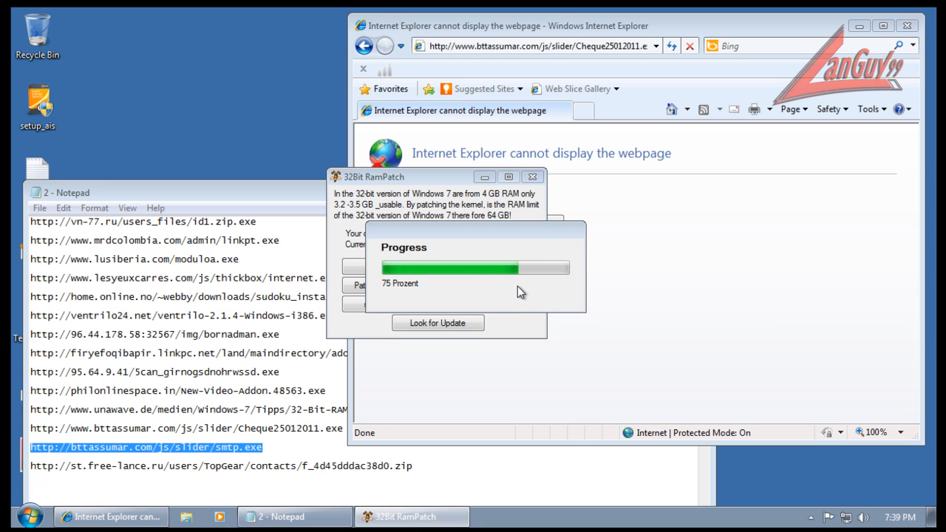
mouse_move(412, 242)
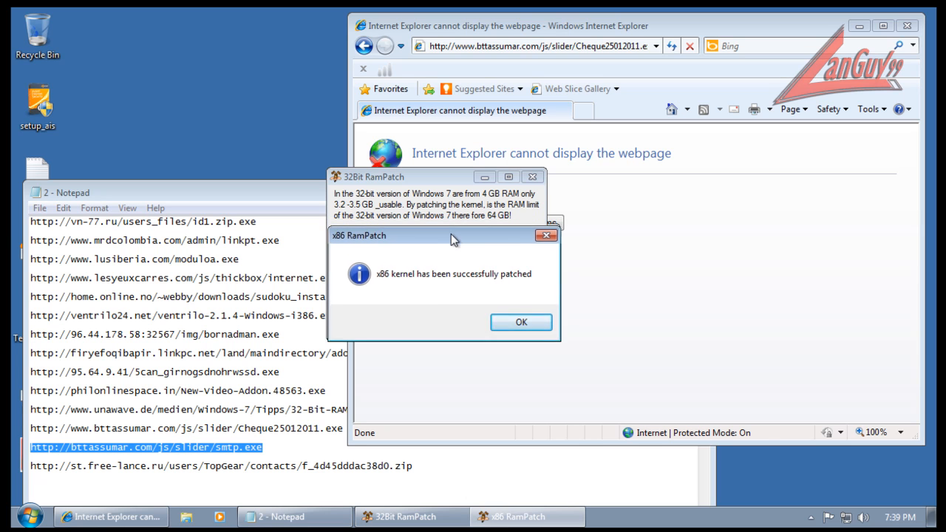
left_click(521, 322)
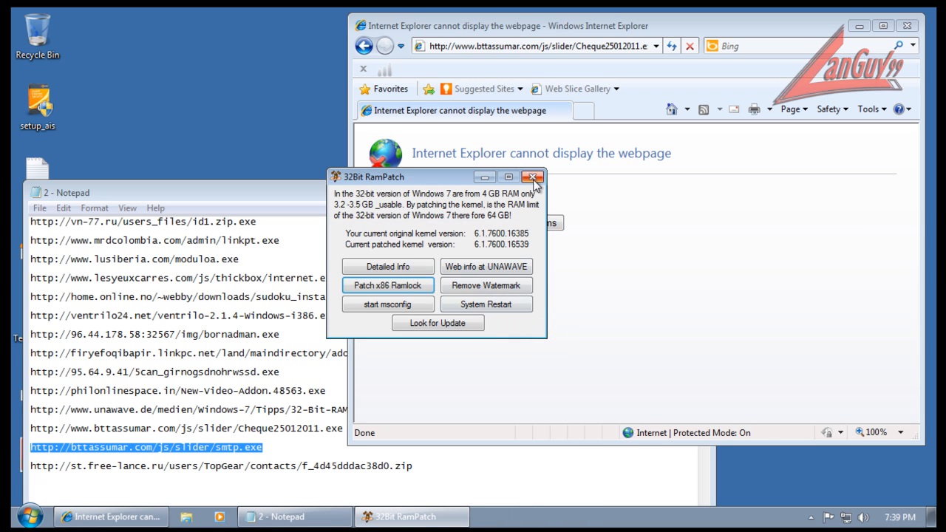
left_click(533, 177)
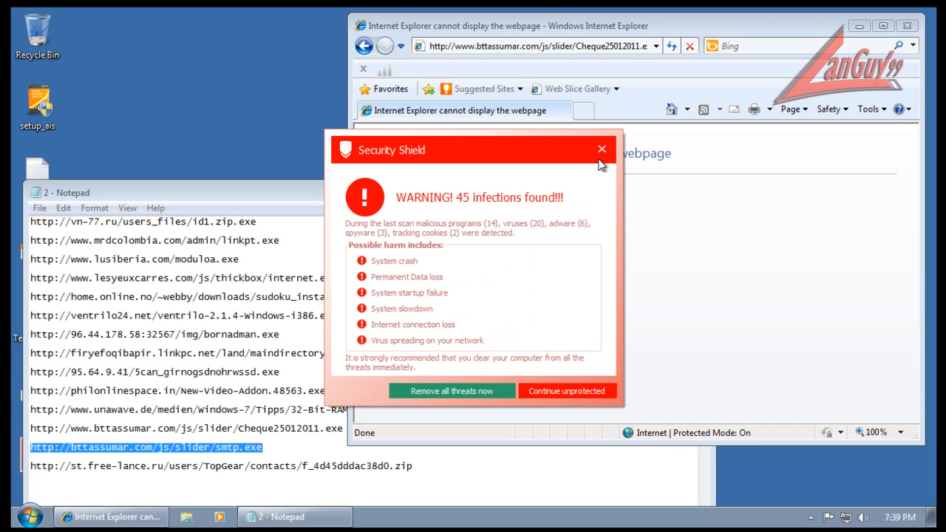
Close the 45-infections warning, cancel Cheque25012011.exe, load smtp.exe and continue unprotected
left_click(567, 391)
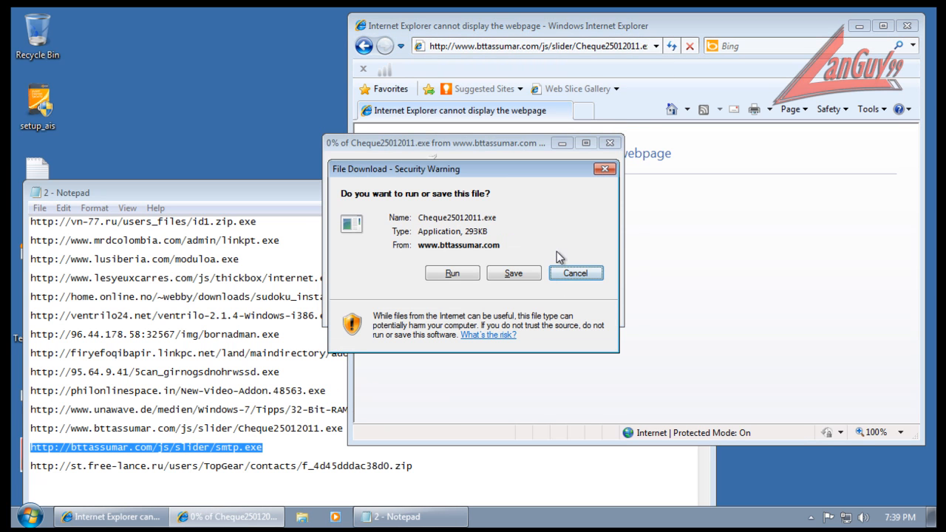
left_click(576, 273)
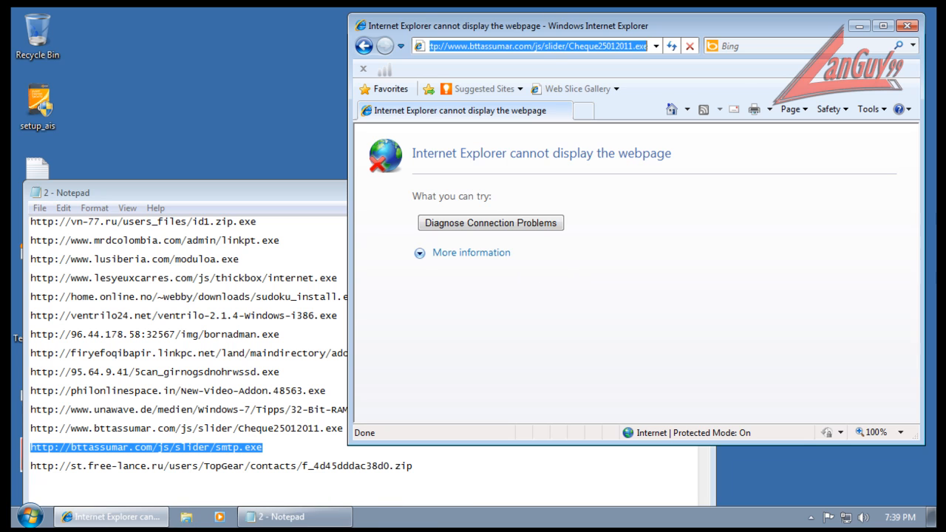
left_click(529, 46)
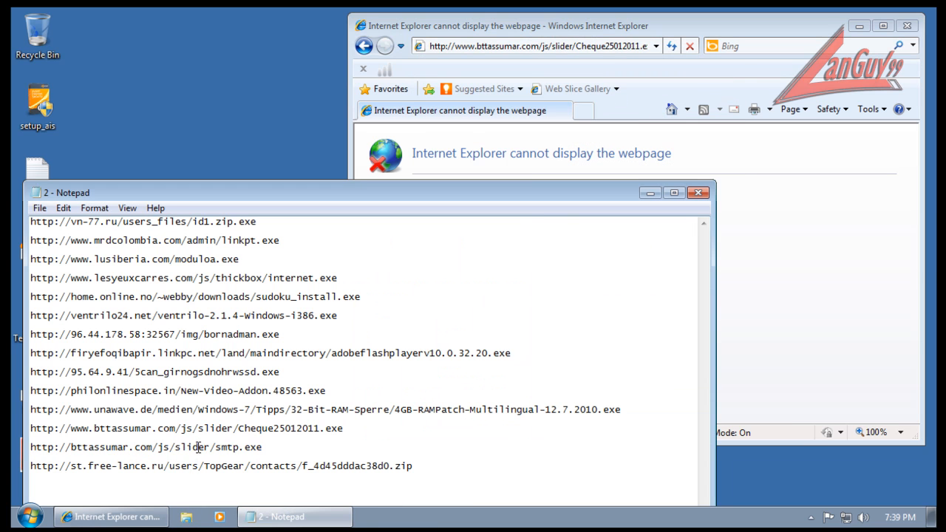
triple_click(146, 447)
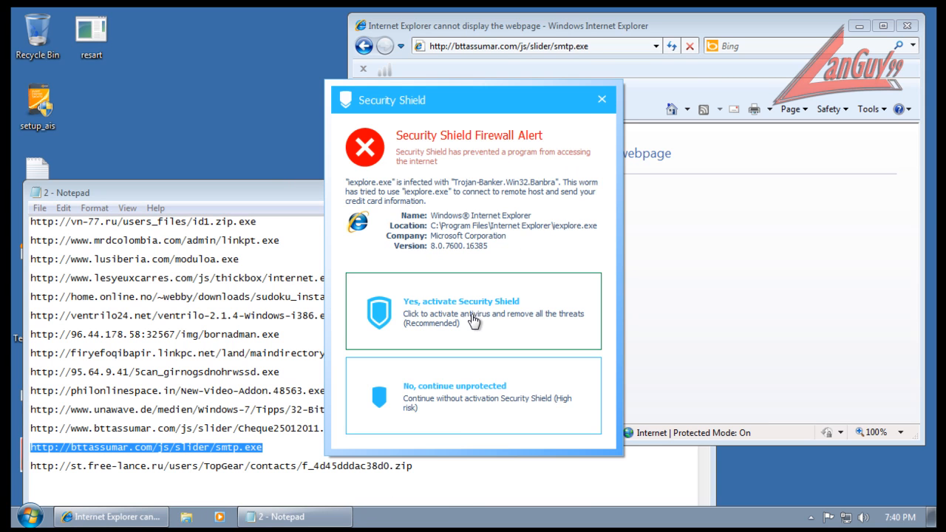
left_click(454, 397)
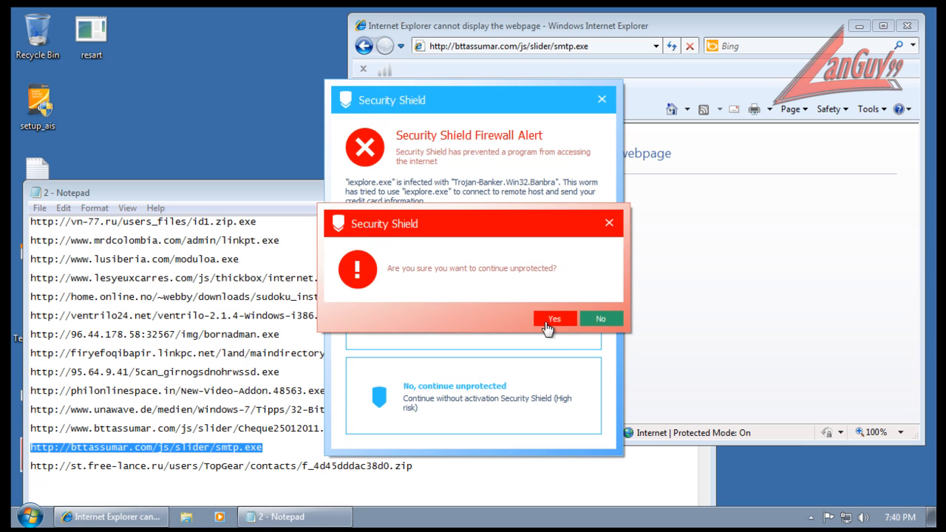
left_click(554, 319)
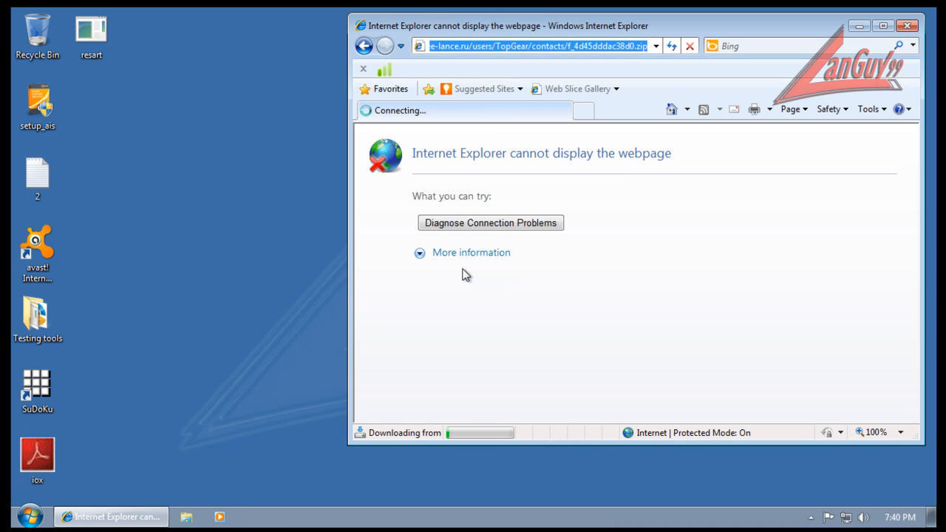
mouse_move(552, 314)
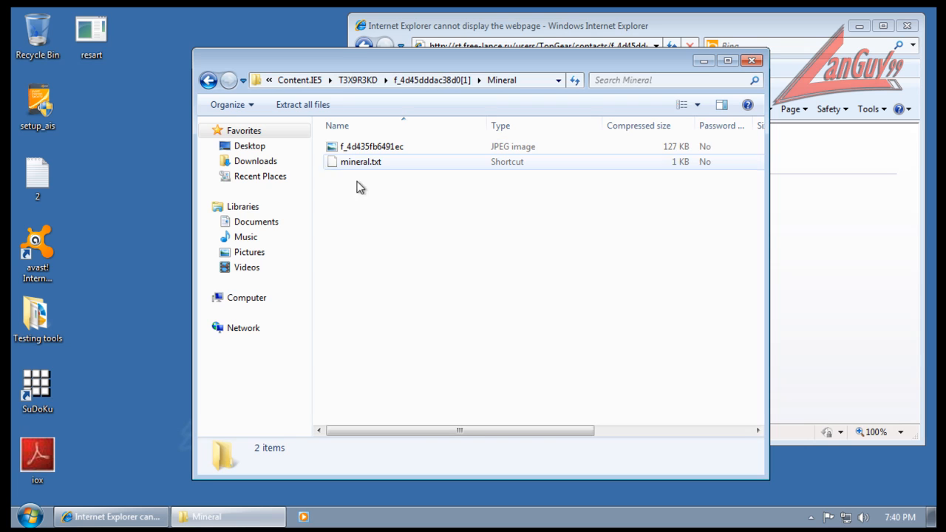
Select the JPEG image in the Mineral folder to view its details
left_click(372, 147)
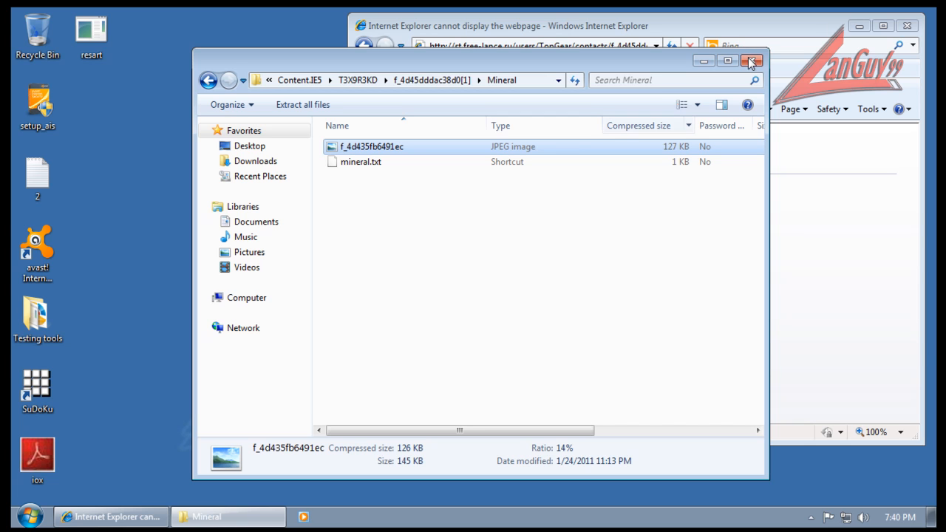
mouse_move(751, 62)
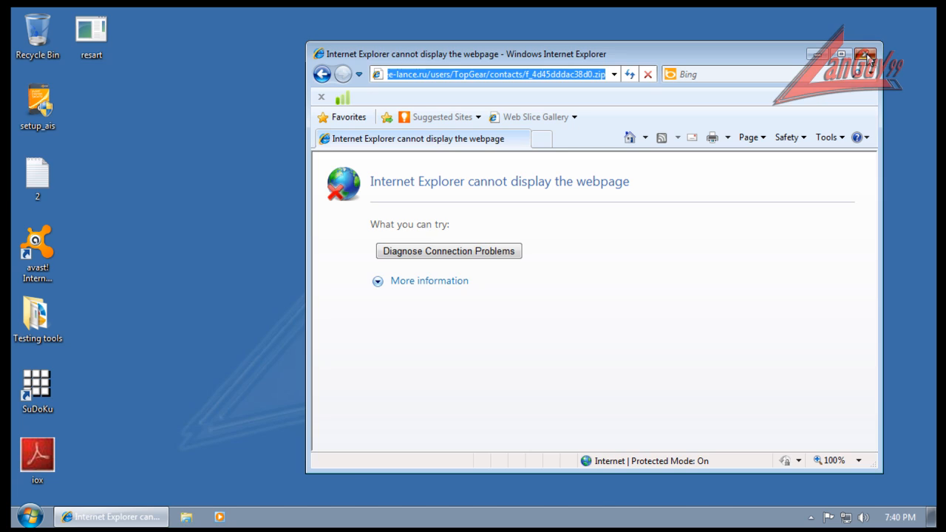
Close Internet Explorer, browse to Testing tools > x32 and launch KillSwitch
left_click(865, 53)
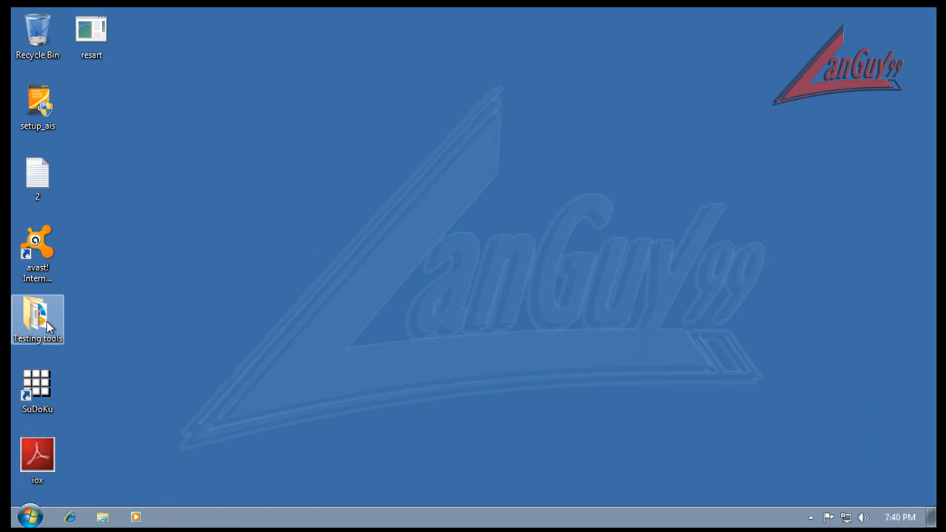
double_click(37, 319)
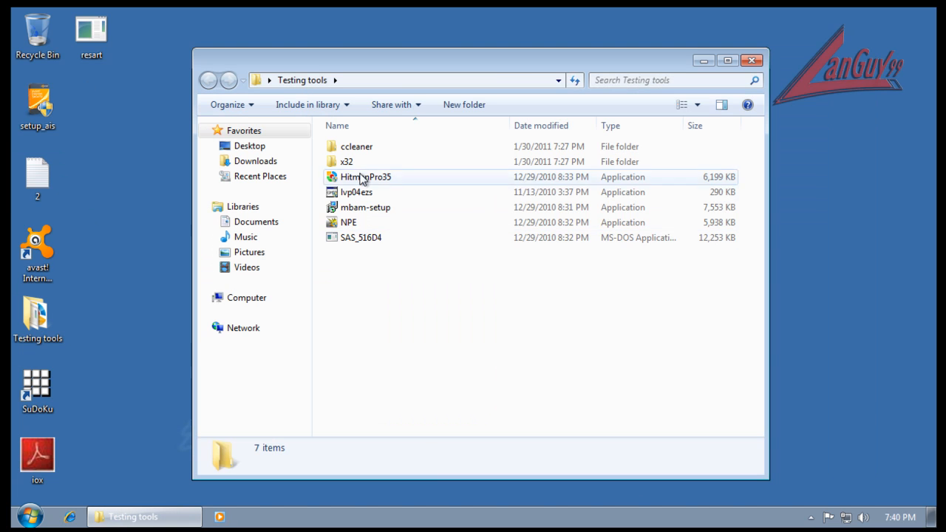
double_click(348, 162)
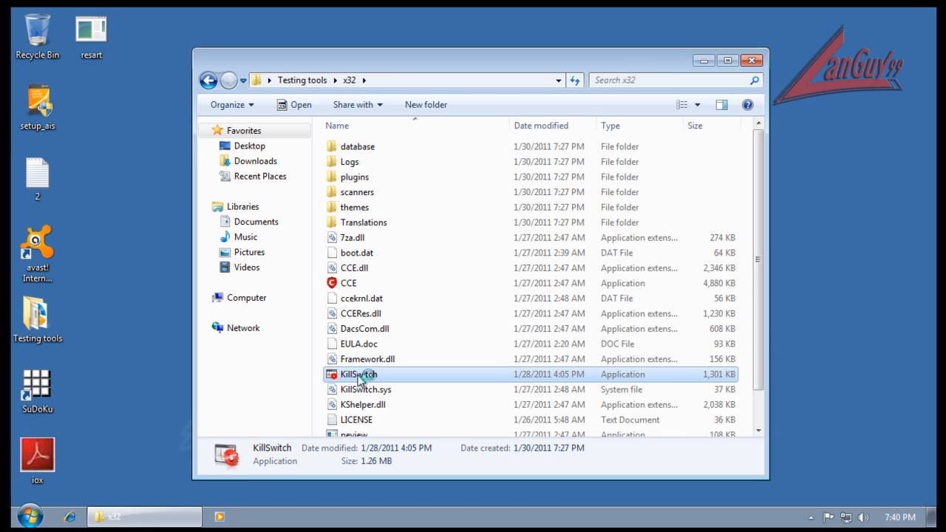
double_click(359, 375)
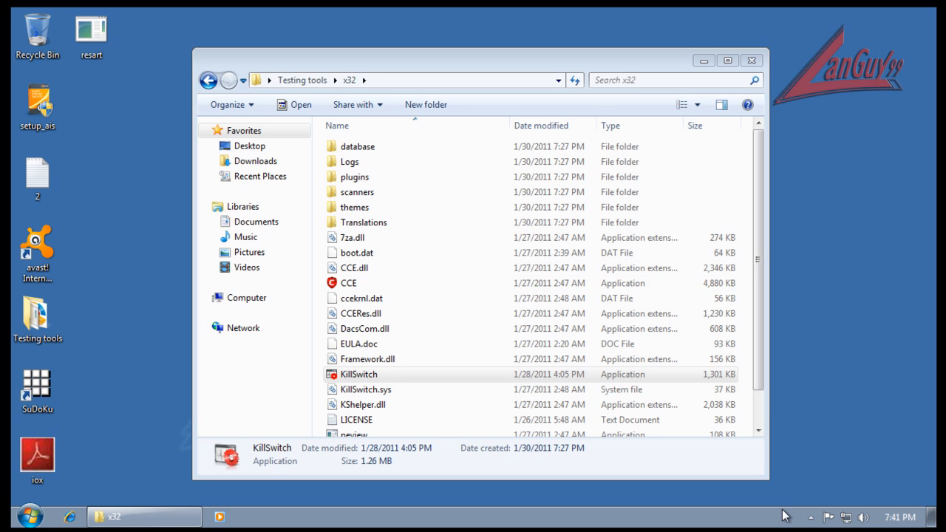
From the avast tray icon, start updating the engine and virus definitions
left_click(811, 517)
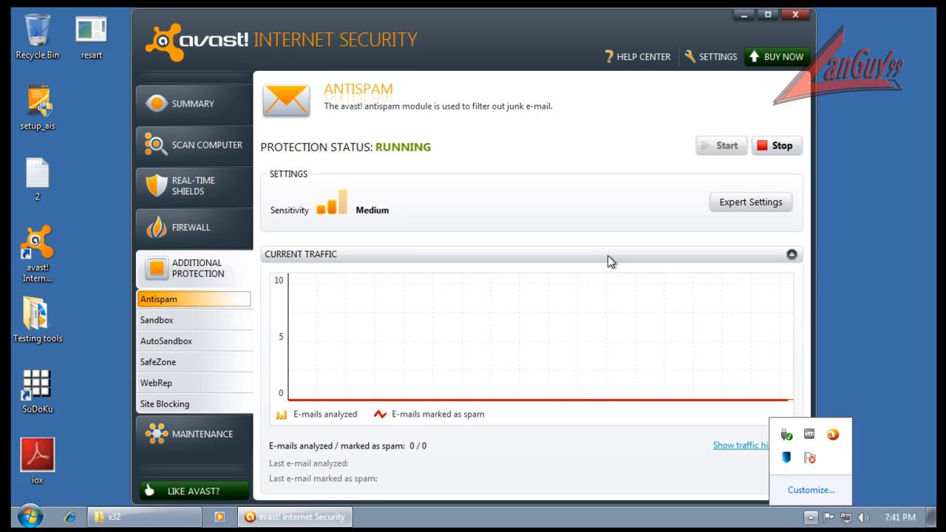
mouse_move(194, 434)
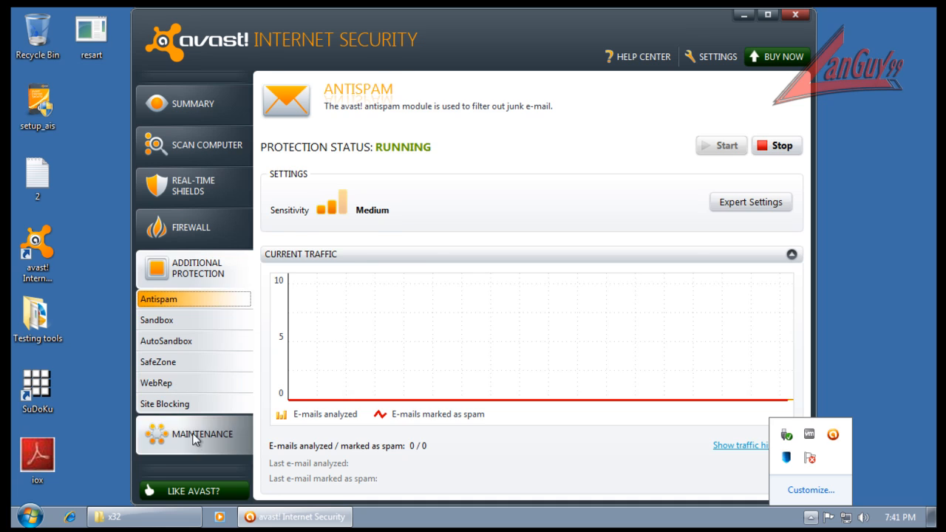
left_click(193, 434)
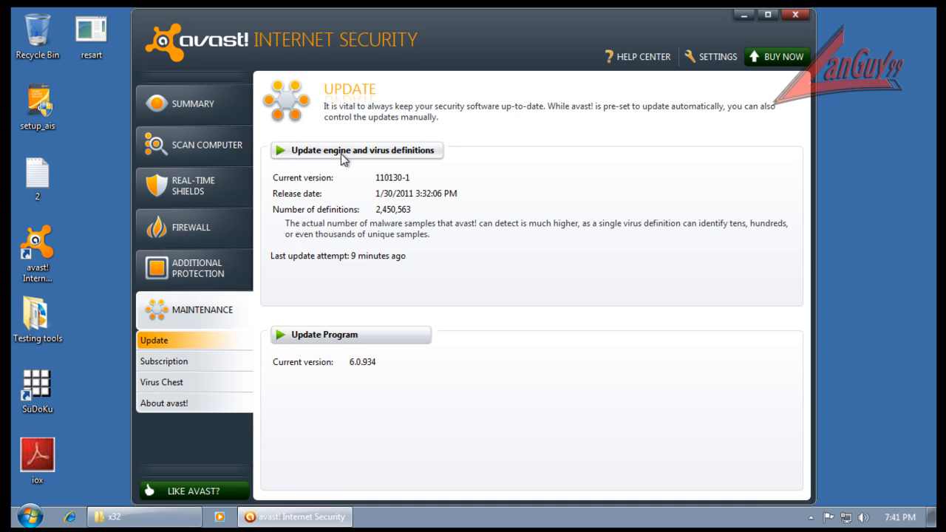
left_click(356, 150)
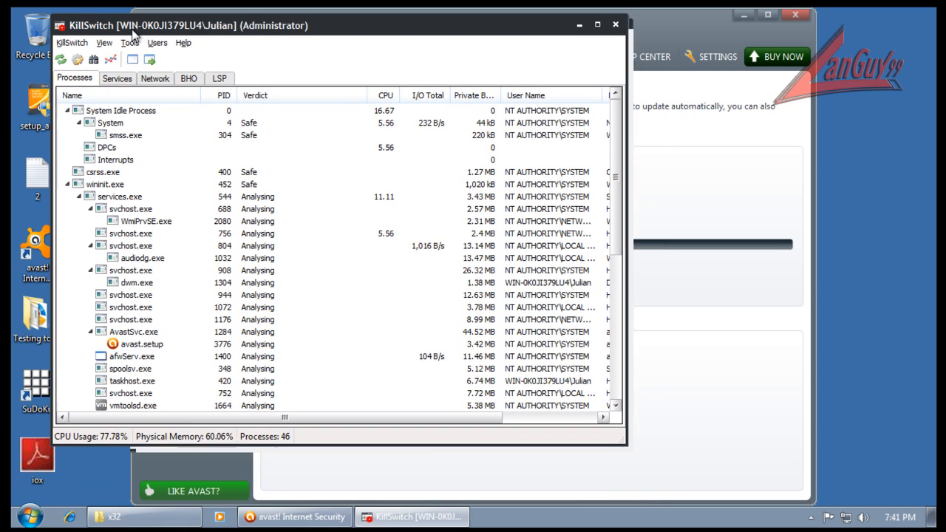
Filter to suspect processes, view internet[1].exe's FLS Malware verdict, then open xkhfrlgce.exe details
left_click(104, 42)
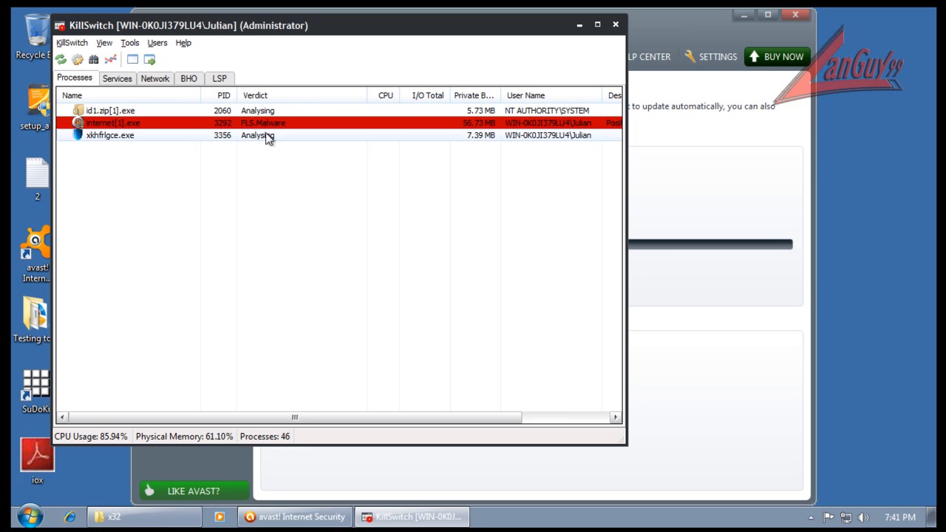
right_click(110, 123)
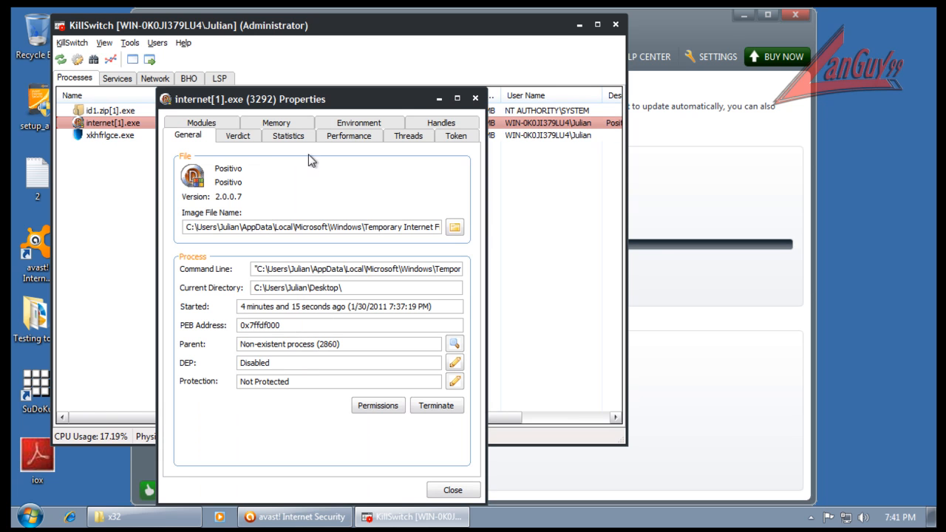
left_click(237, 135)
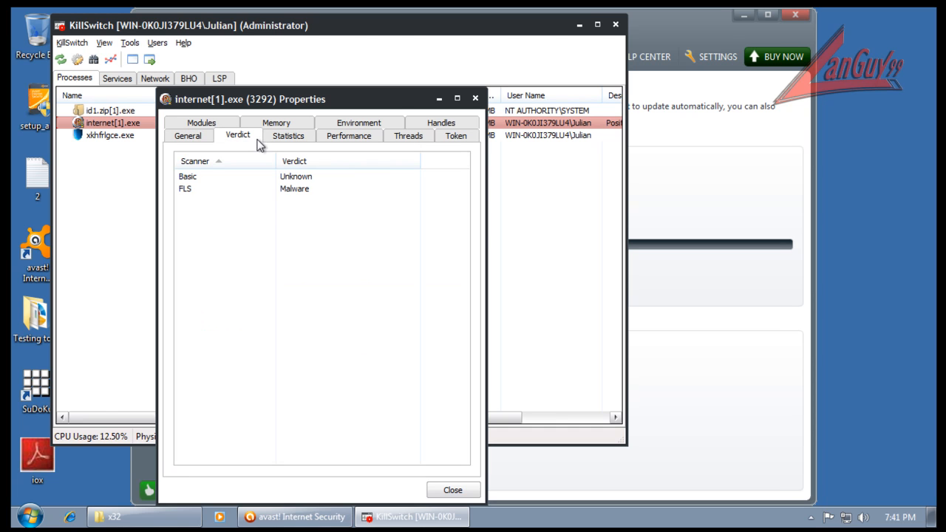
mouse_move(441, 117)
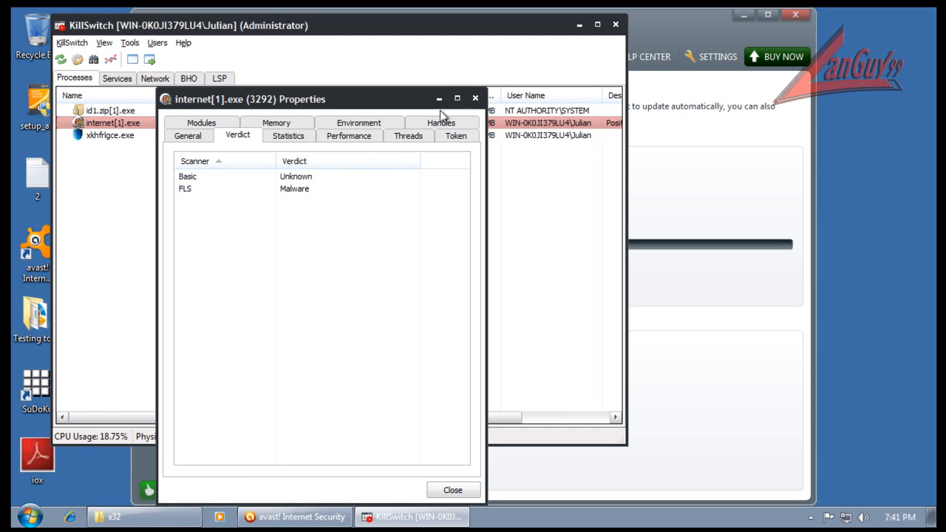
right_click(109, 135)
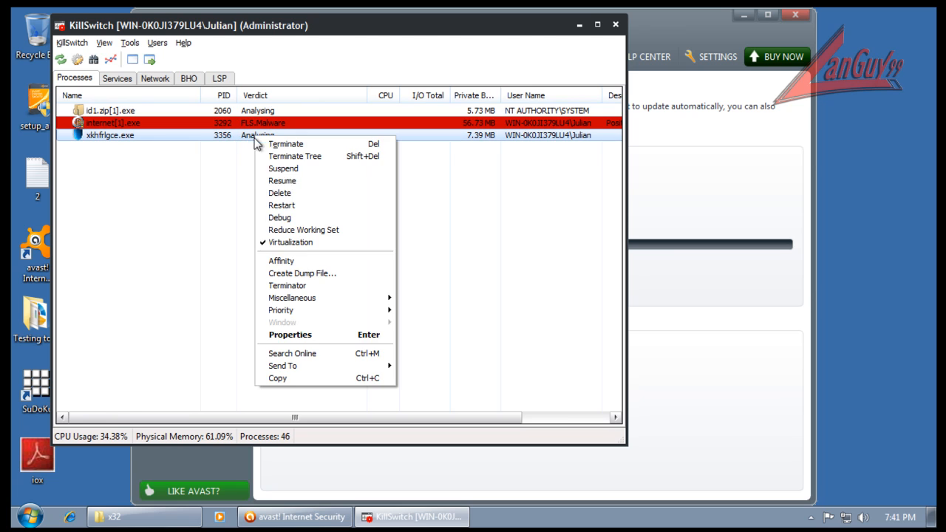
left_click(290, 335)
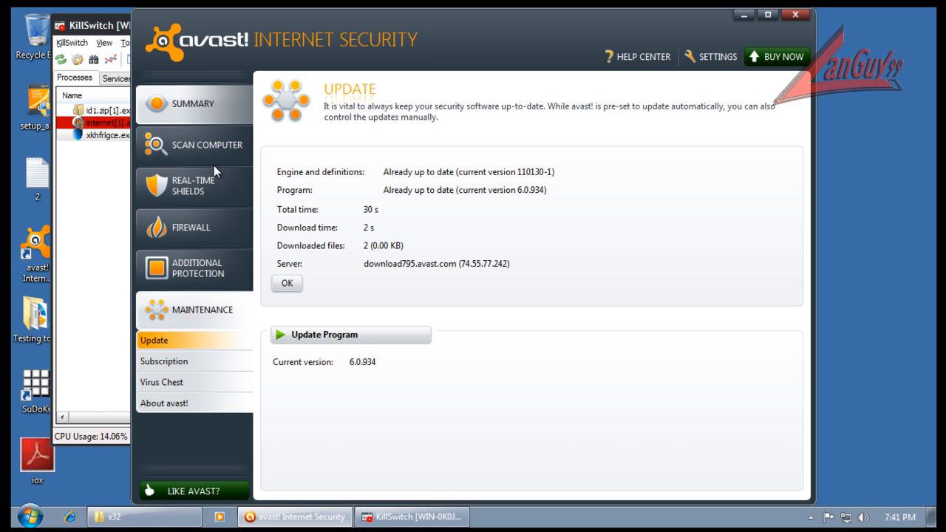
Launch Full system scan from Summary > Scan Computer in avast
left_click(193, 104)
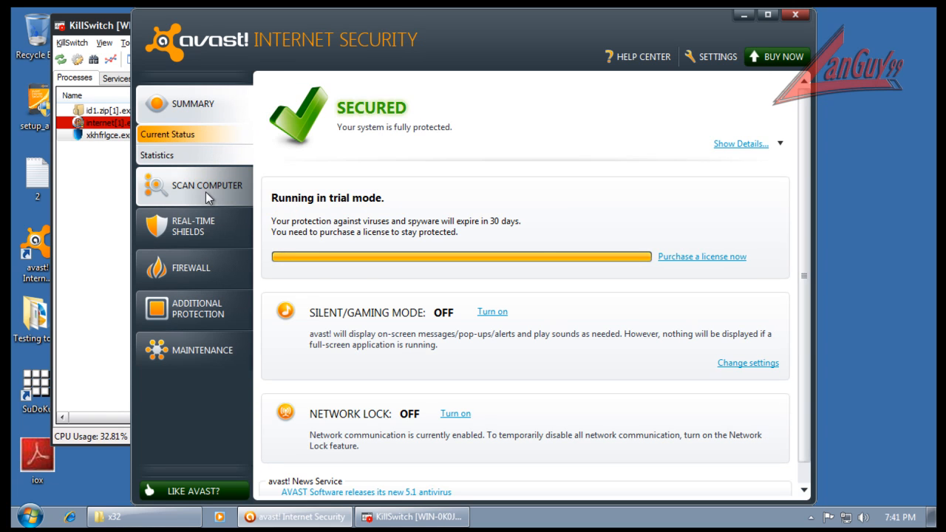
left_click(207, 185)
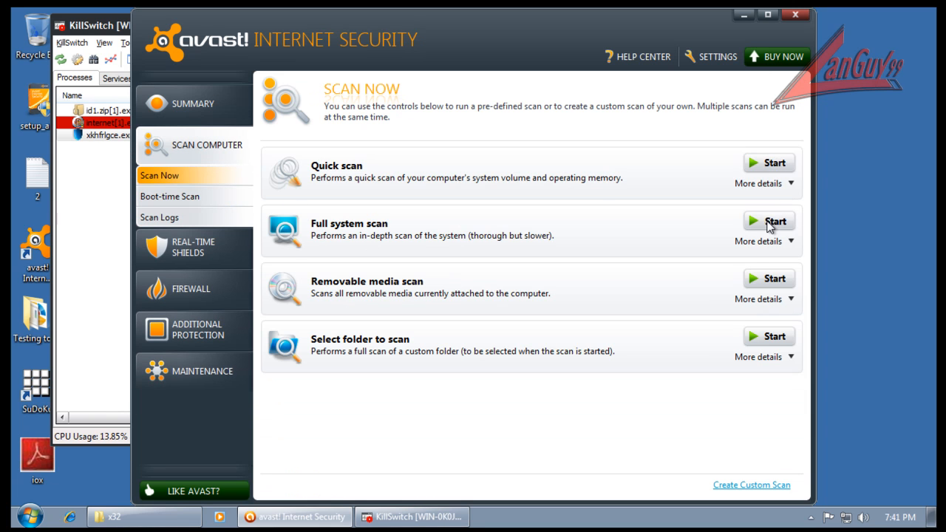
left_click(767, 221)
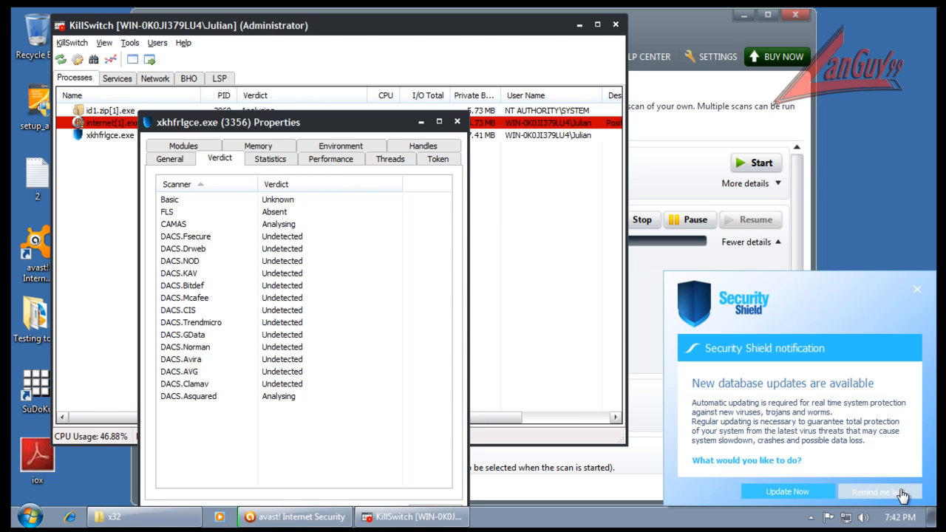
Postpone the Security Shield popup and open id1.zip[1].exe's properties in KillSwitch
left_click(902, 492)
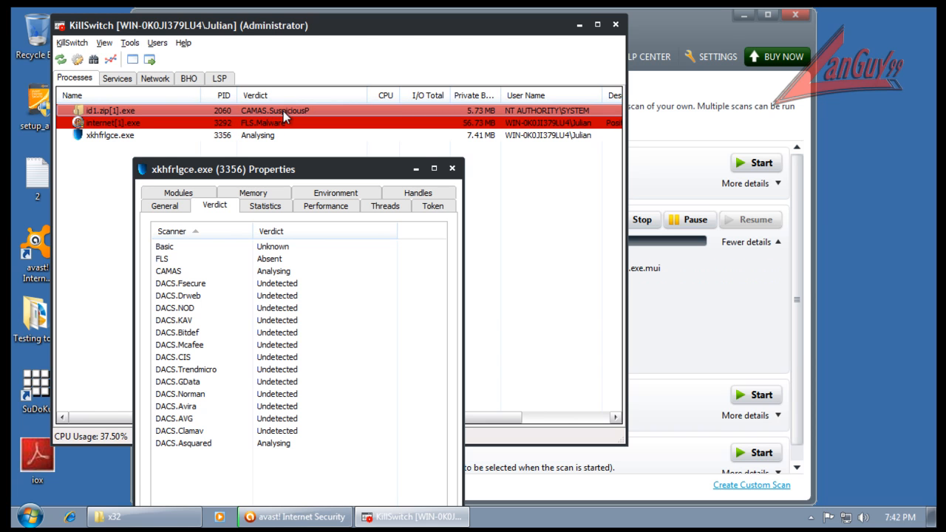
right_click(284, 117)
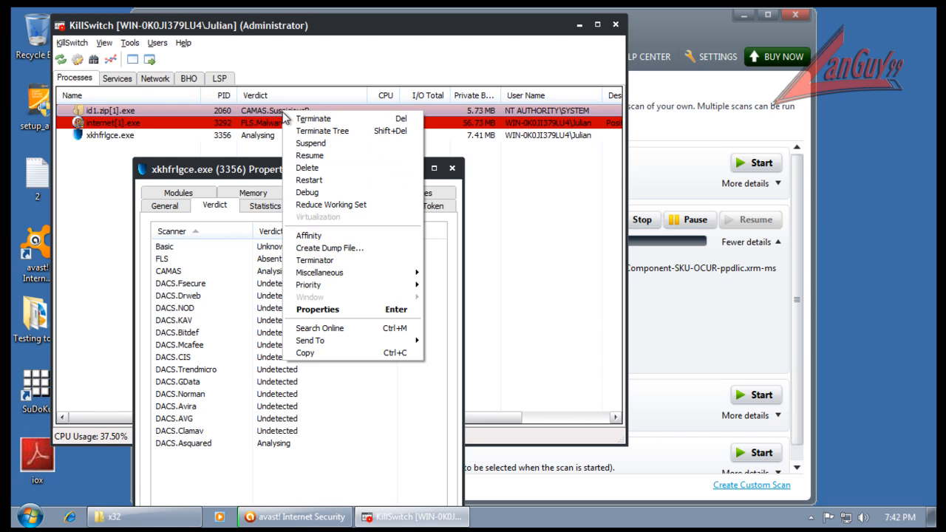
left_click(317, 309)
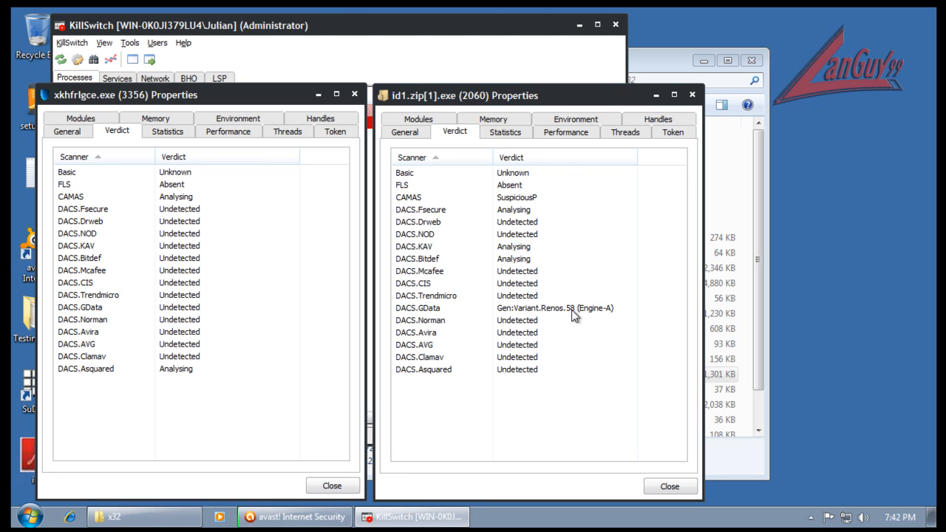
mouse_move(618, 338)
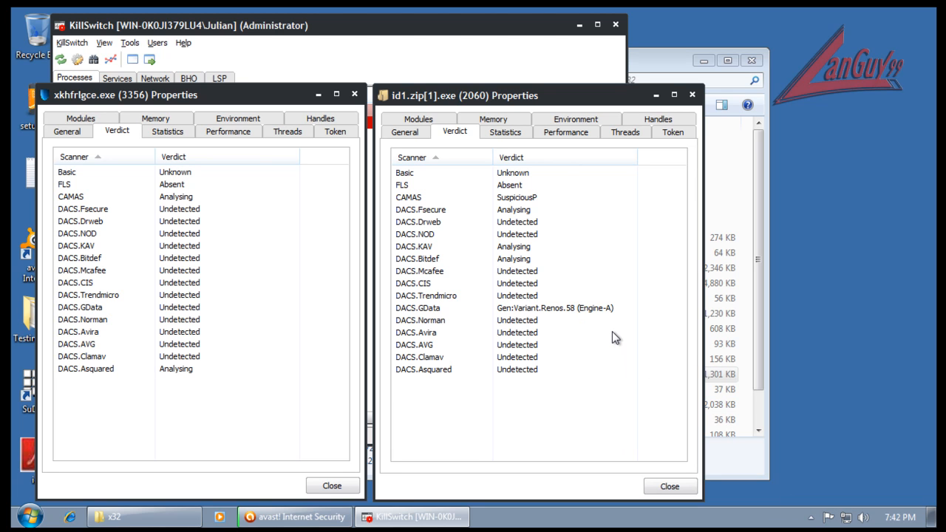
mouse_move(580, 316)
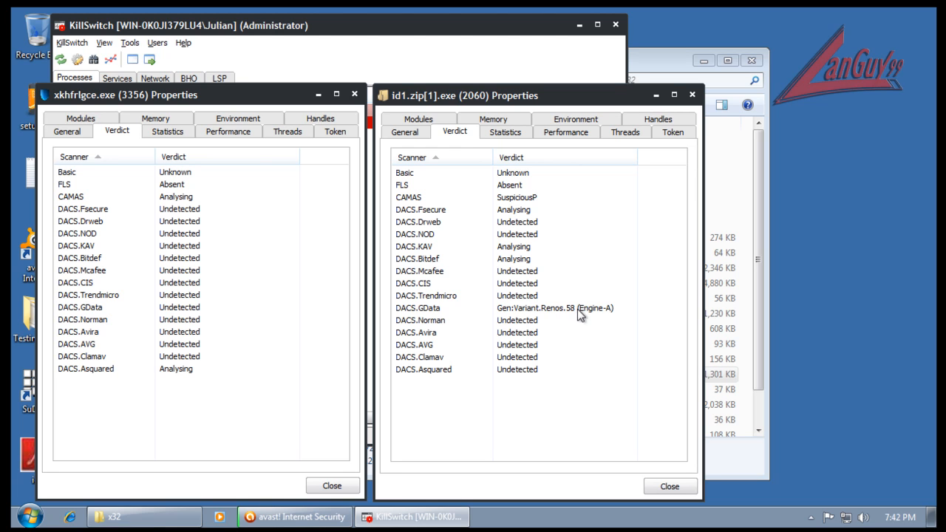
mouse_move(572, 317)
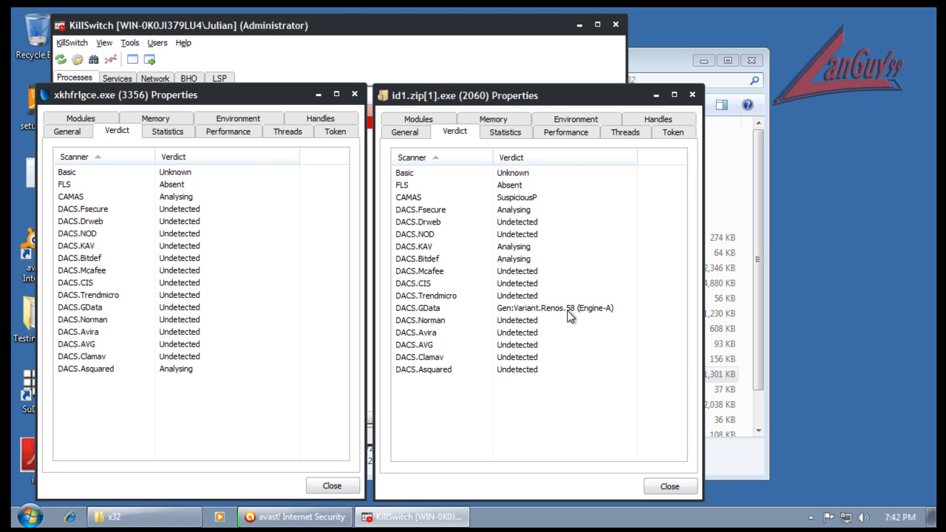
mouse_move(615, 313)
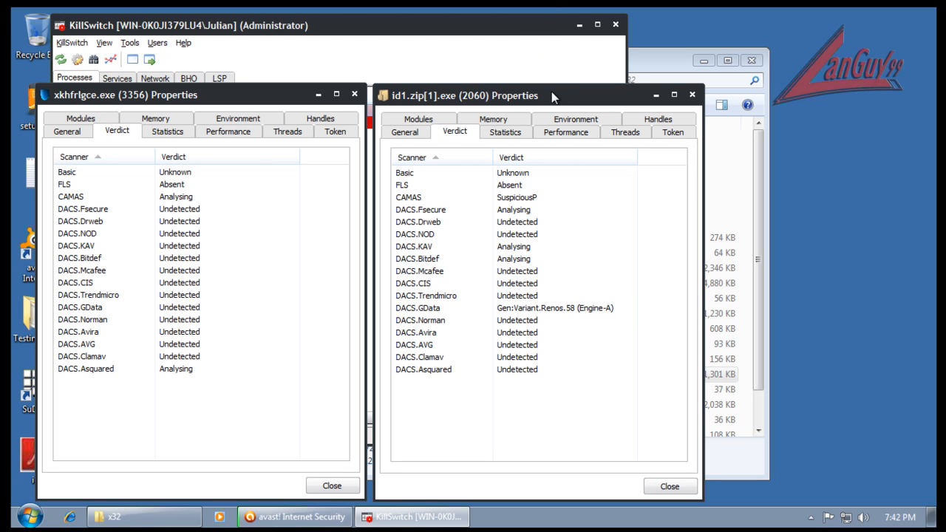
mouse_move(610, 318)
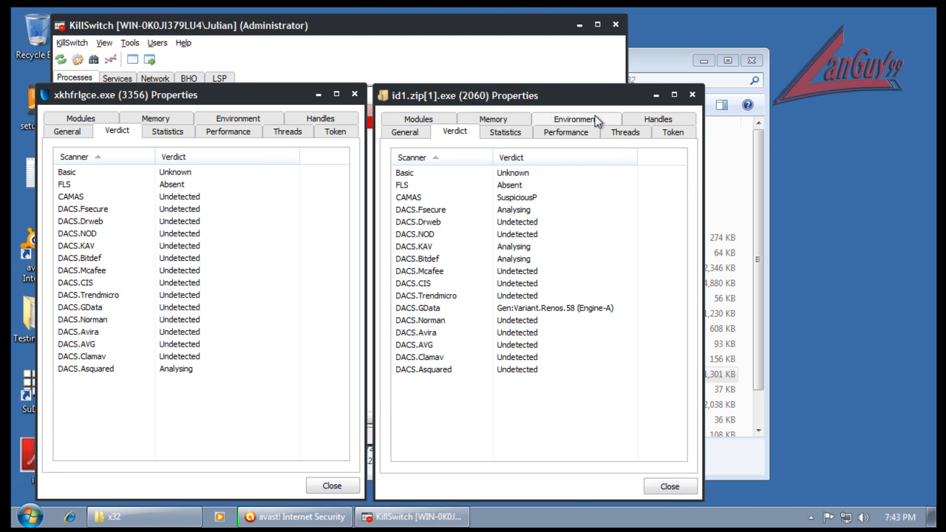
mouse_move(698, 301)
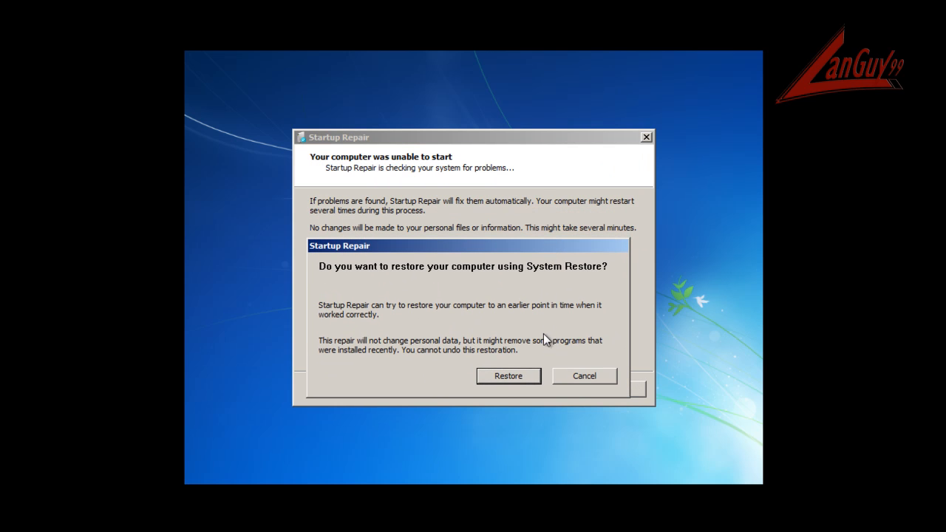
Cancel the System Restore offer so Startup Repair proceeds with repairs
left_click(585, 375)
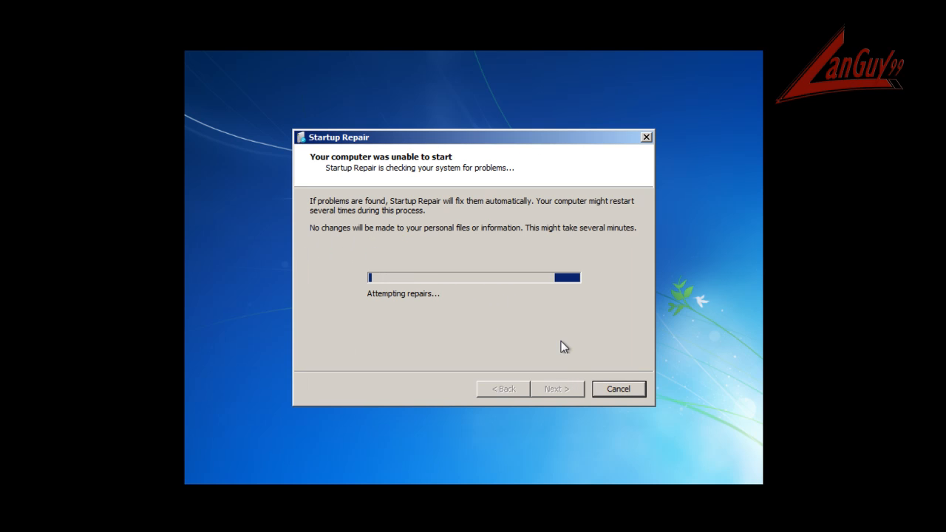
mouse_move(579, 341)
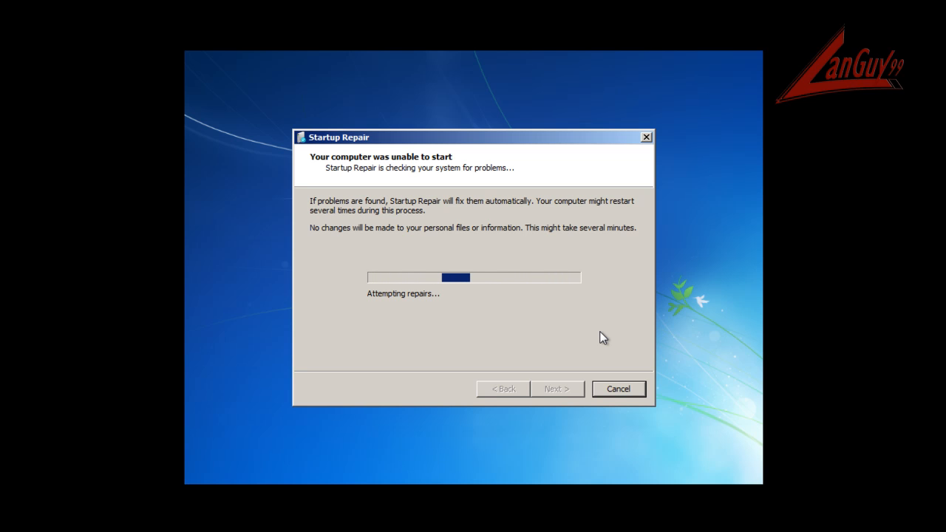
mouse_move(524, 324)
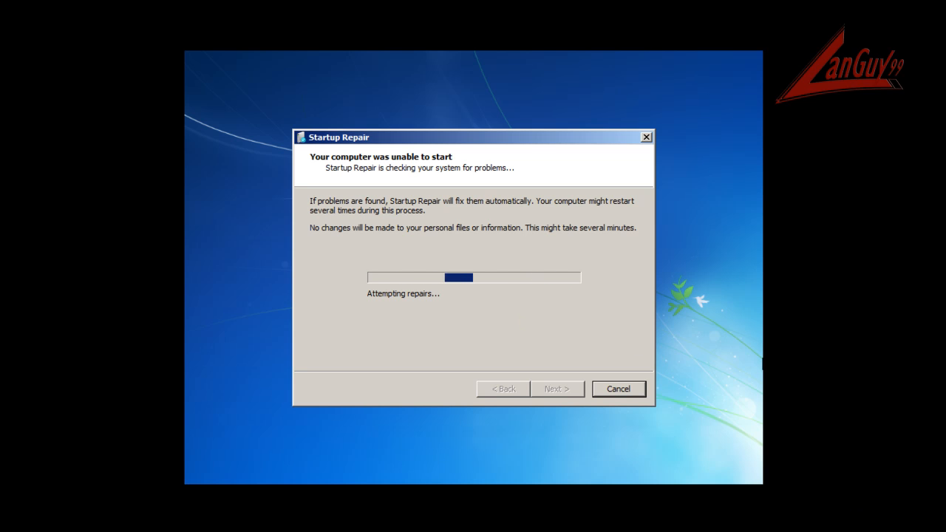
mouse_move(769, 469)
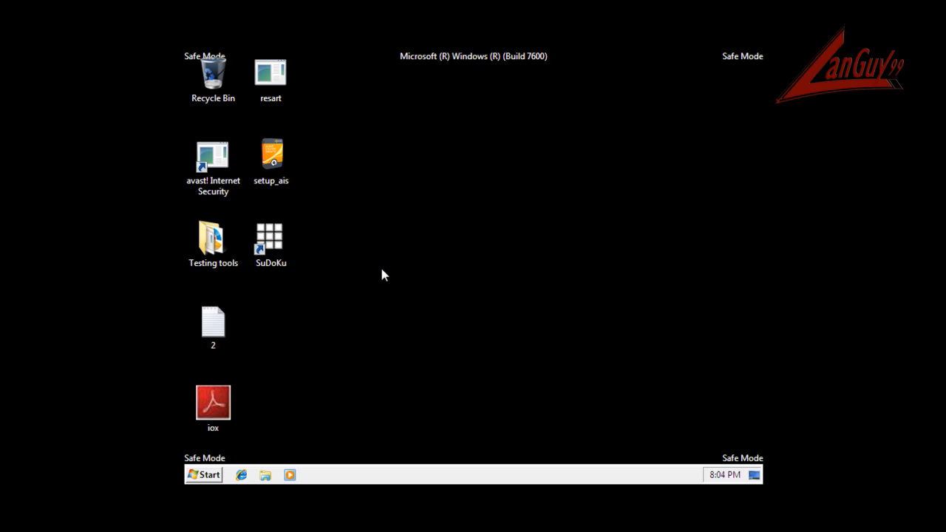
mouse_move(433, 312)
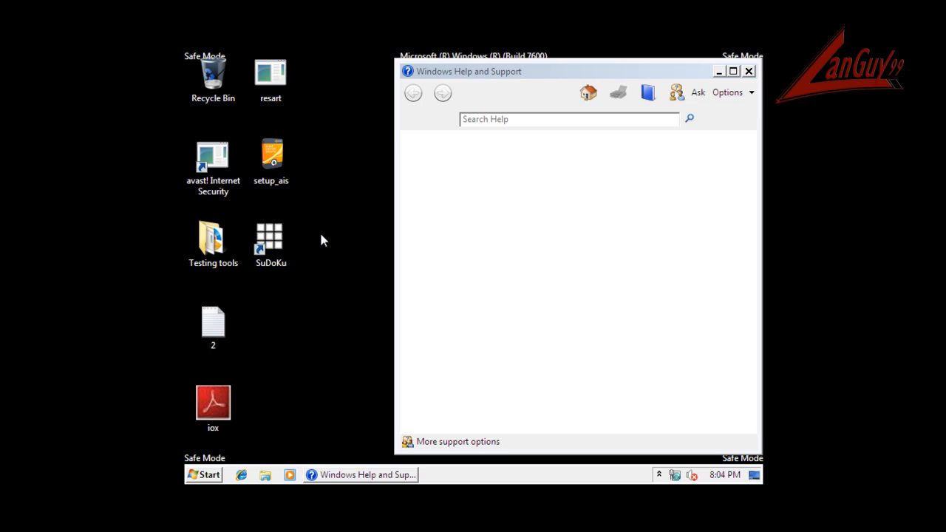
Close the help window and launch the avast! Internet Security shortcut in Safe Mode
left_click(749, 71)
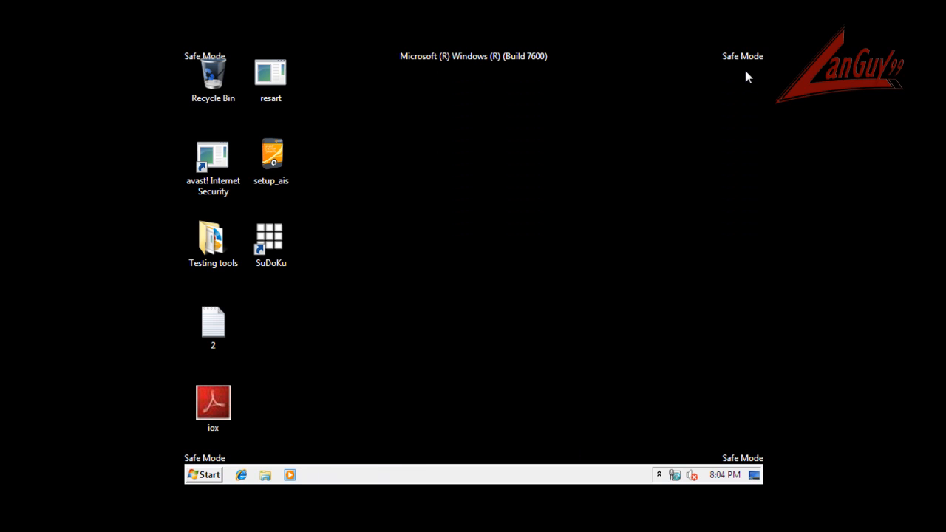
mouse_move(239, 197)
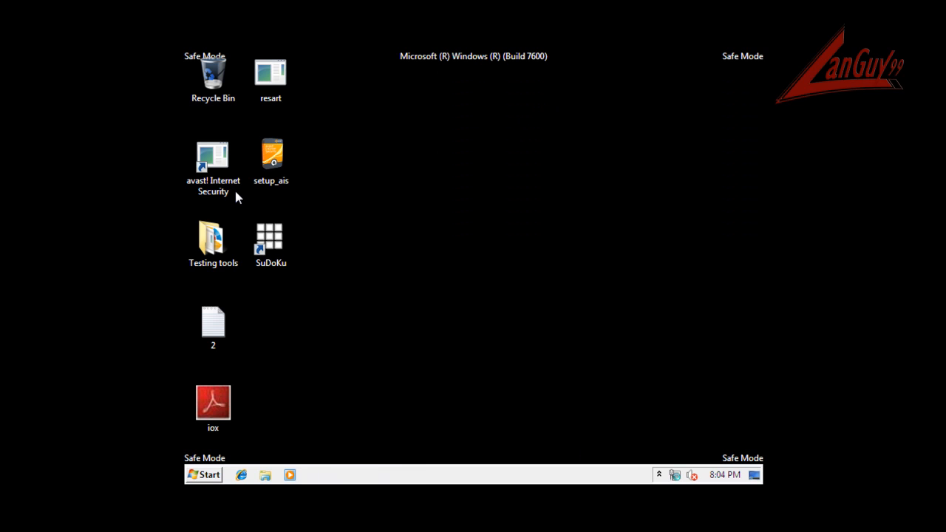
mouse_move(318, 187)
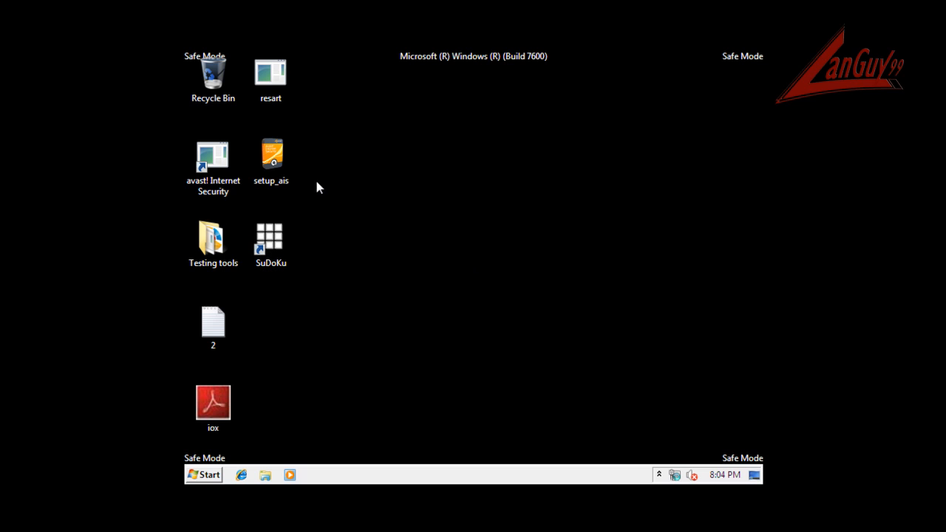
mouse_move(215, 242)
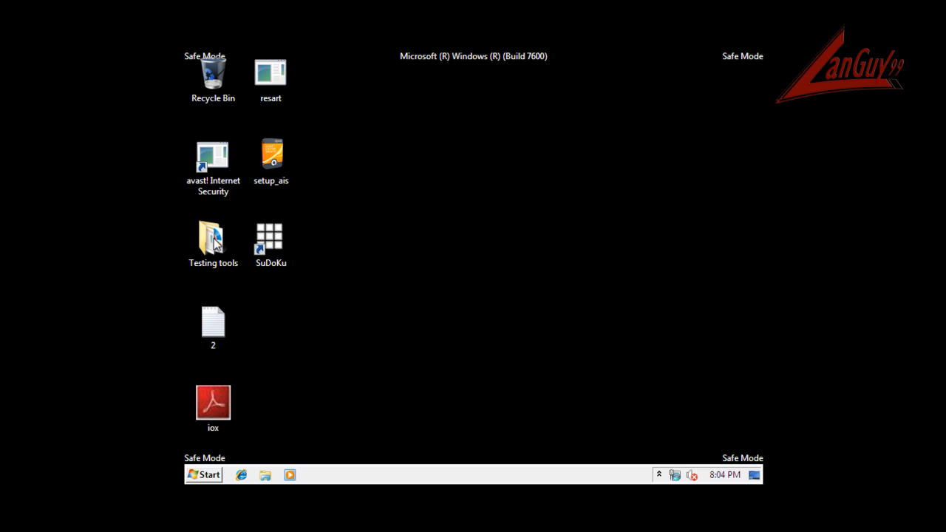
left_click(212, 159)
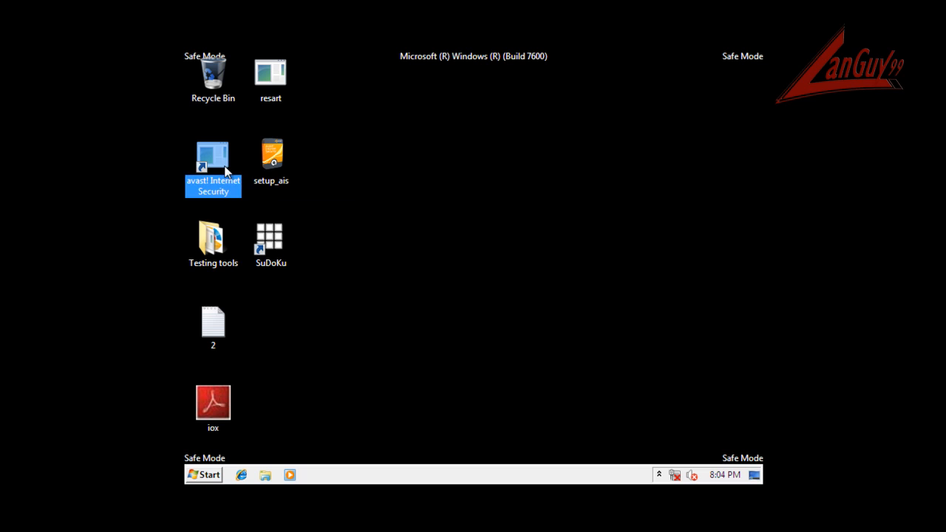
mouse_move(580, 318)
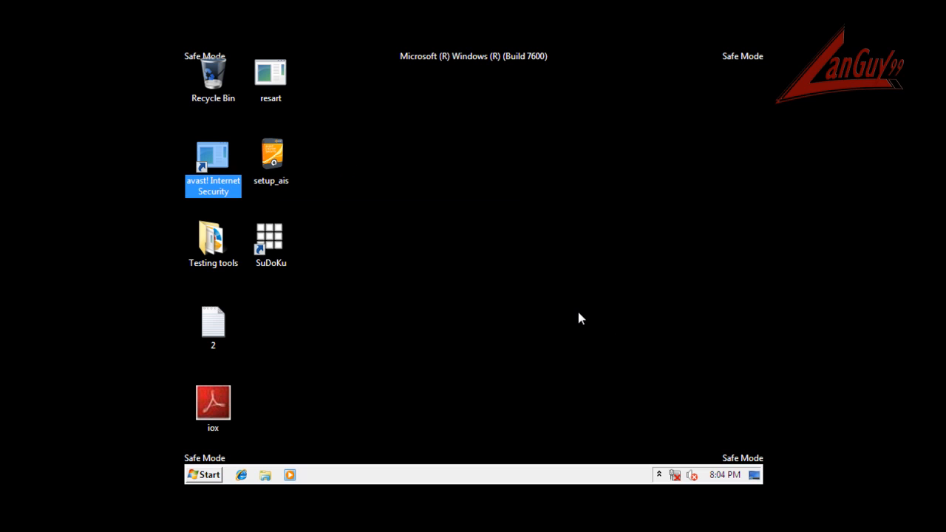
left_click(204, 475)
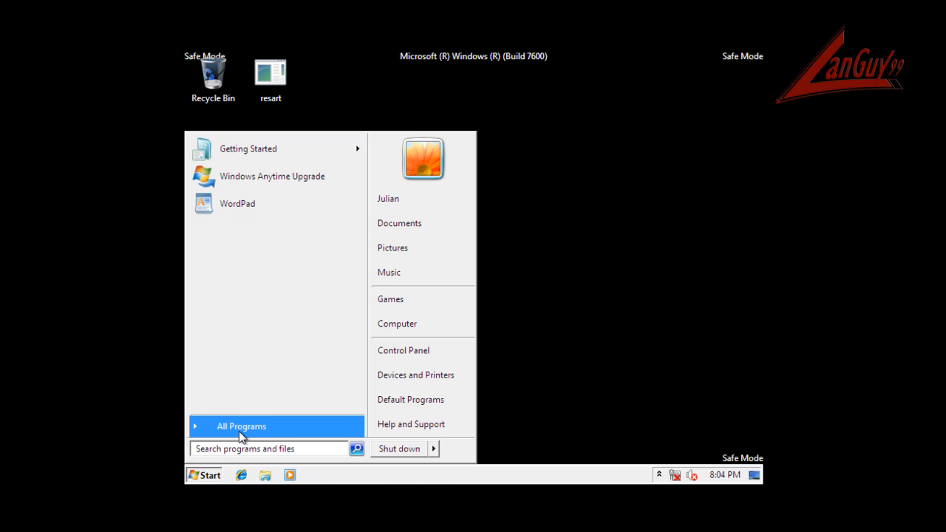
left_click(241, 425)
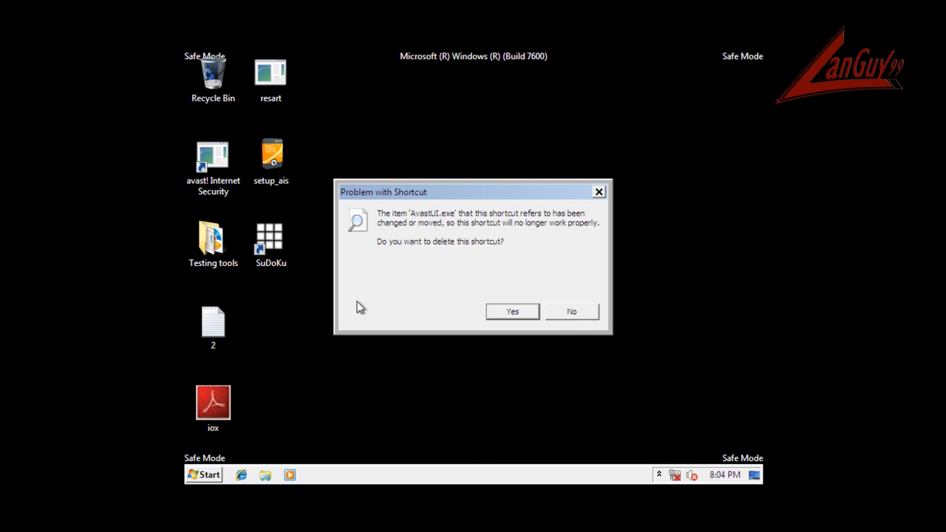
Keep the broken shortcut and browse C:\Program Files\AVAST Software into the defs folder
left_click(203, 475)
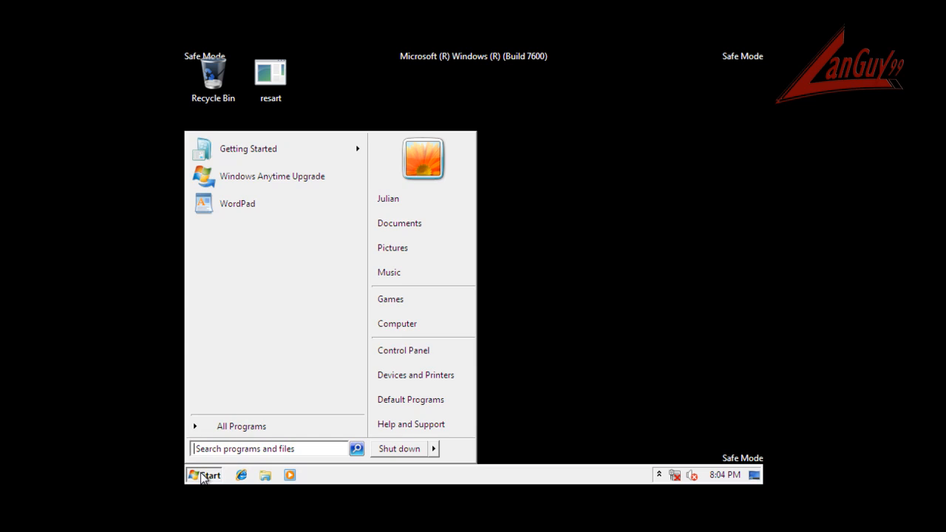
left_click(397, 324)
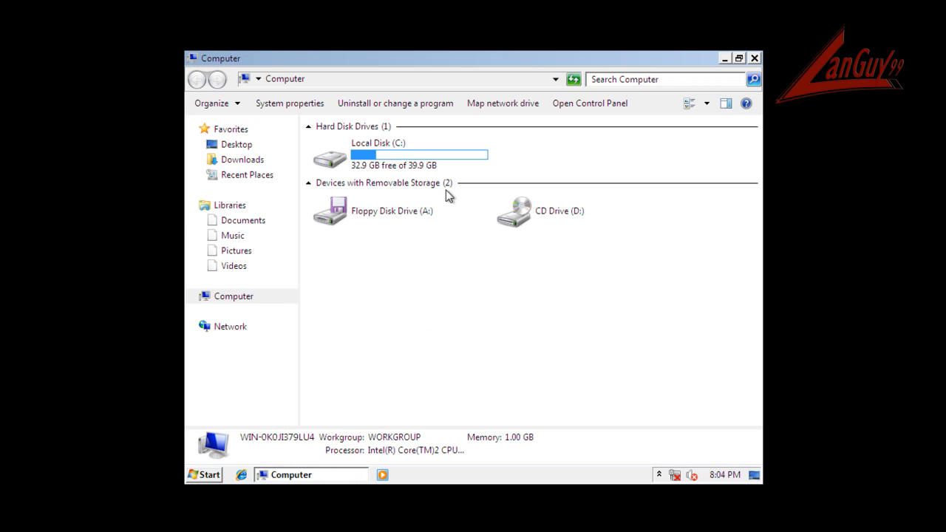
double_click(378, 154)
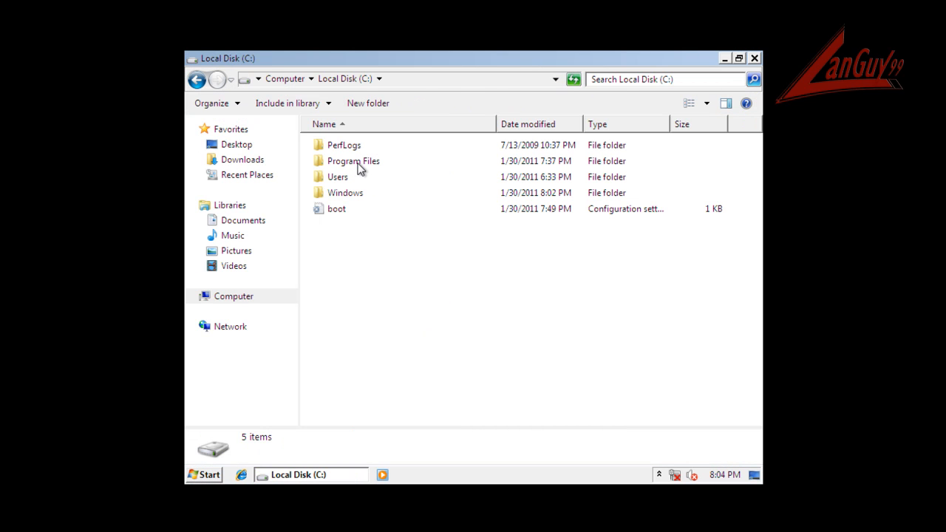
double_click(353, 161)
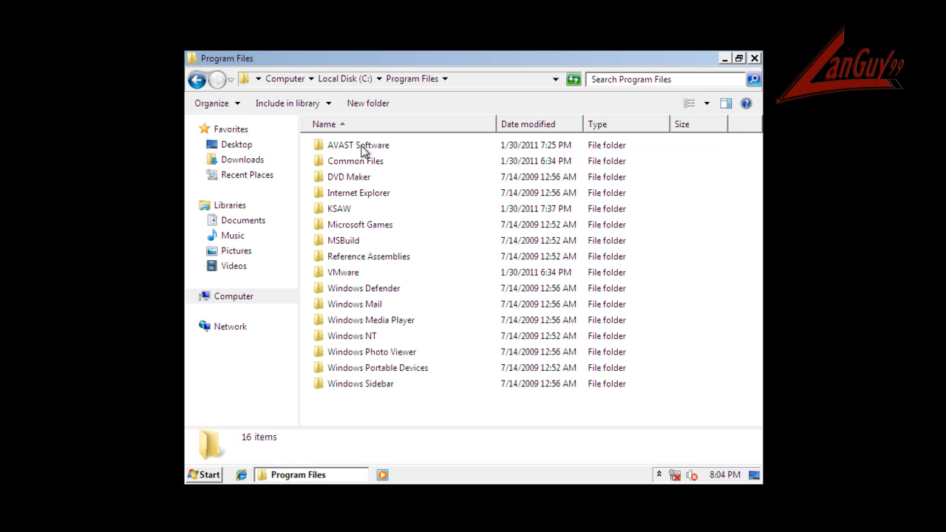
double_click(358, 145)
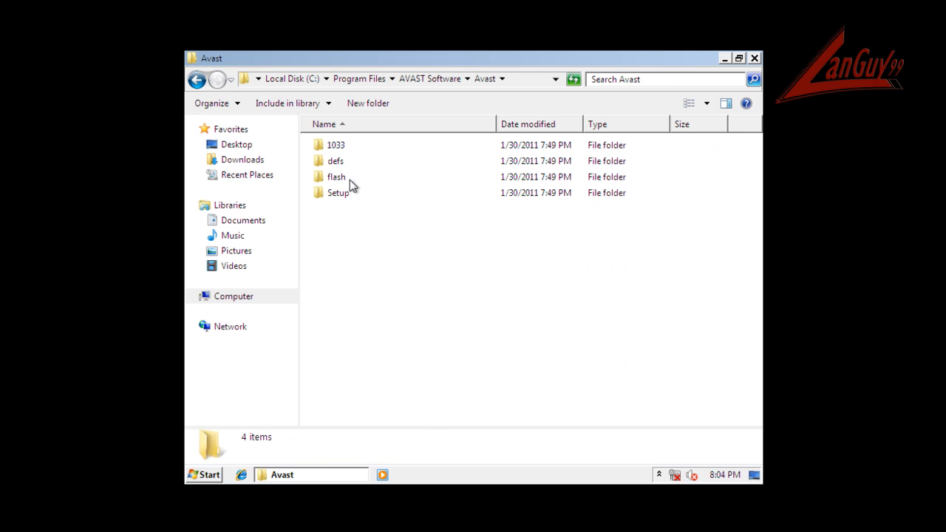
double_click(336, 145)
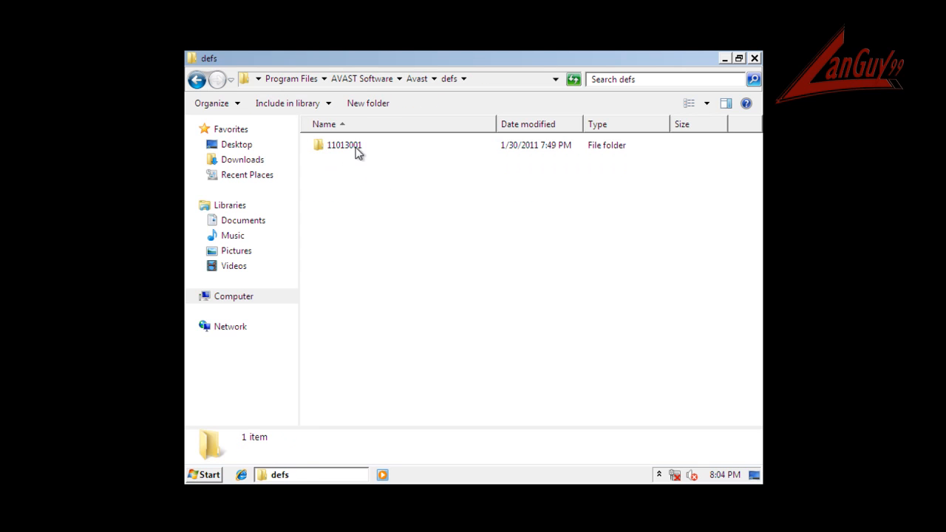
Back out from defs through the Avast folder to Local Disk (C:), then close Explorer
left_click(197, 79)
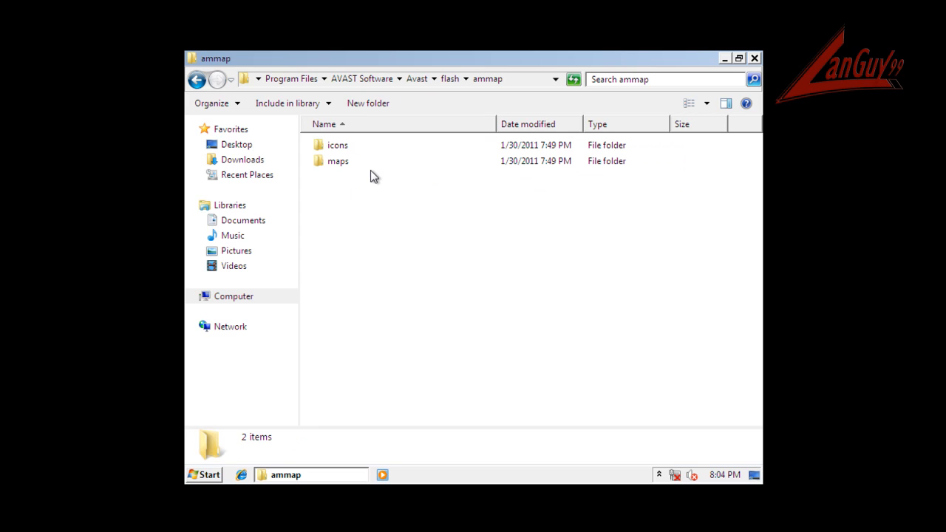
left_click(337, 145)
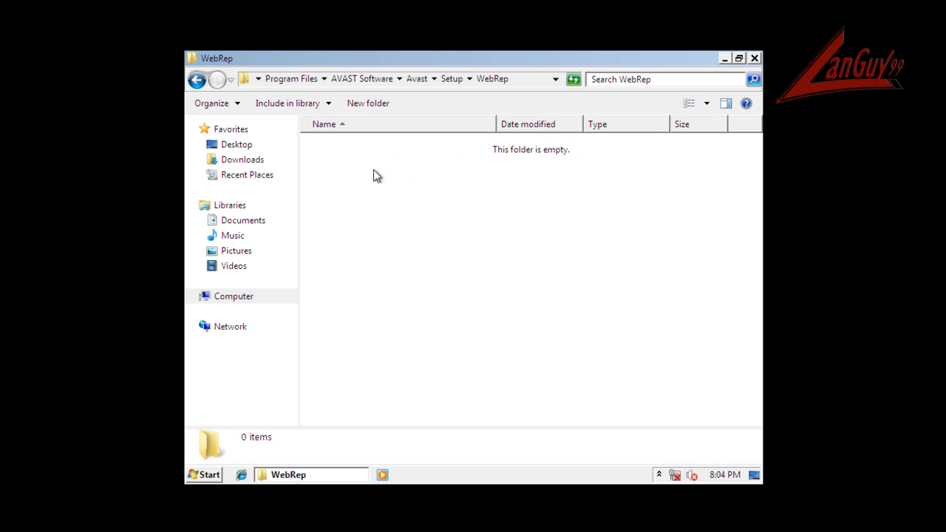
left_click(197, 79)
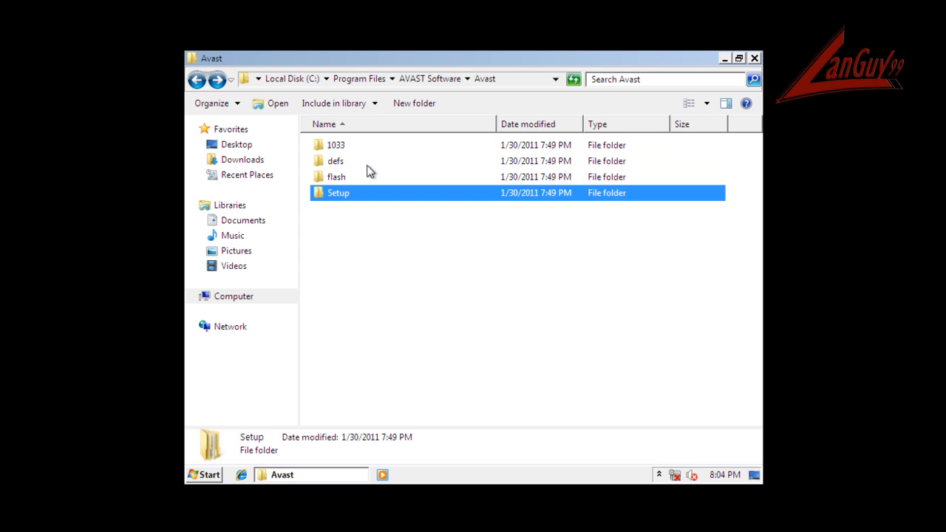
left_click(197, 79)
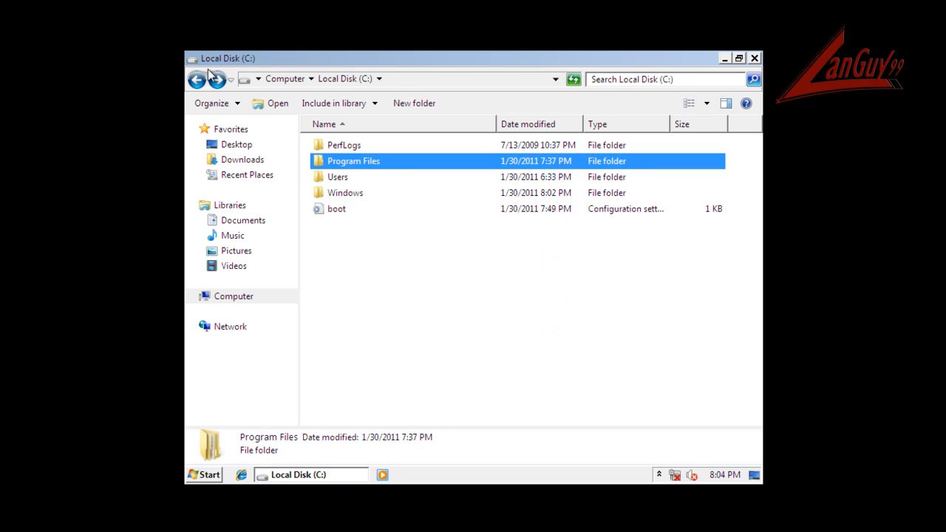
double_click(353, 161)
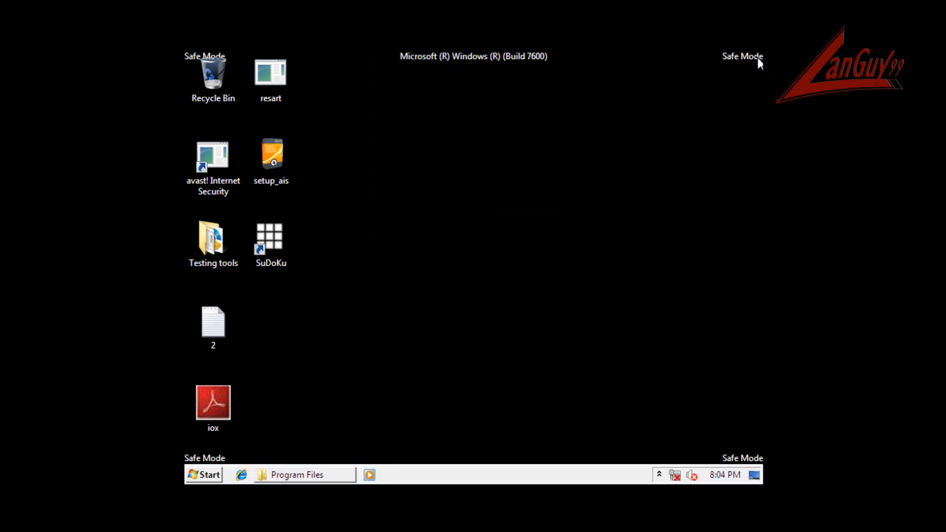
mouse_move(212, 320)
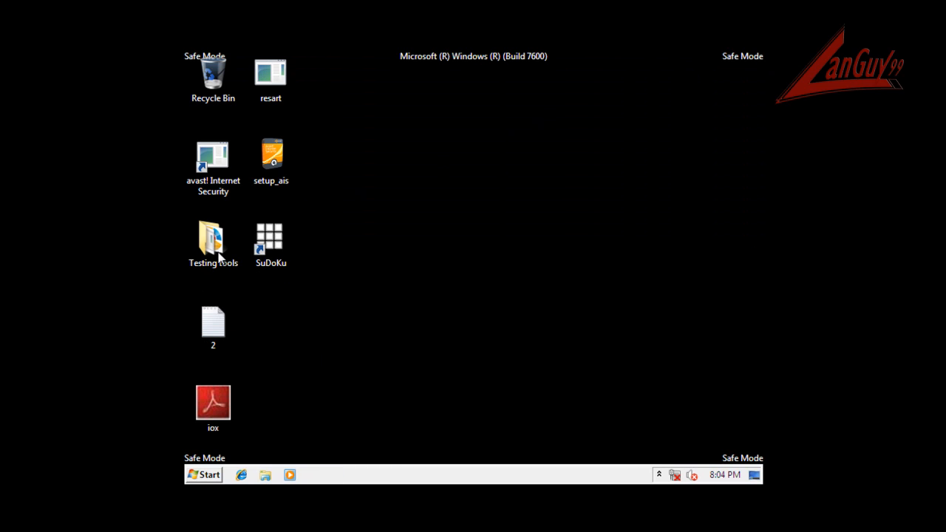
Install Malwarebytes from Testing tools' mbam-setup at the default location, skipping update and launch
double_click(213, 239)
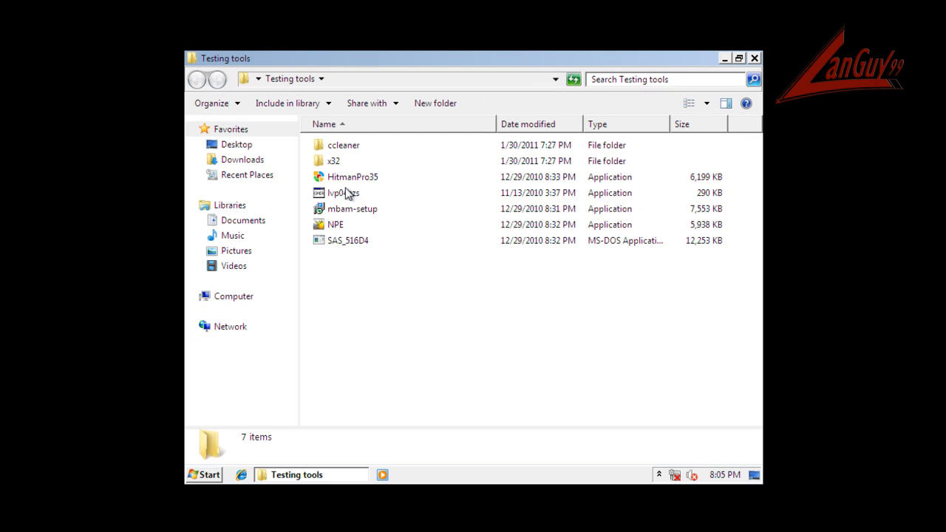
mouse_move(348, 223)
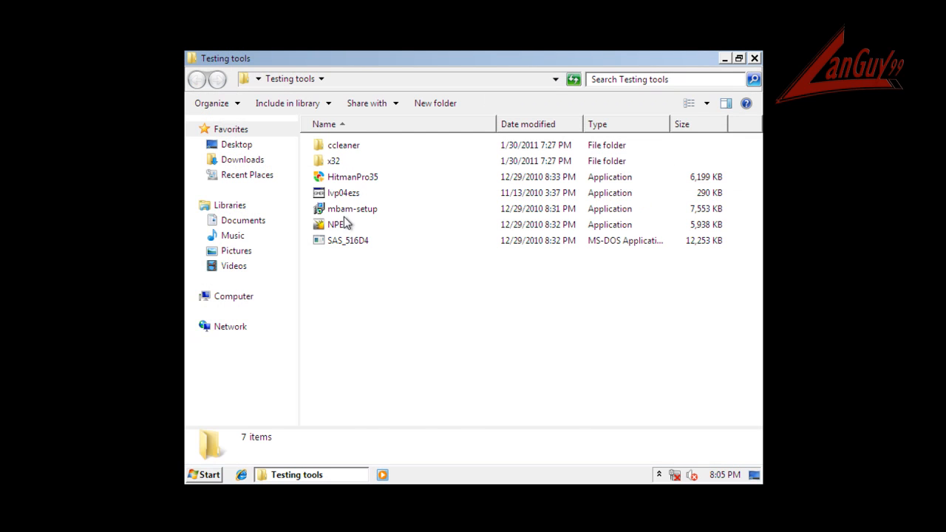
double_click(353, 208)
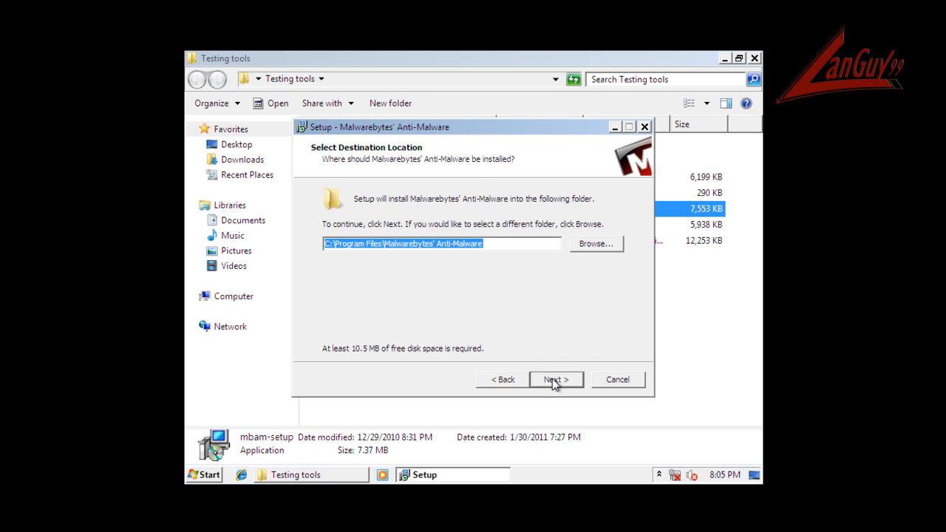
left_click(556, 379)
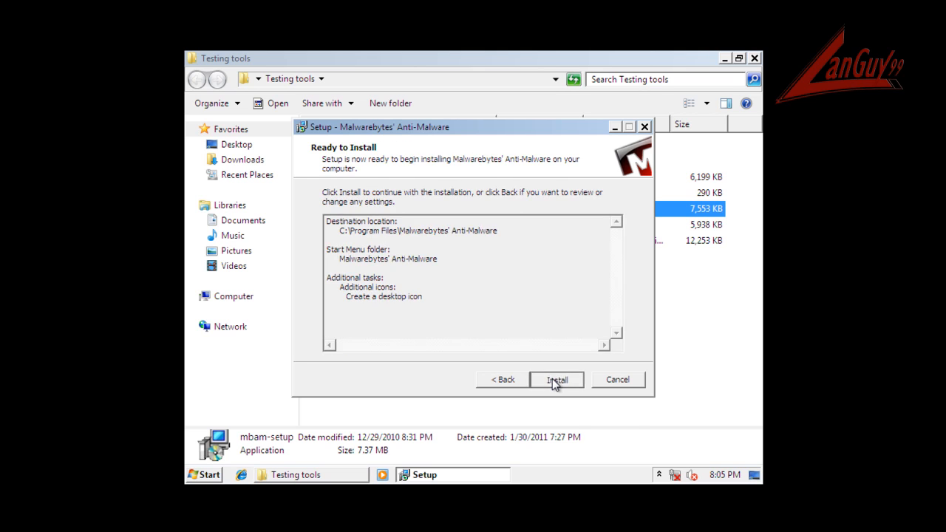
left_click(556, 379)
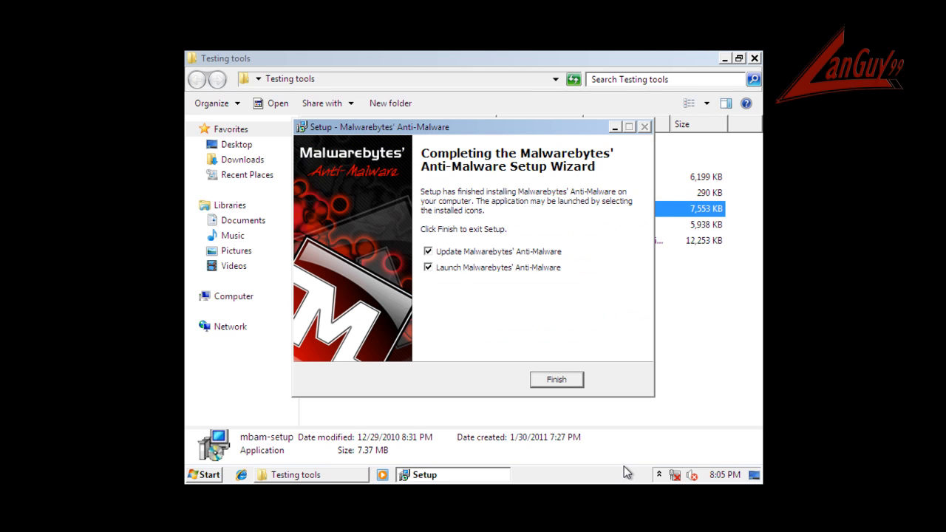
mouse_move(503, 258)
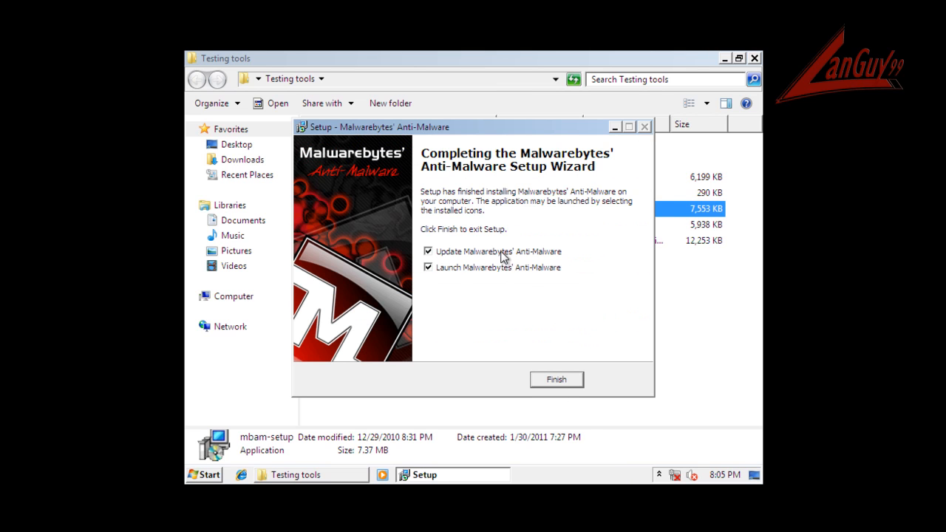
left_click(428, 251)
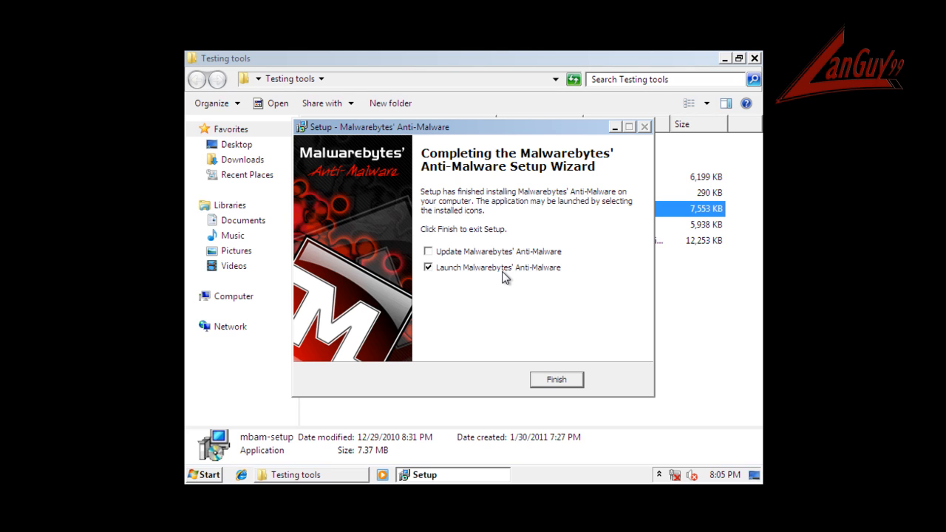
left_click(427, 267)
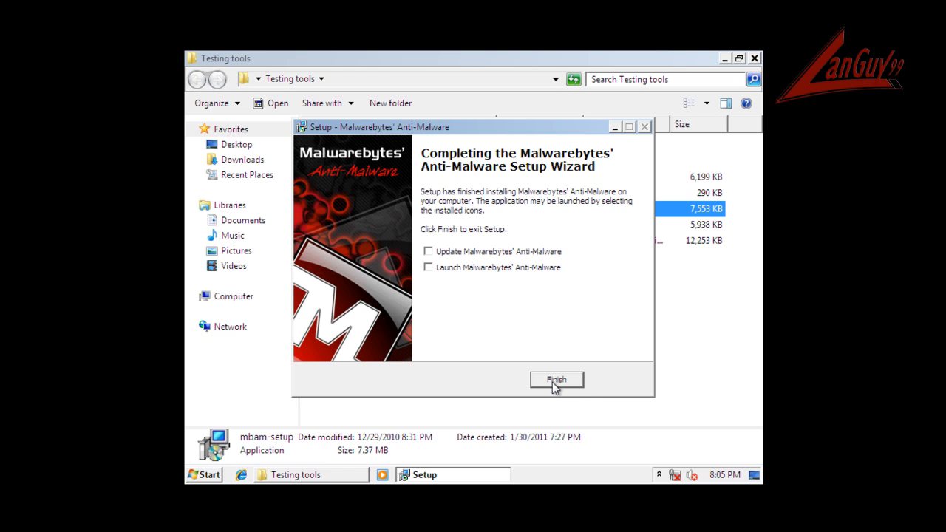
left_click(556, 379)
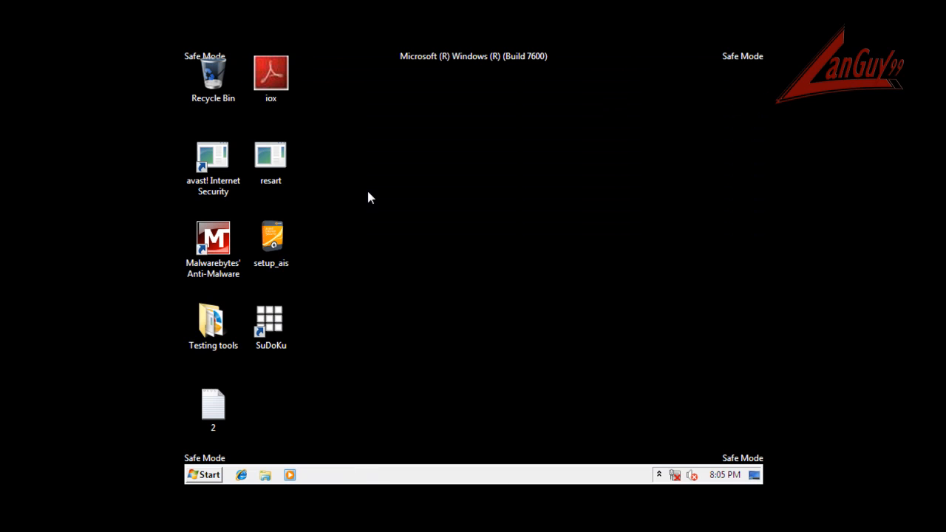
Launch Malwarebytes' Anti-Malware from its desktop shortcut and run a quick scan
double_click(213, 238)
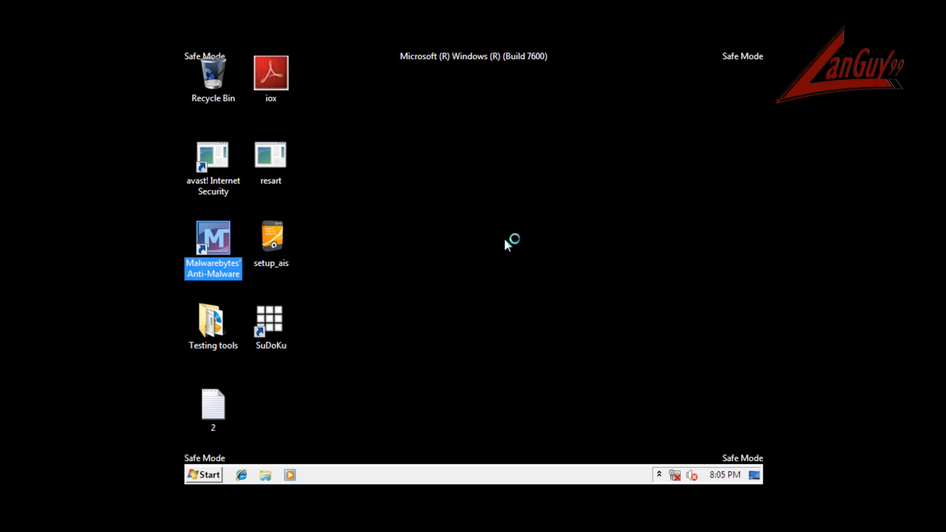
double_click(213, 237)
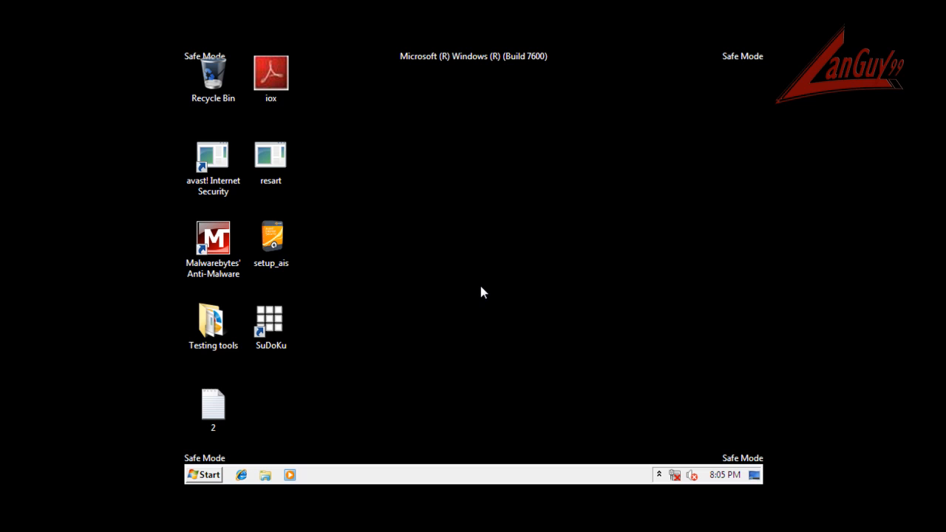
double_click(212, 238)
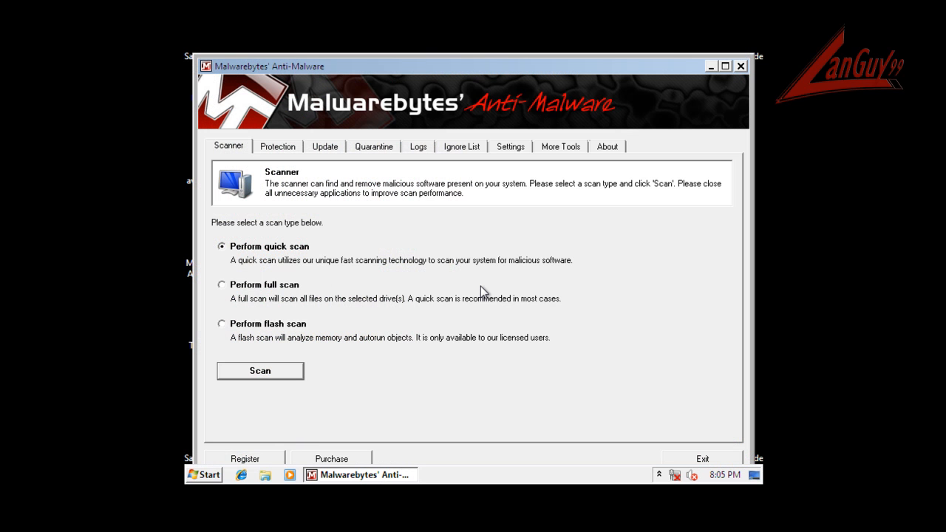
left_click(259, 370)
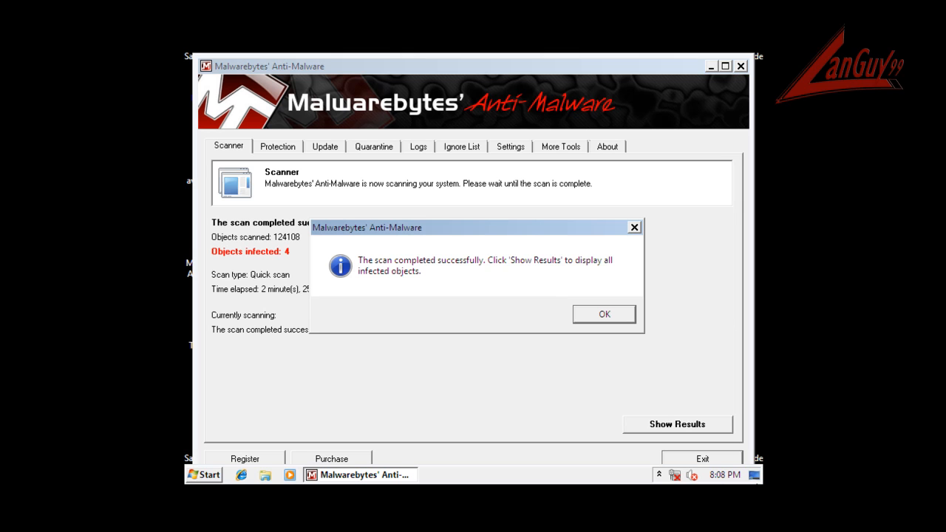
mouse_move(604, 315)
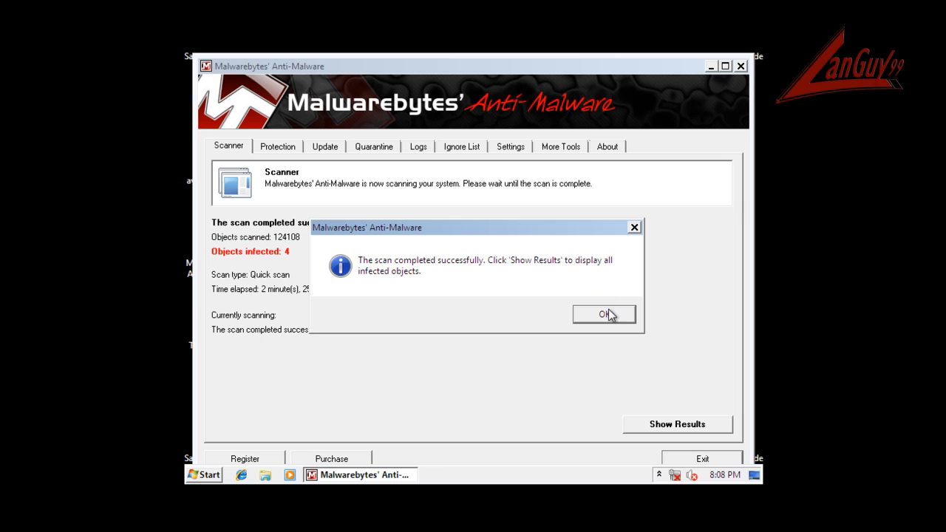
Show the four detections, widen the threat name column, and remove all four infections
left_click(604, 314)
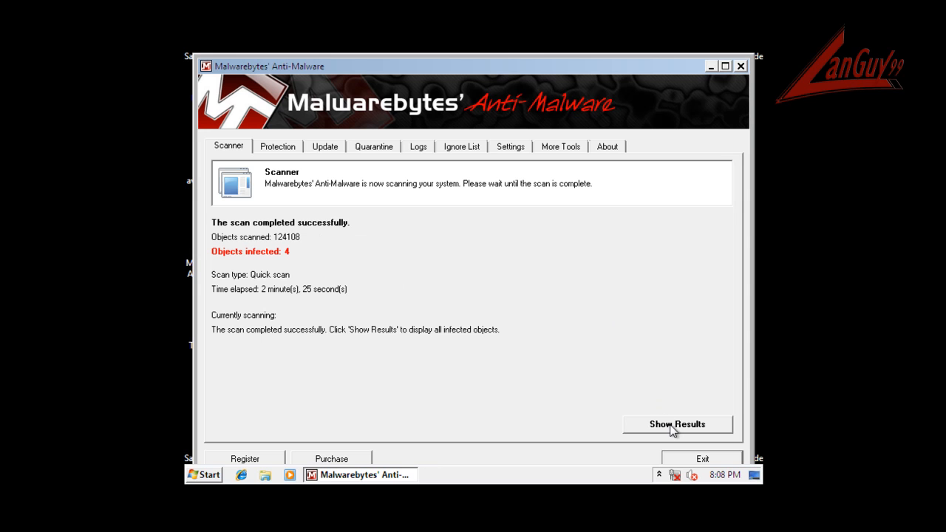
left_click(677, 423)
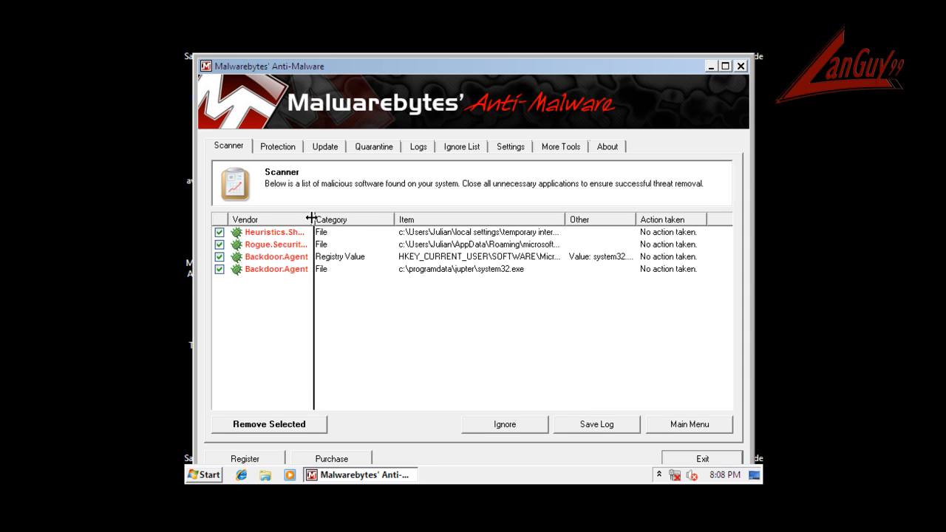
left_click(274, 232)
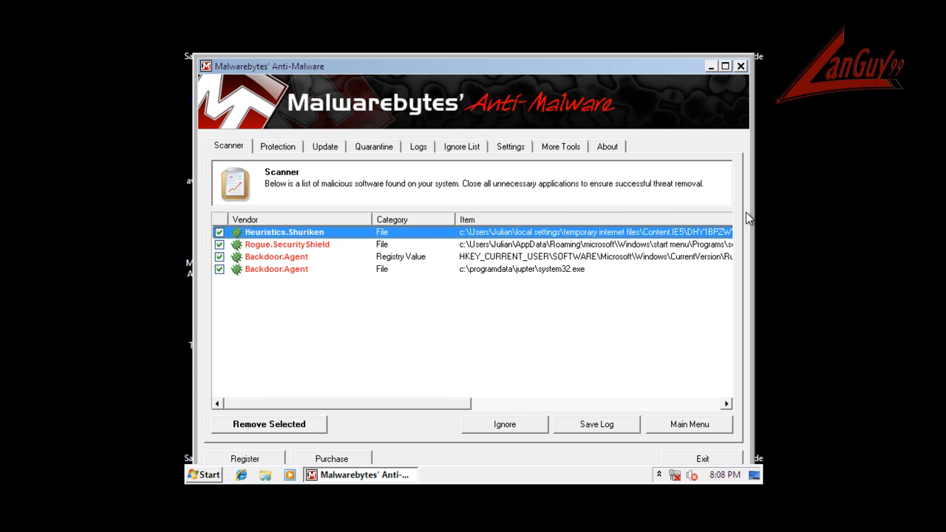
mouse_move(367, 223)
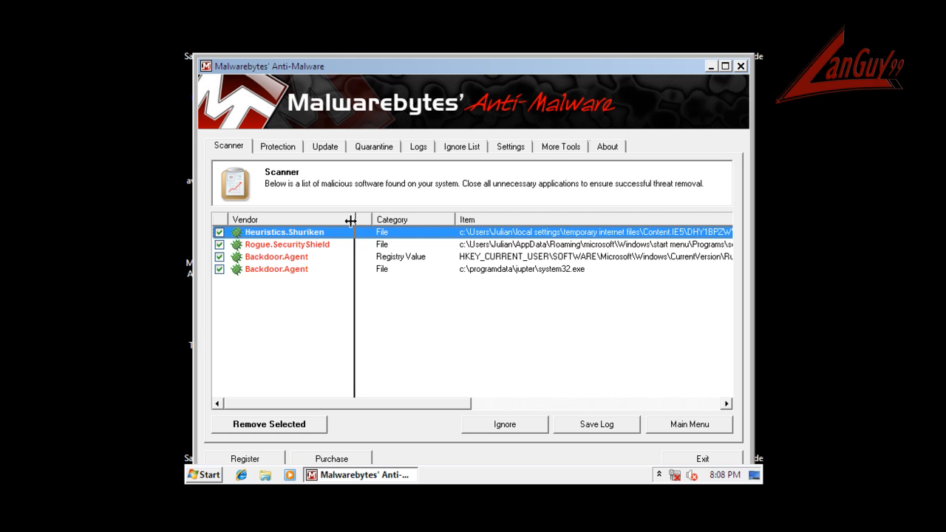
left_click(288, 244)
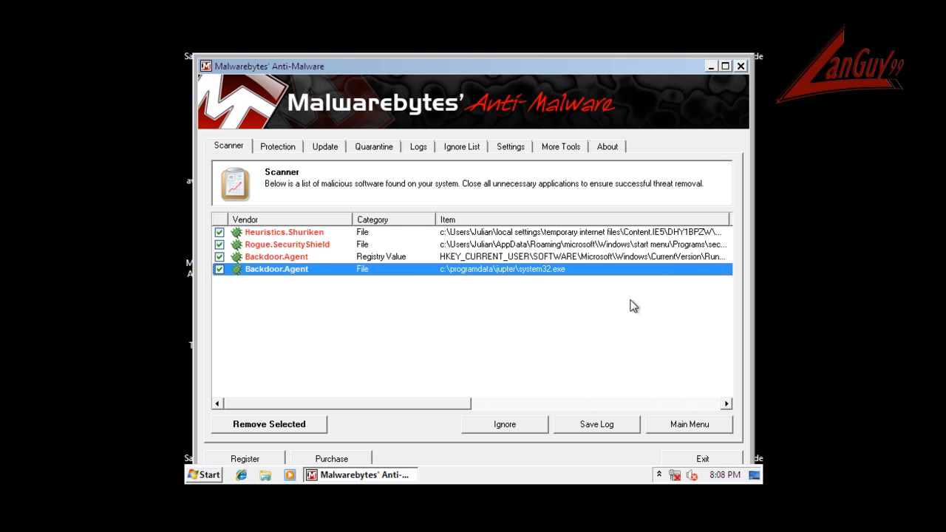
mouse_move(519, 316)
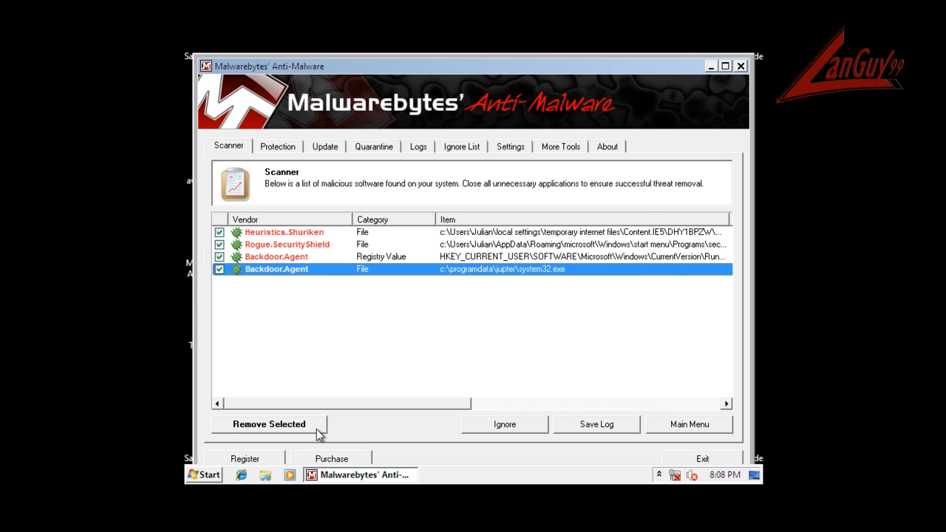
left_click(268, 424)
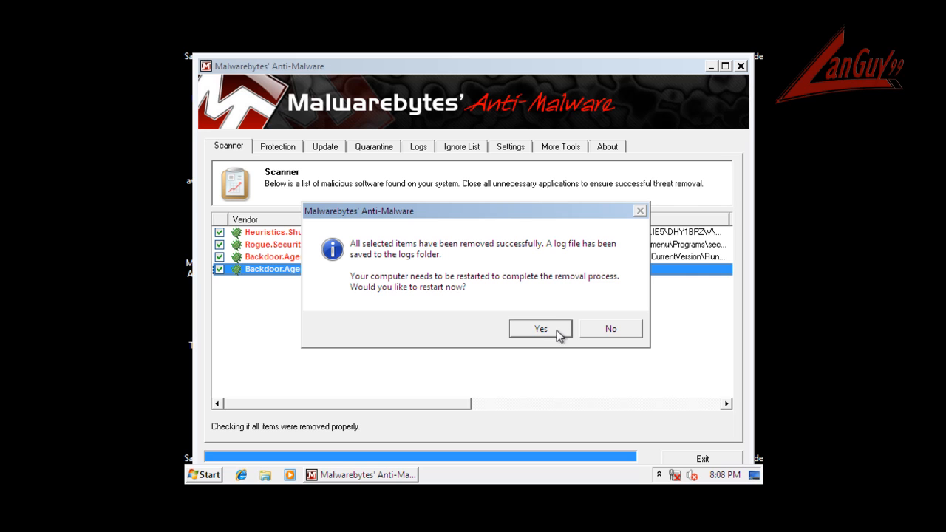
mouse_move(549, 337)
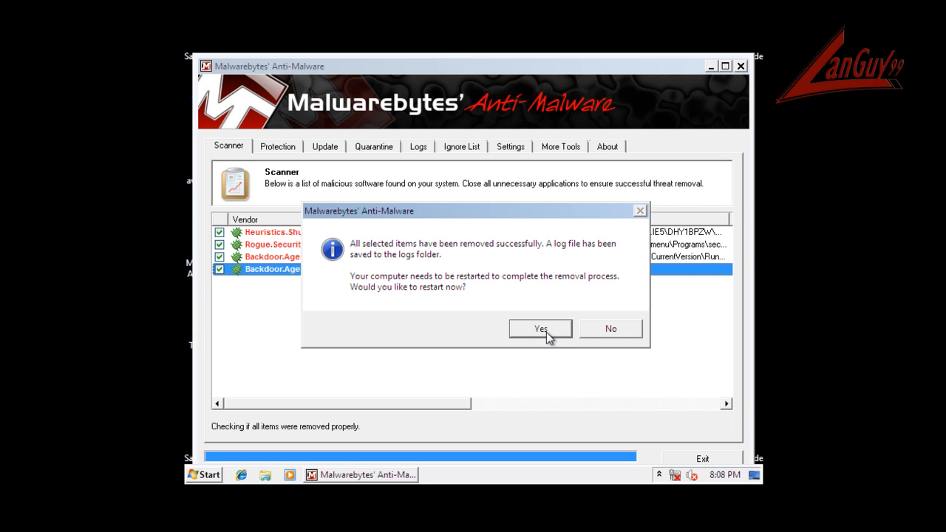
mouse_move(562, 348)
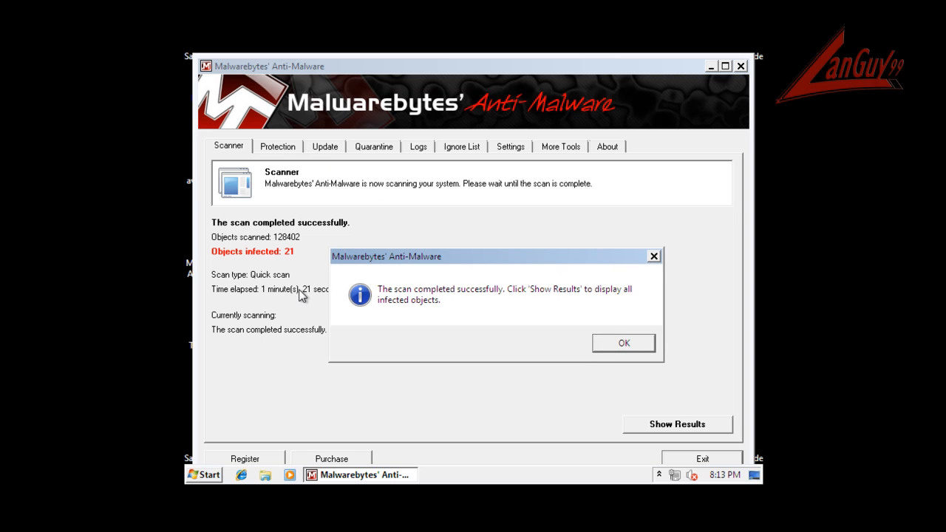
mouse_move(284, 262)
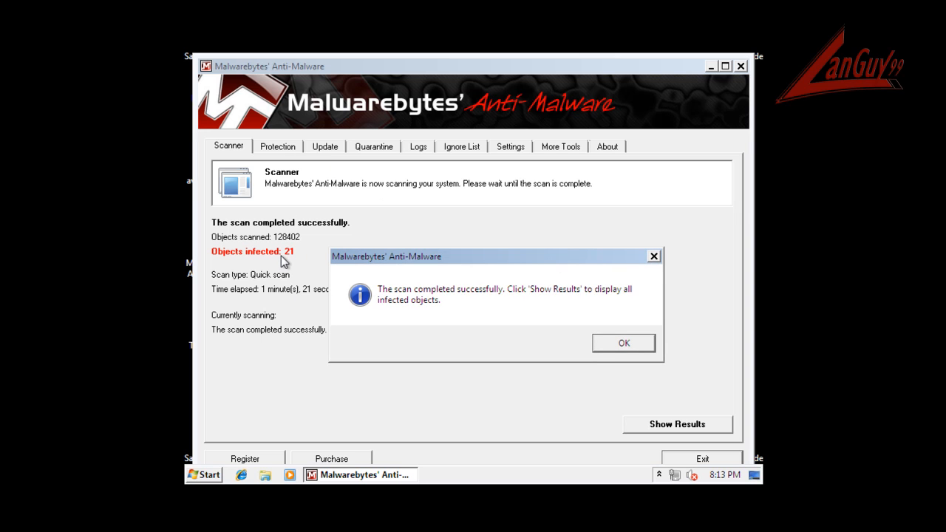
Show the second scan's 21 detections and review entries like iox.exe and the trojans
left_click(624, 342)
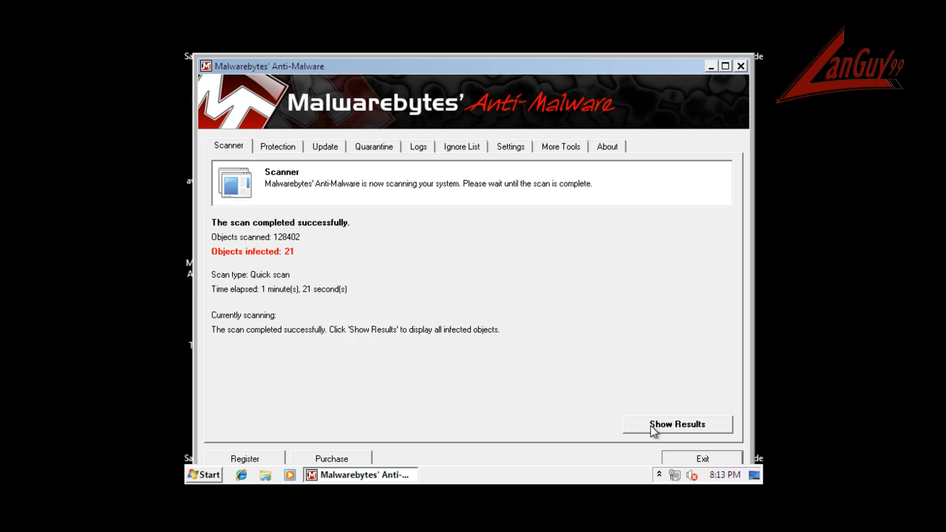
left_click(676, 424)
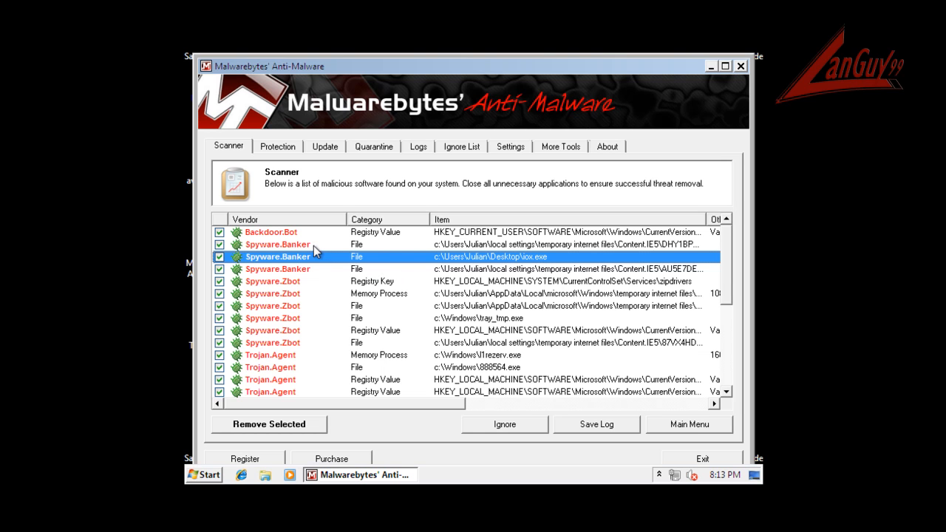
left_click(277, 268)
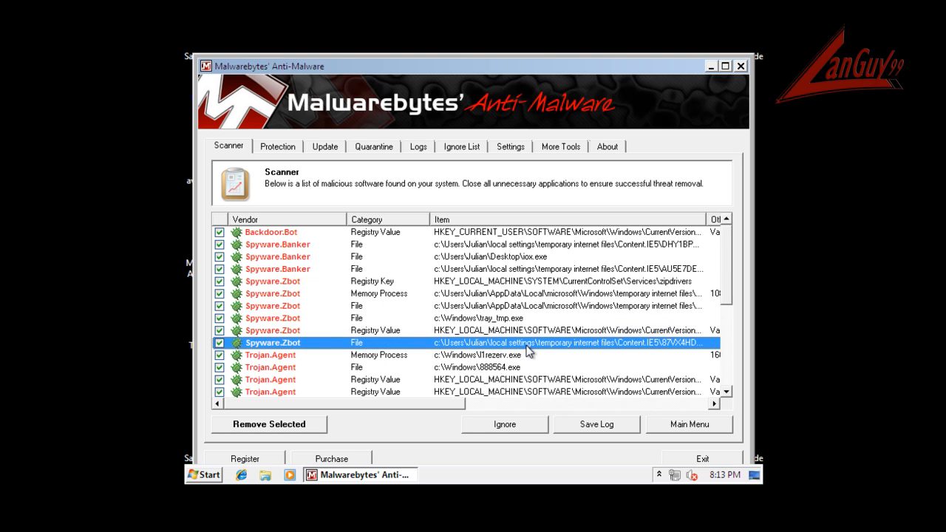
mouse_move(510, 358)
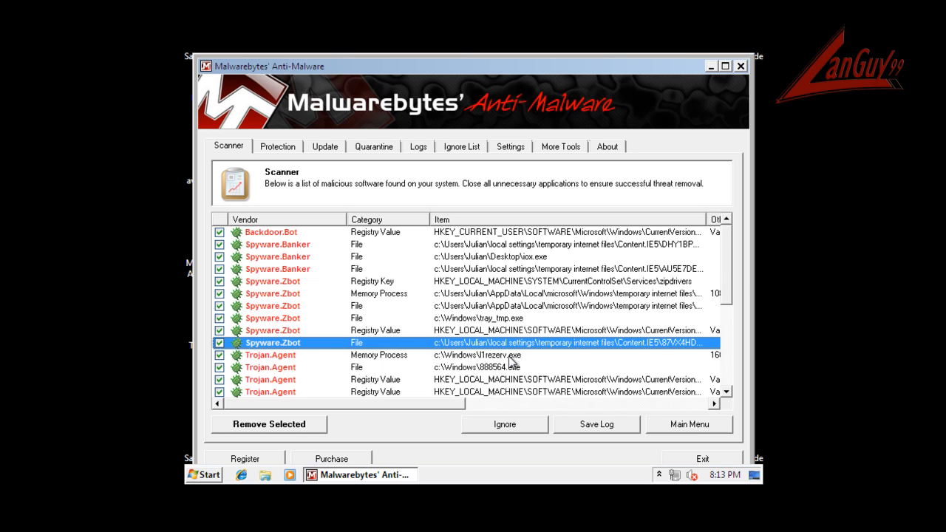
mouse_move(501, 377)
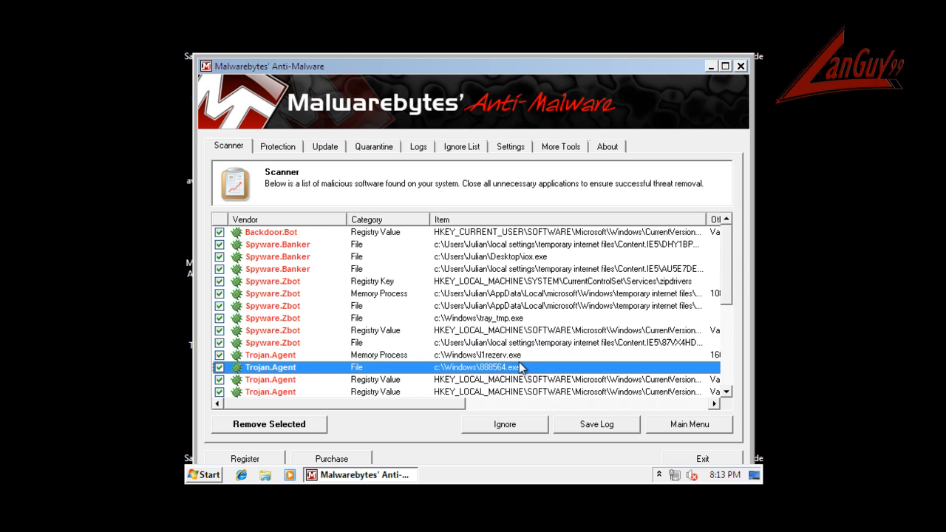
scroll("down", 3)
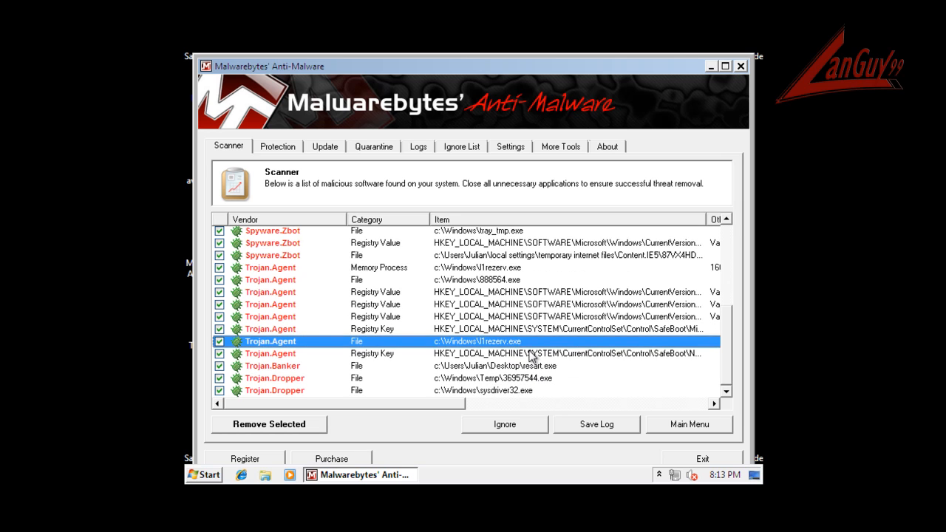
left_click(481, 366)
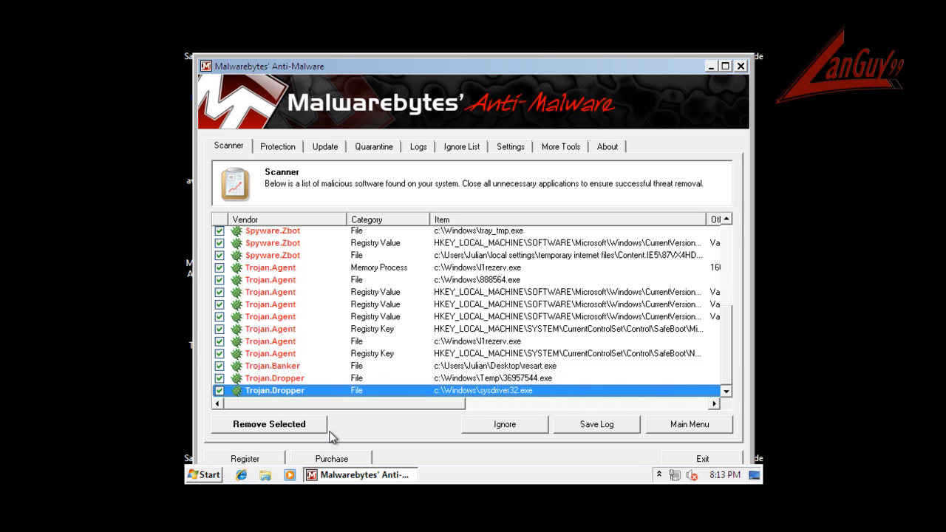
Remove all 21 checked infections and accept the restart prompt
left_click(268, 423)
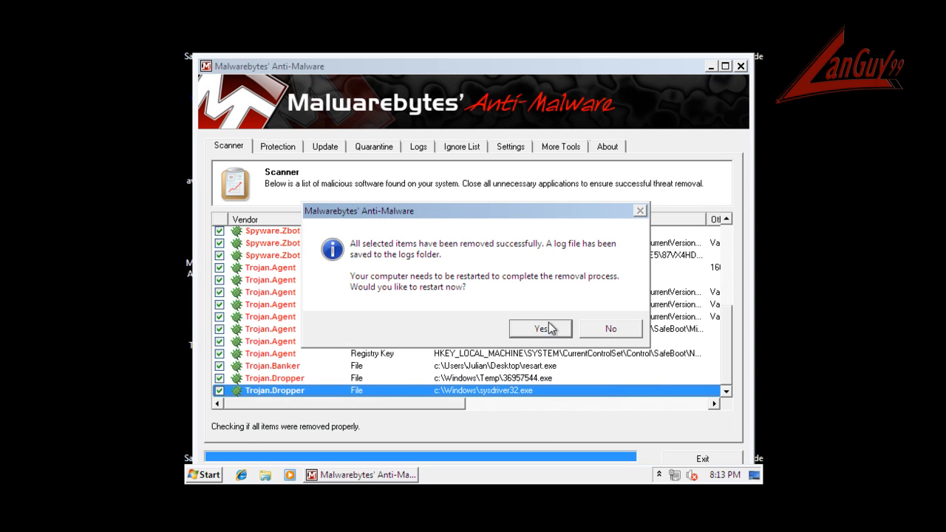
left_click(610, 328)
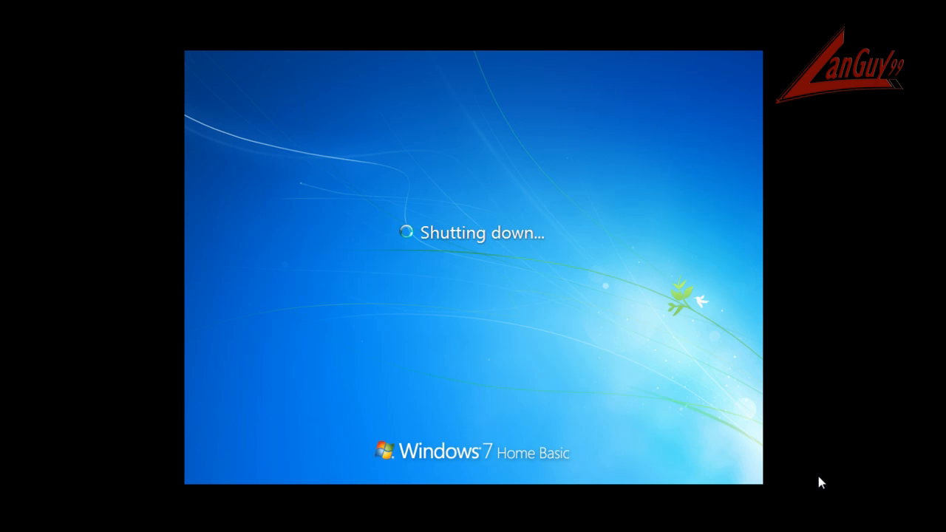
mouse_move(839, 489)
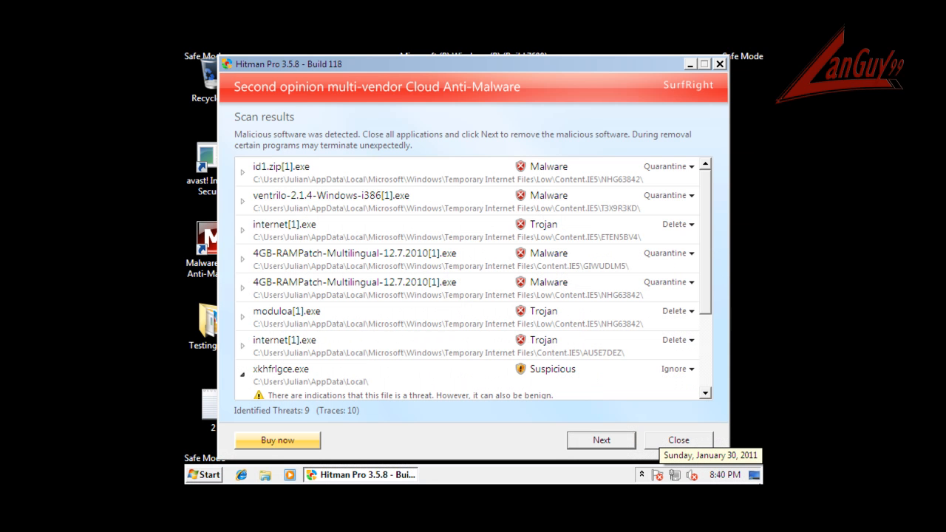
mouse_move(455, 73)
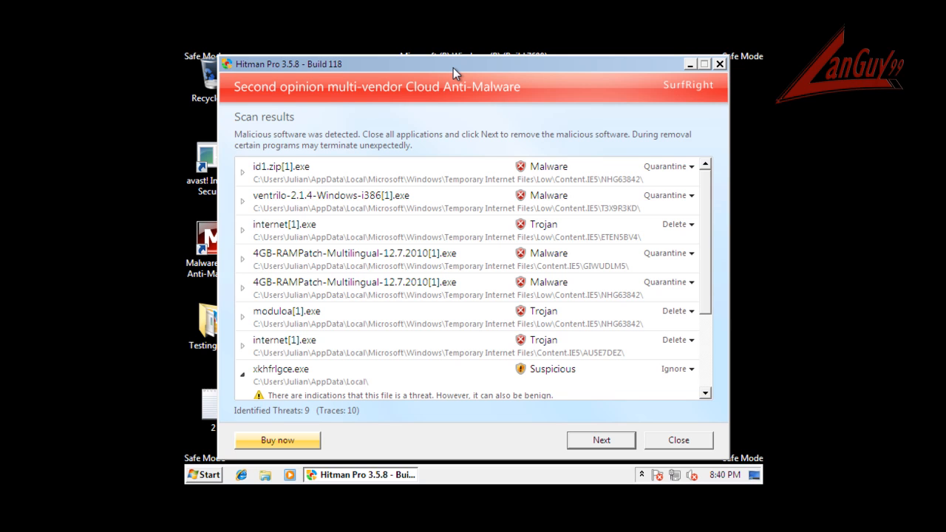
mouse_move(664, 117)
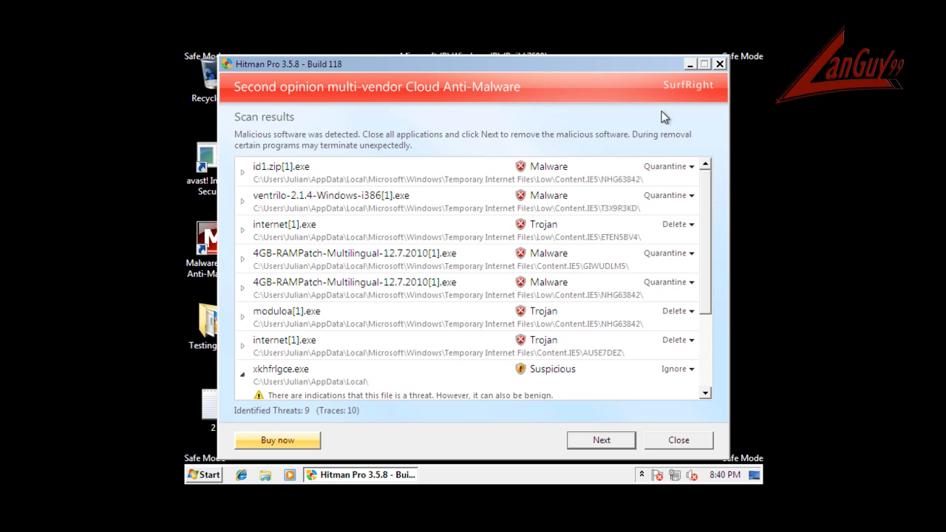
mouse_move(648, 352)
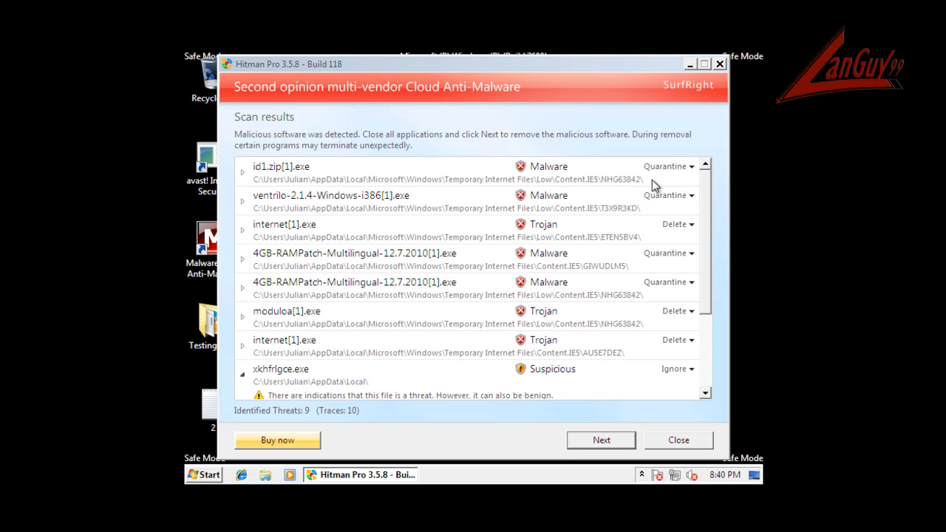
Scroll through Hitman Pro's results showing 9 identified threats and 10 traces
scroll("down", 3)
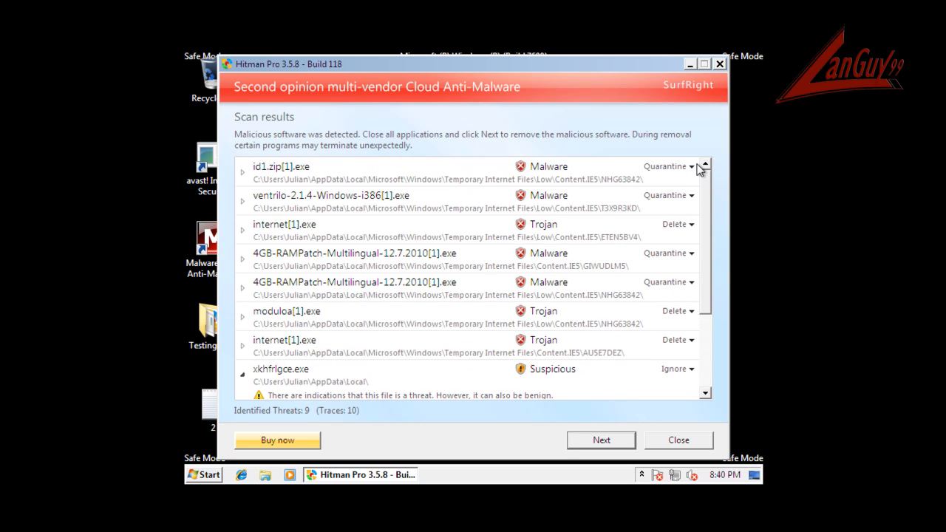
mouse_move(732, 317)
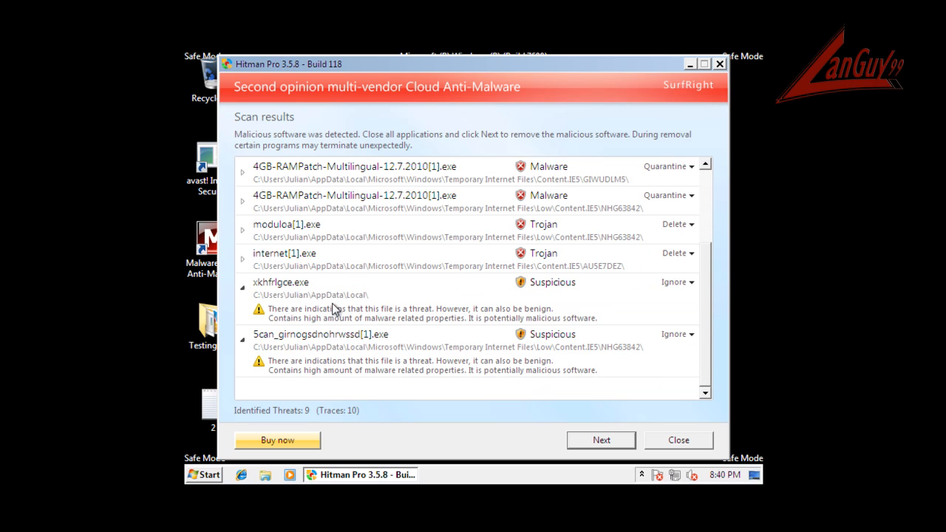
mouse_move(248, 316)
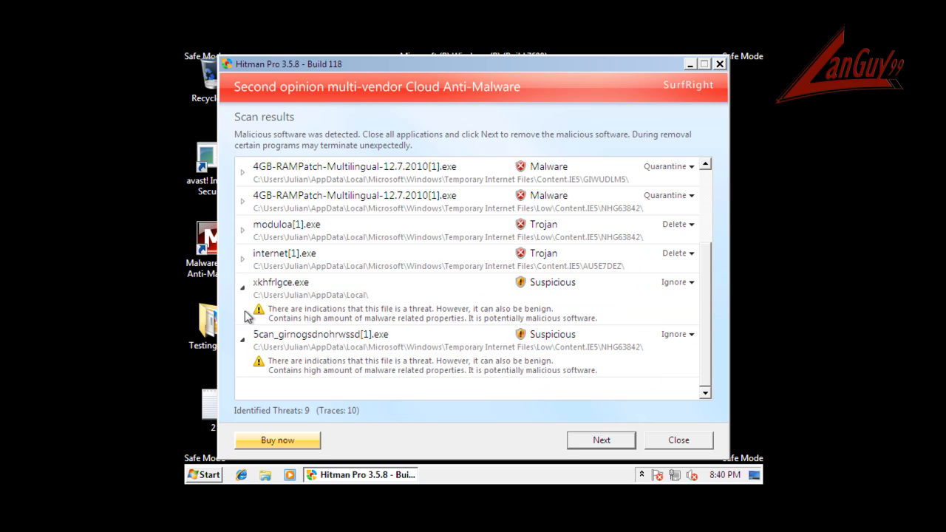
mouse_move(453, 324)
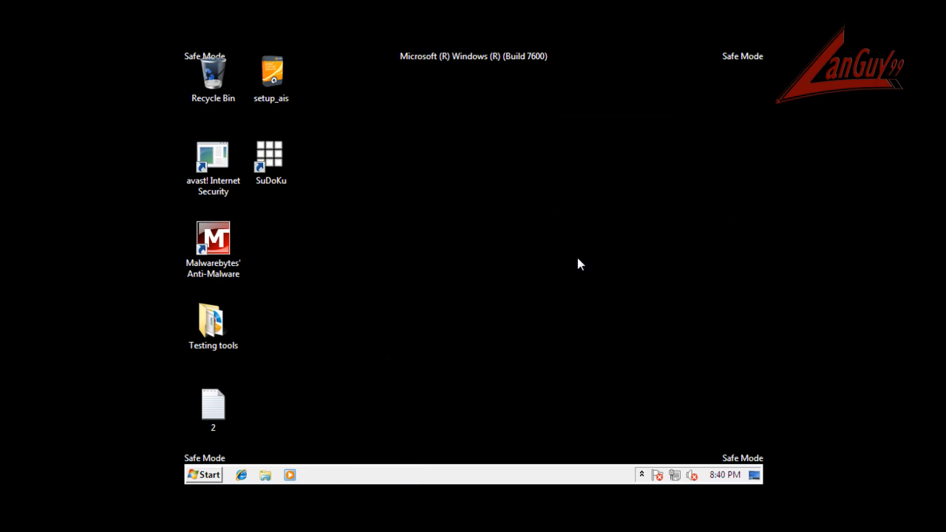
mouse_move(541, 205)
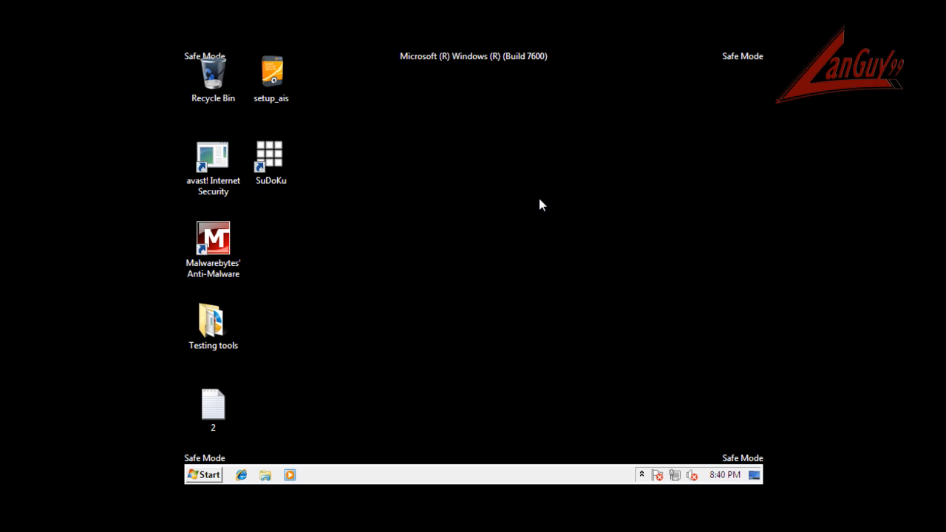
mouse_move(787, 418)
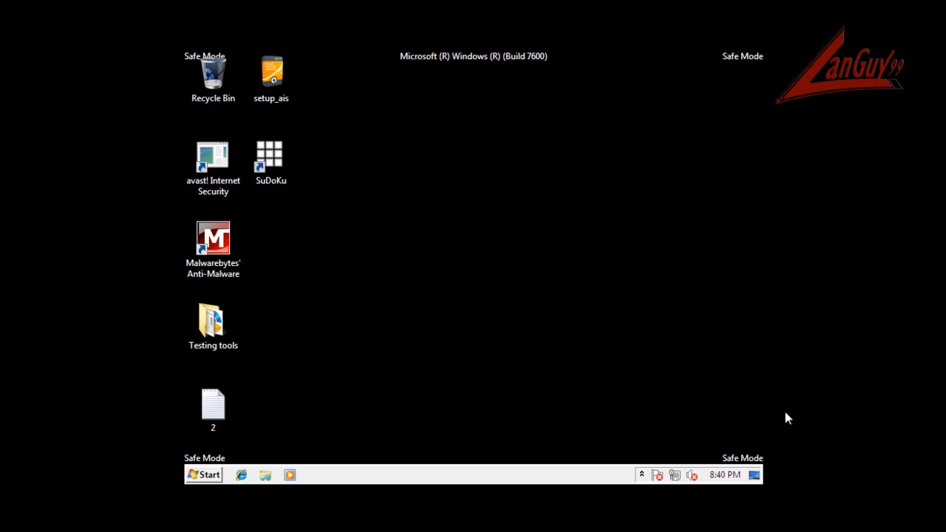
mouse_move(633, 375)
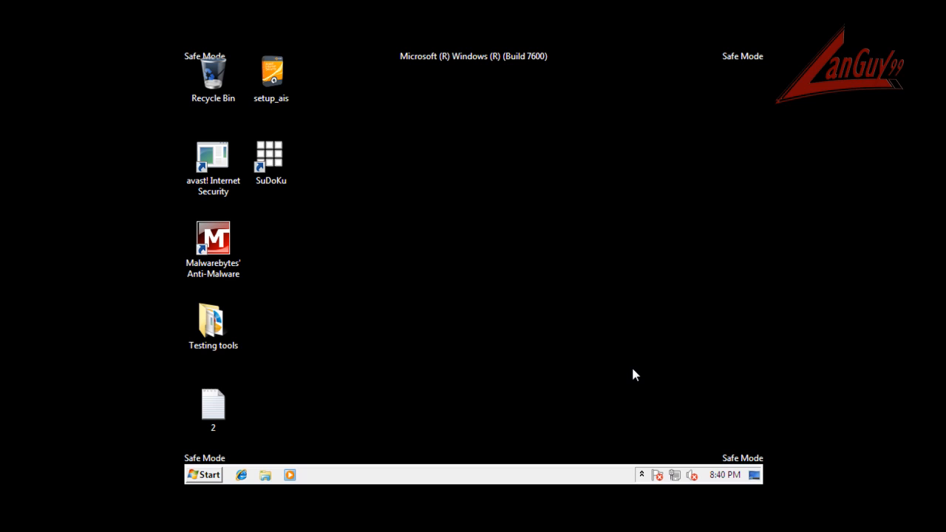
mouse_move(509, 252)
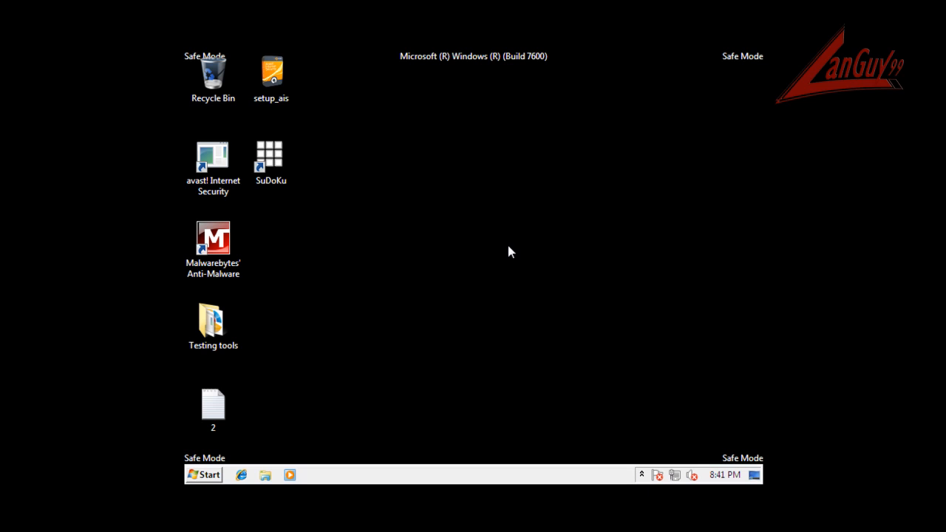
mouse_move(377, 148)
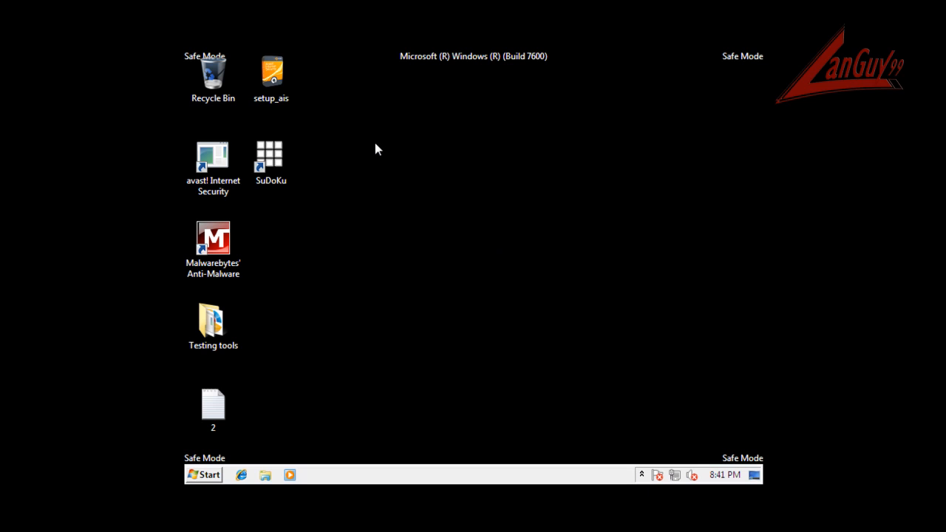
mouse_move(316, 111)
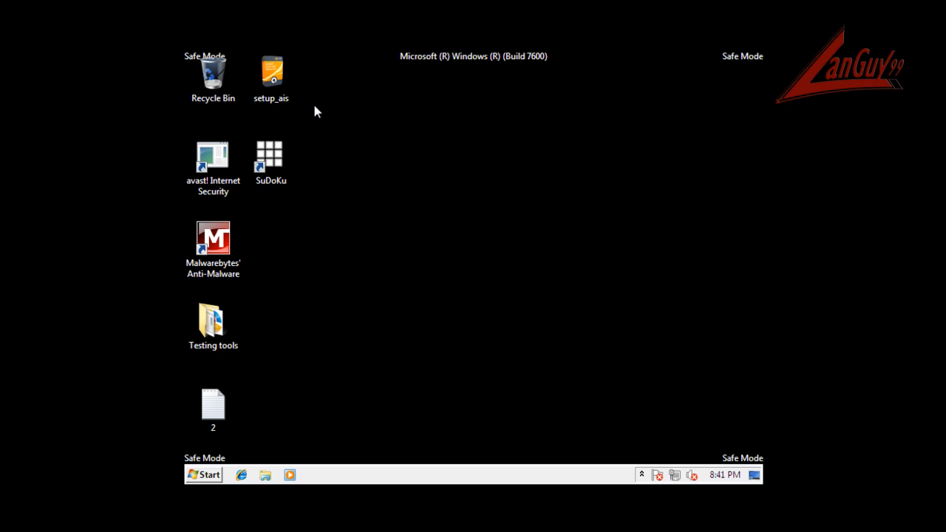
mouse_move(401, 183)
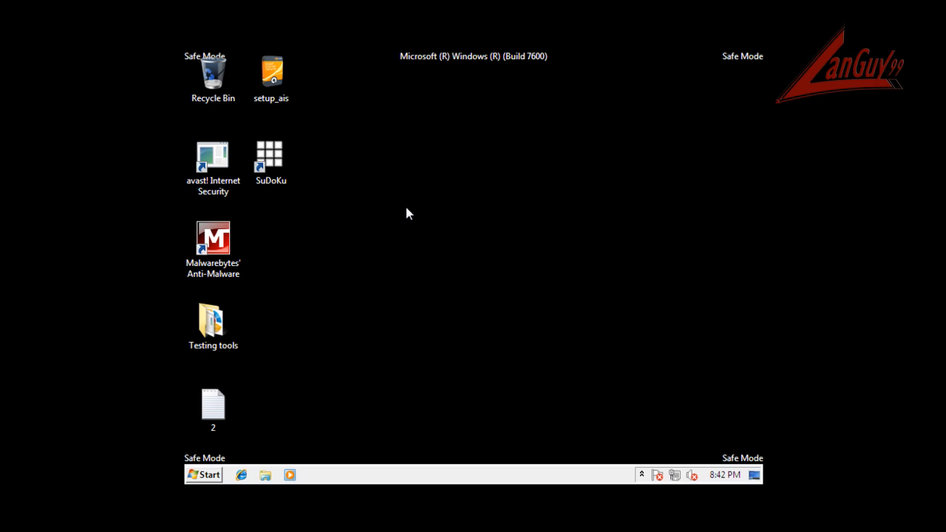
mouse_move(394, 185)
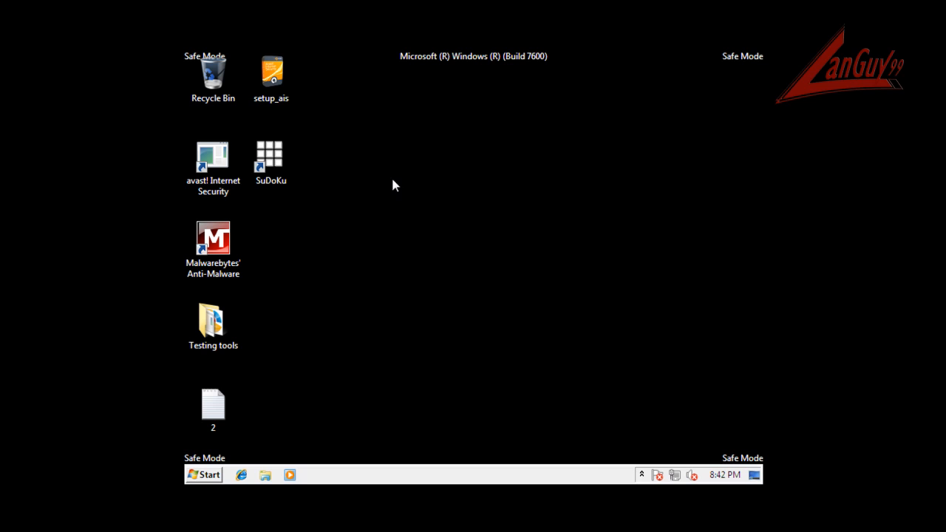
mouse_move(381, 161)
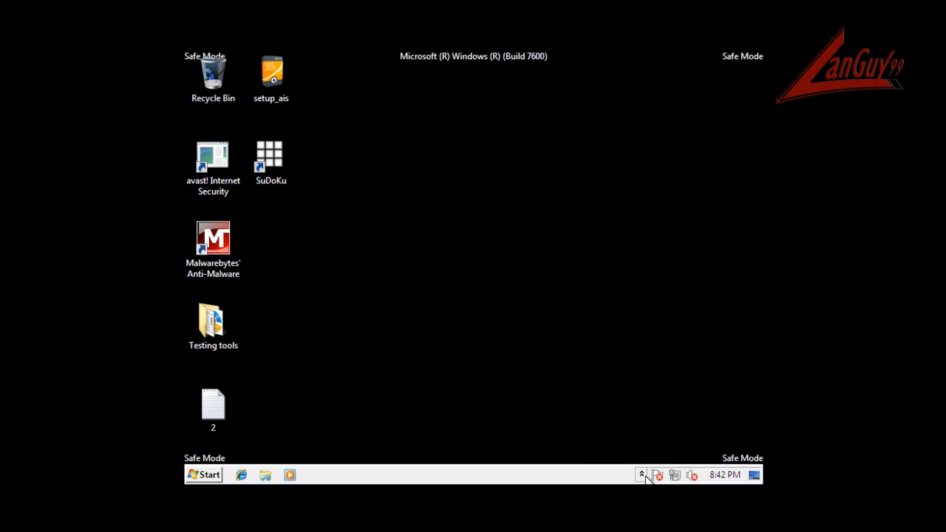
mouse_move(418, 364)
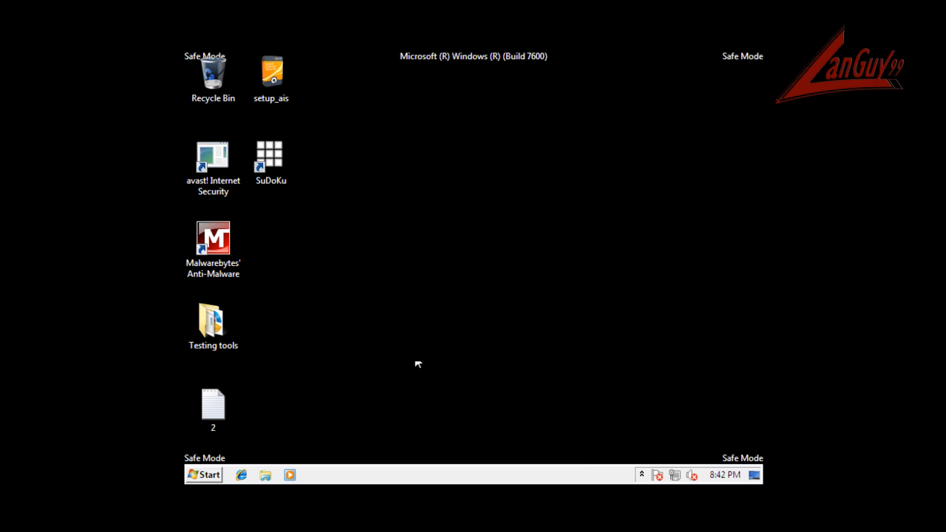
mouse_move(212, 479)
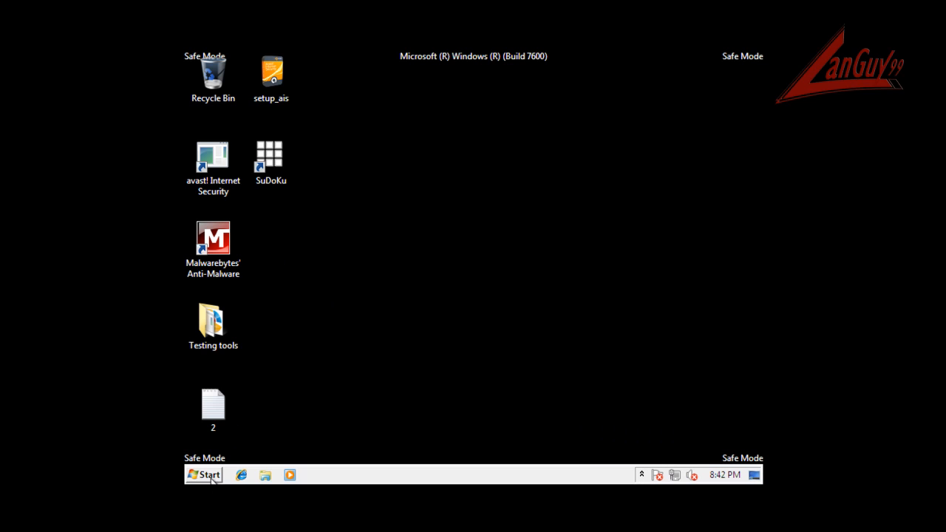
Navigate from the Start menu through Program Files into the leftover Avast folder
left_click(203, 474)
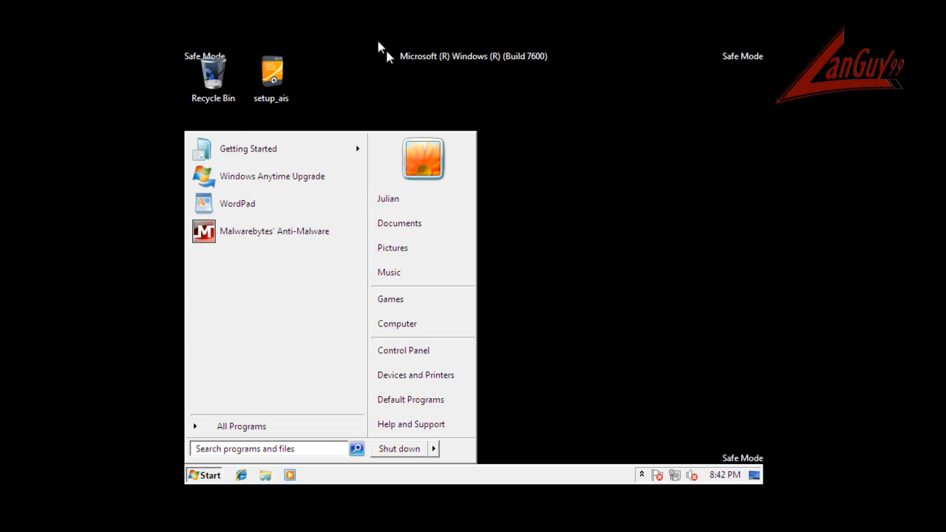
left_click(203, 475)
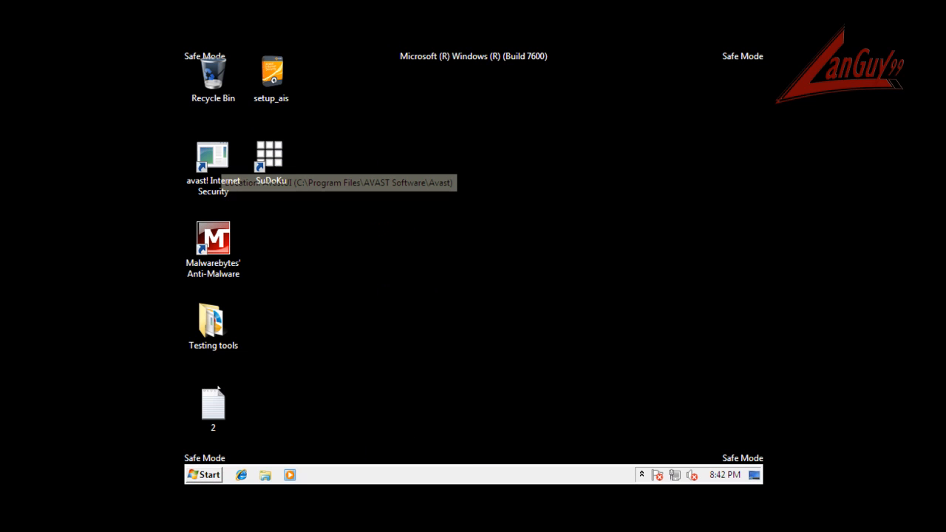
left_click(203, 475)
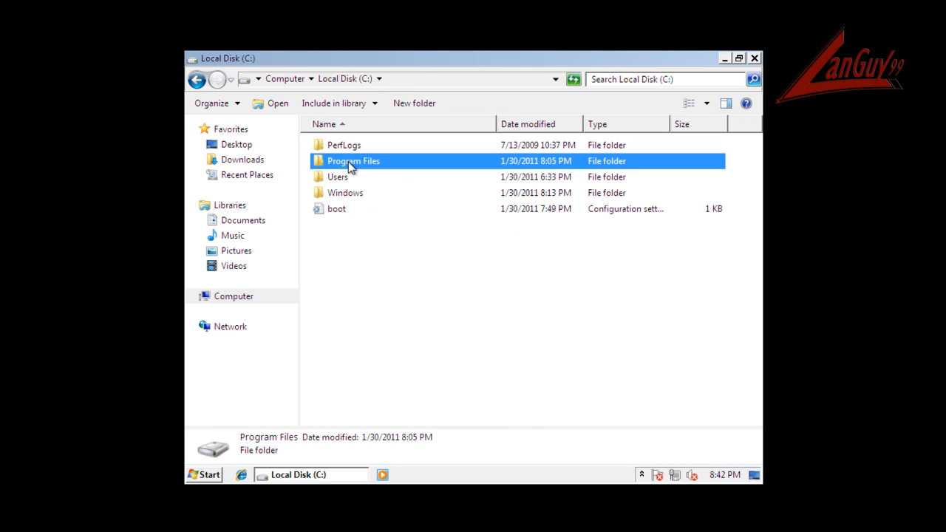
double_click(354, 160)
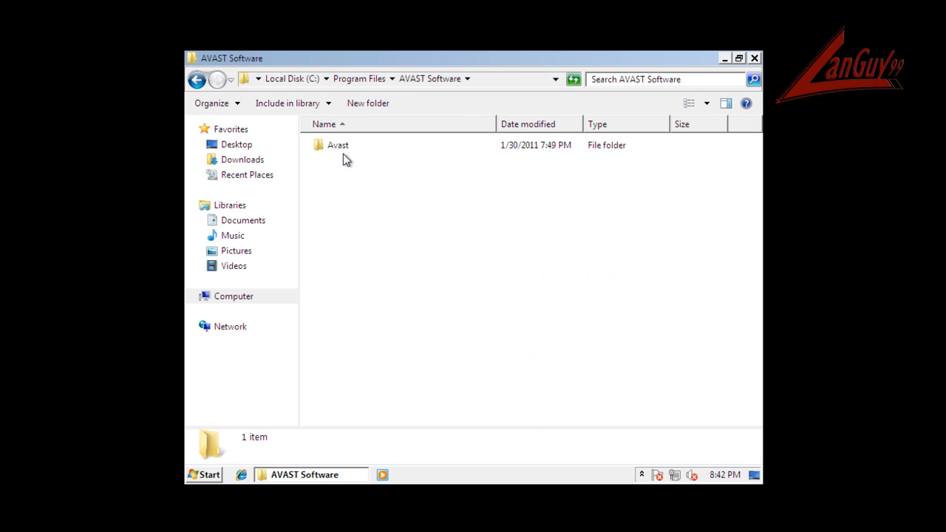
double_click(338, 145)
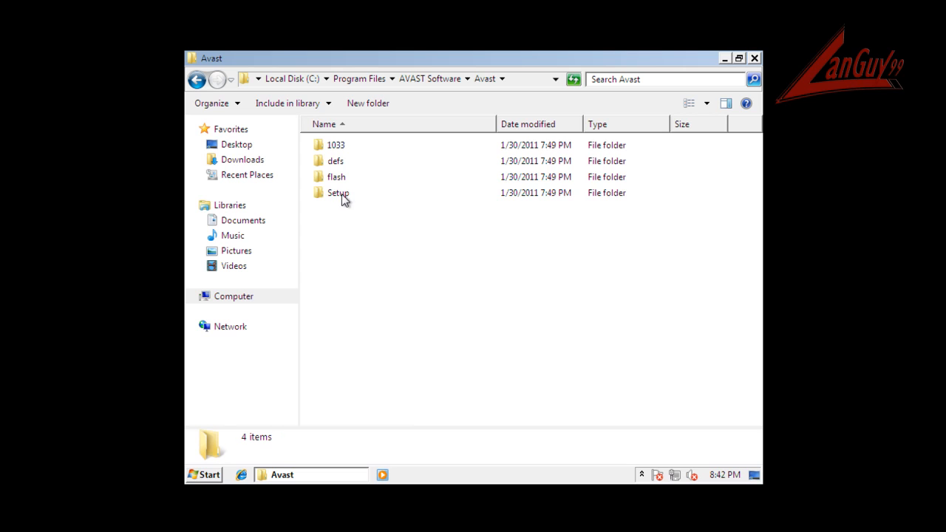
Inspect the nearly empty Setup, flash and amsap folders, go back, and close Explorer
double_click(338, 193)
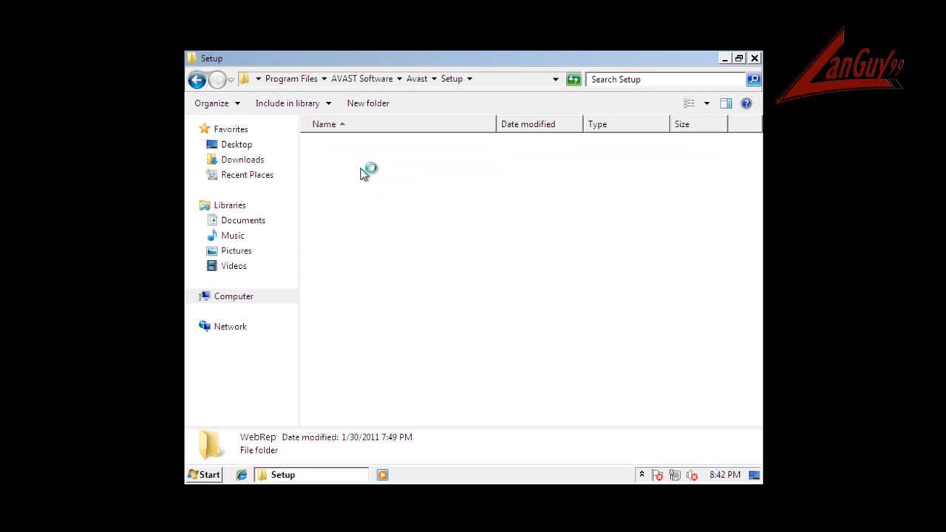
double_click(369, 168)
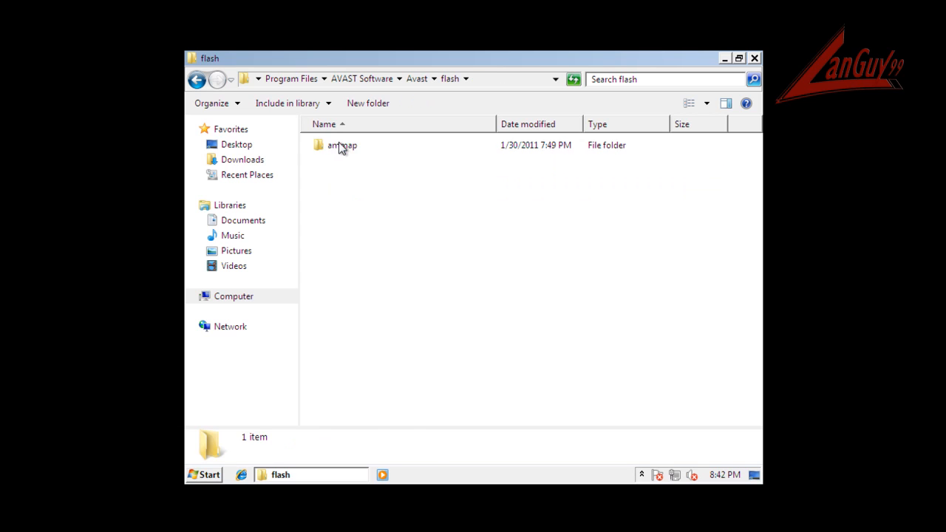
double_click(342, 145)
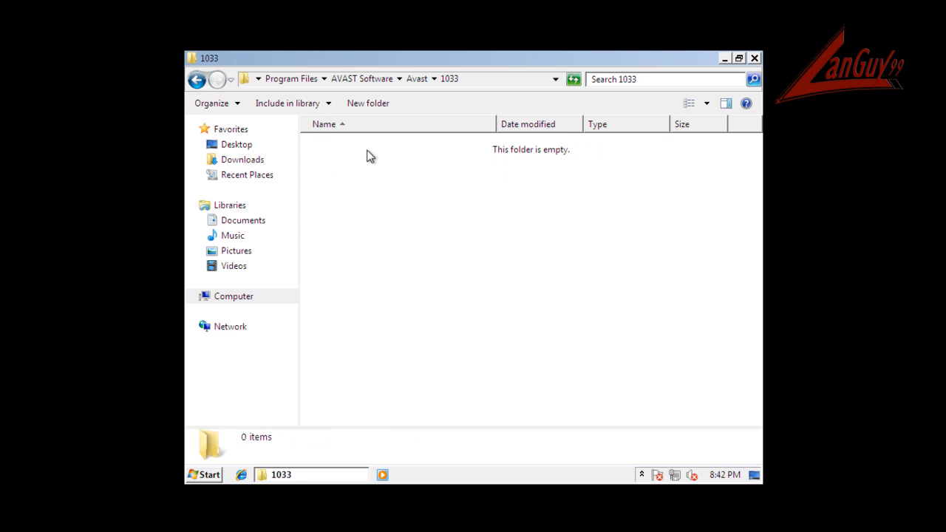
left_click(196, 80)
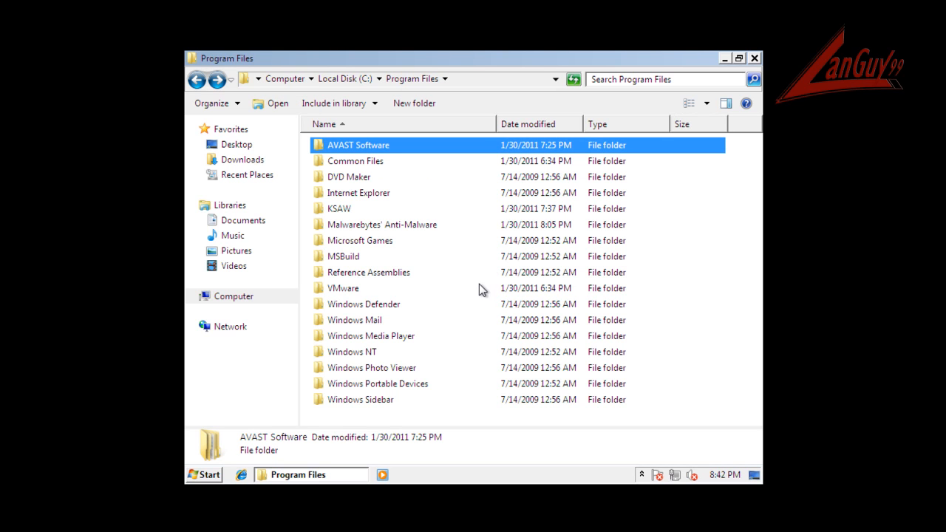
mouse_move(390, 173)
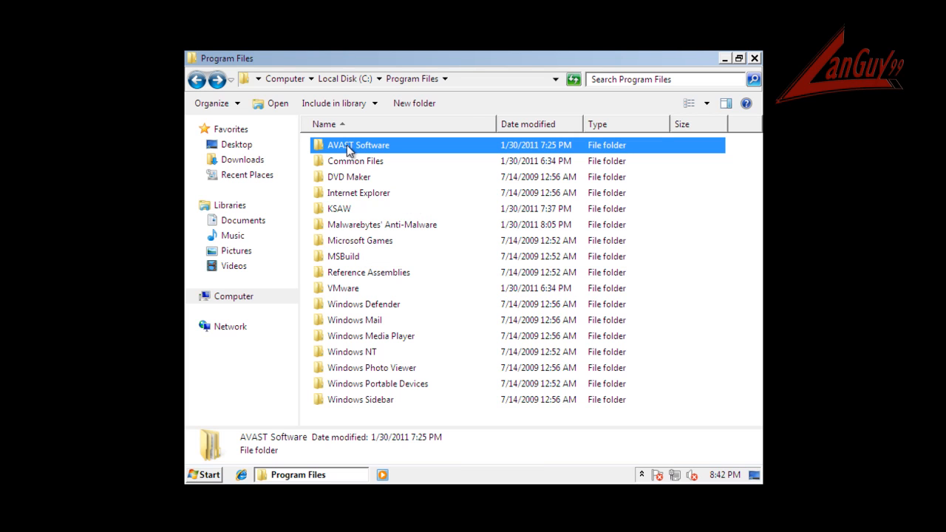
mouse_move(359, 145)
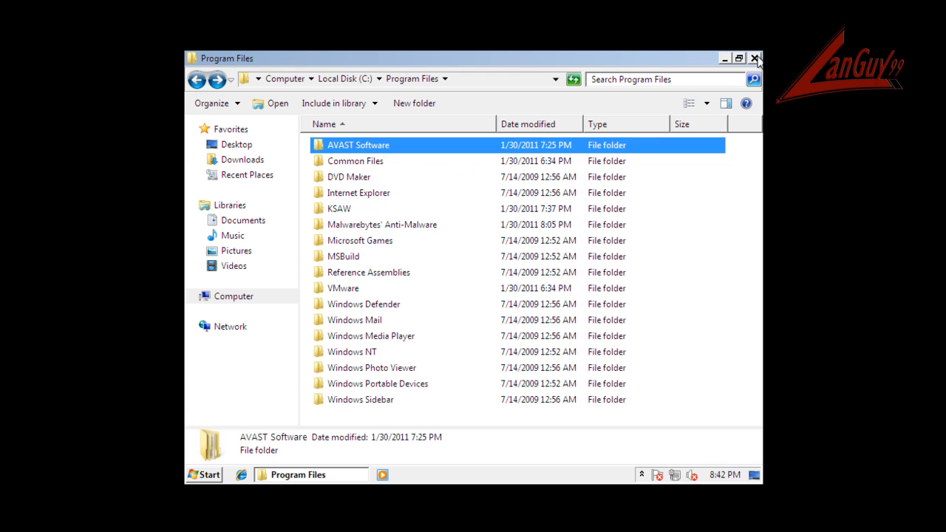
left_click(755, 58)
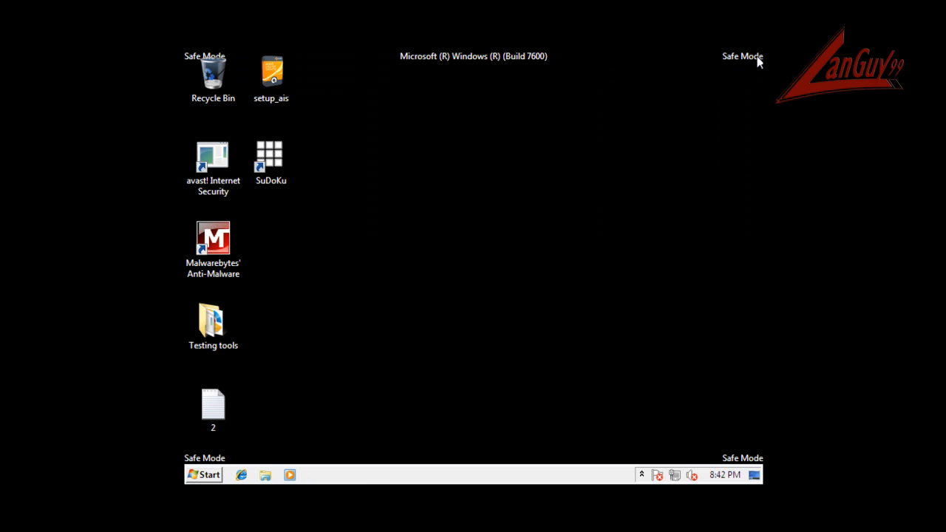